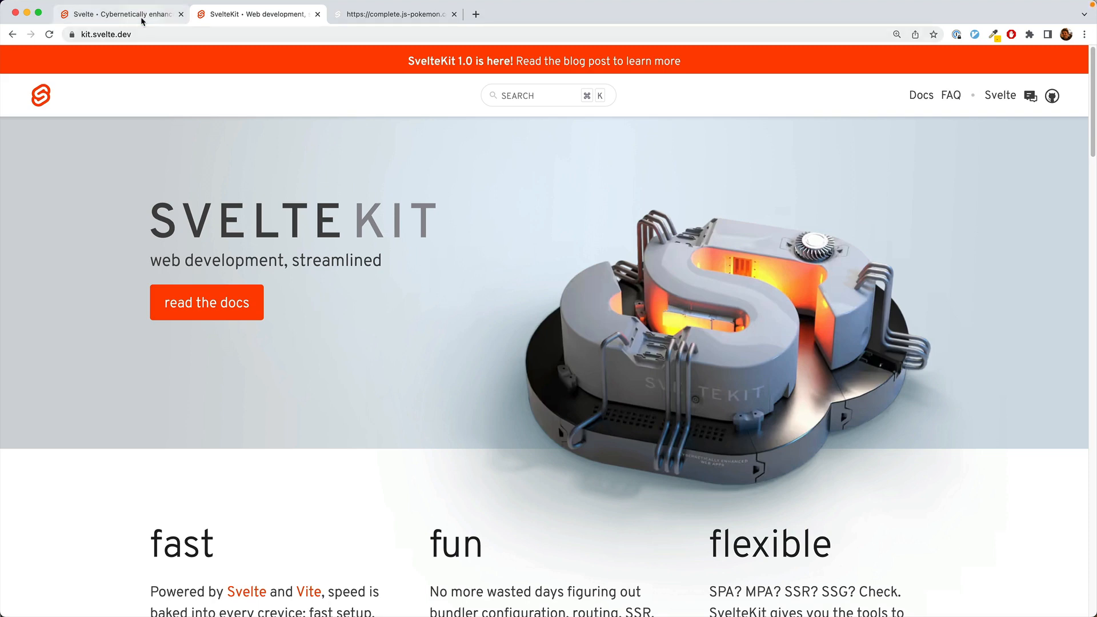
Switch from the SvelteKit site to the svelte.dev 'Cybernetically enhanced' homepage tab.
click(118, 14)
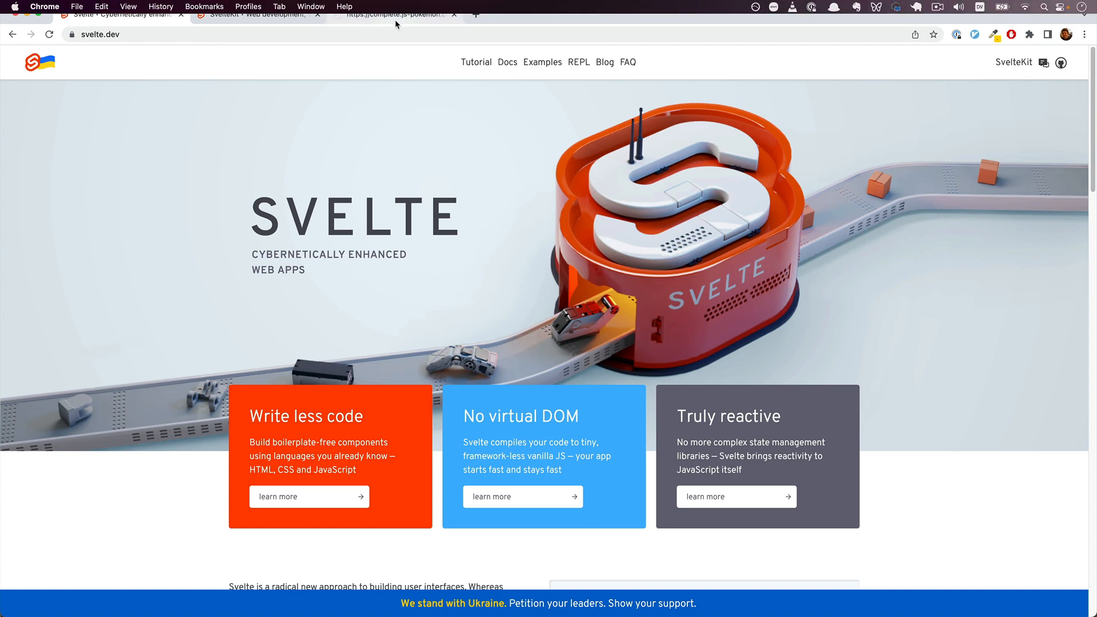
Open the Pokemon demo site and catch another charmander.
click(393, 14)
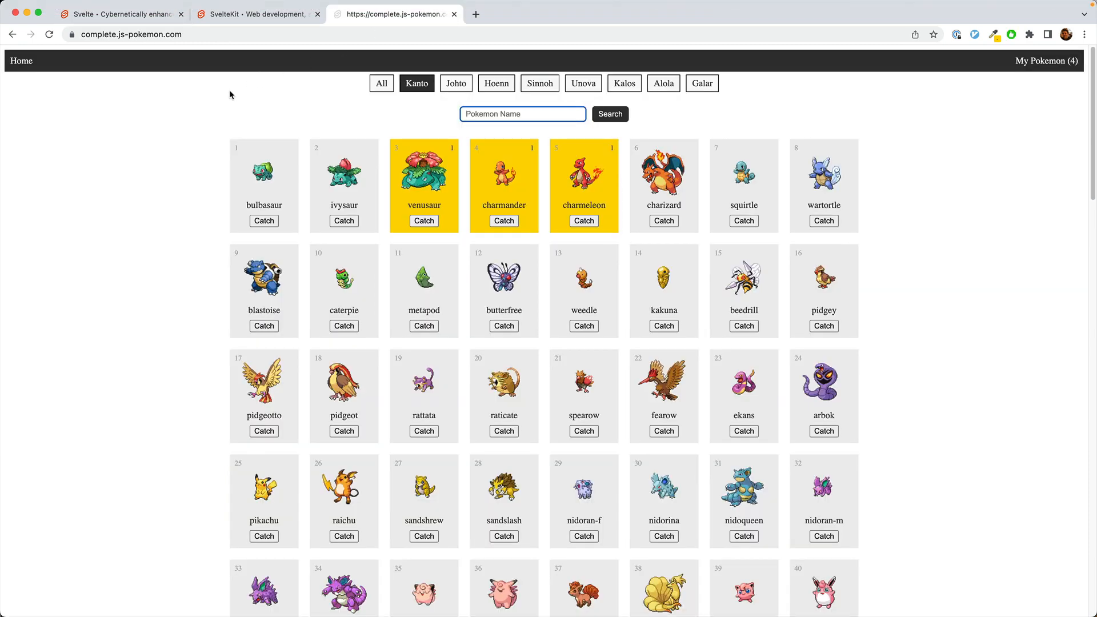
mouse_move(389, 390)
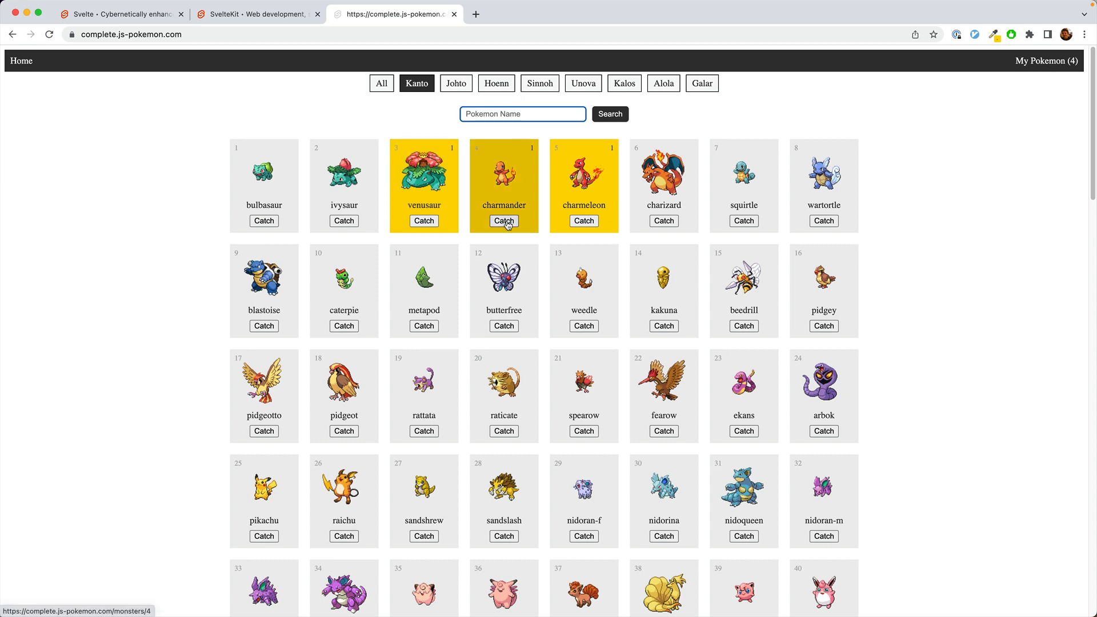
click(502, 221)
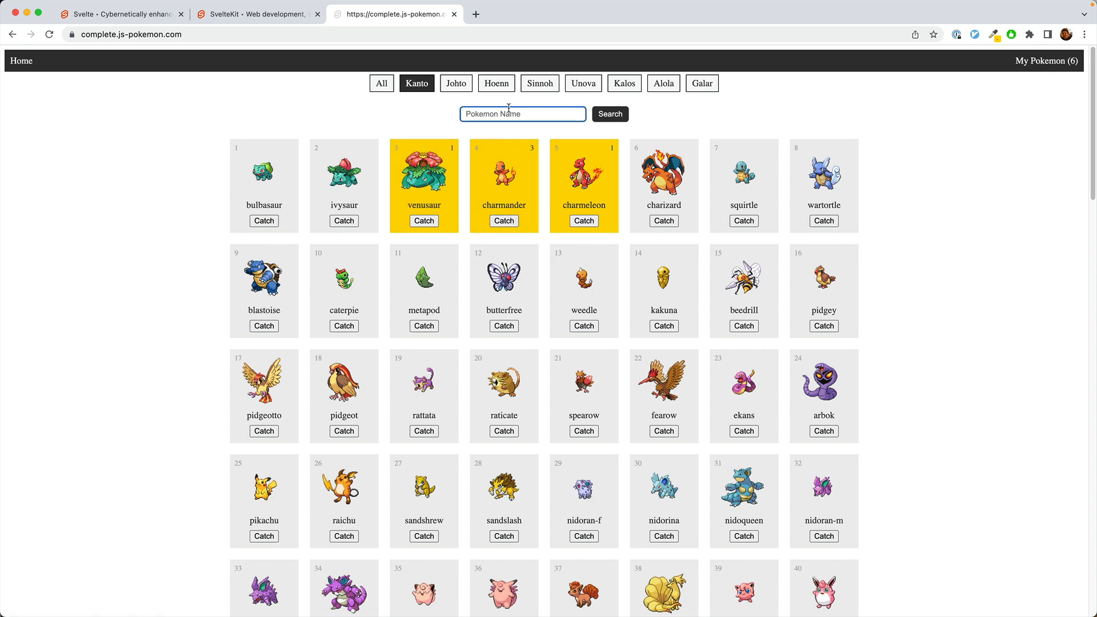
text(ch)
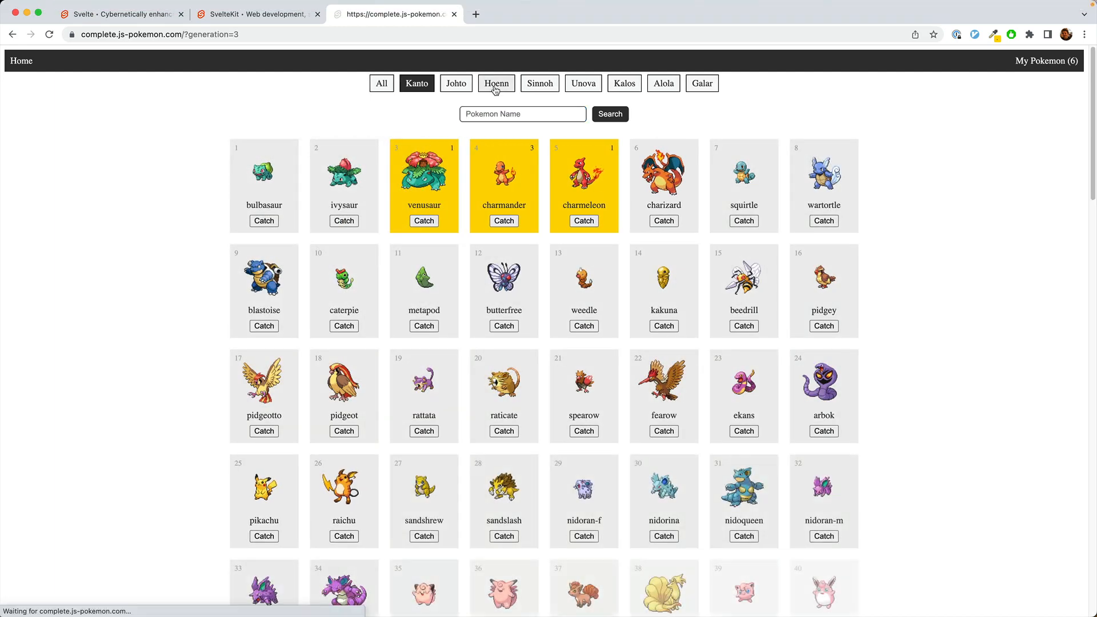
Catch a Hoenn sceptile, rename it 'sceptile!!!', and view My Pokemon.
click(496, 83)
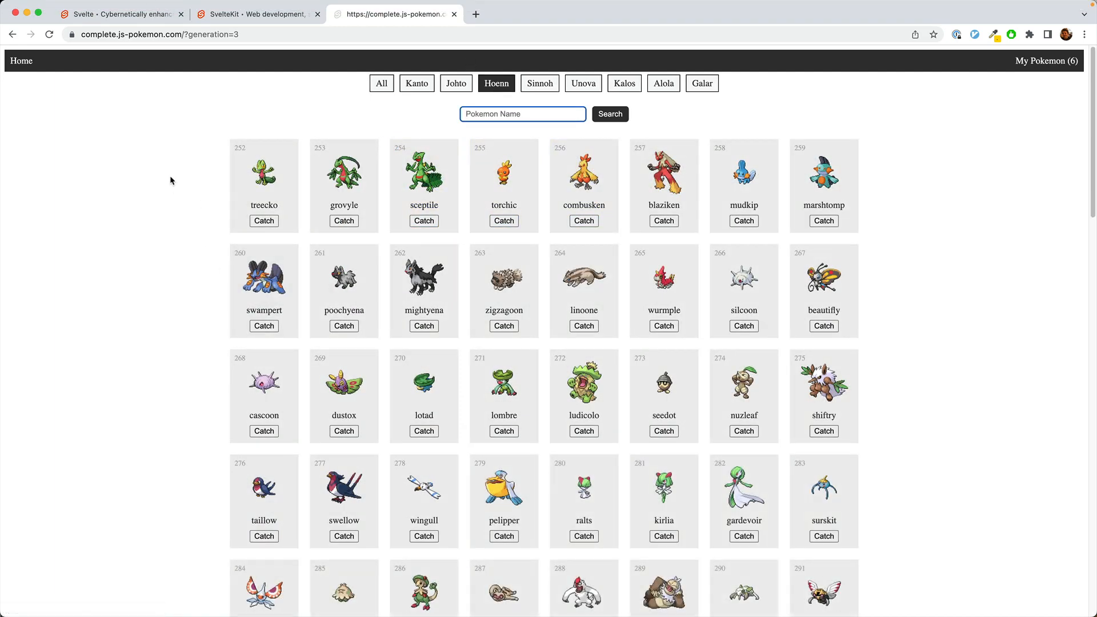
click(423, 171)
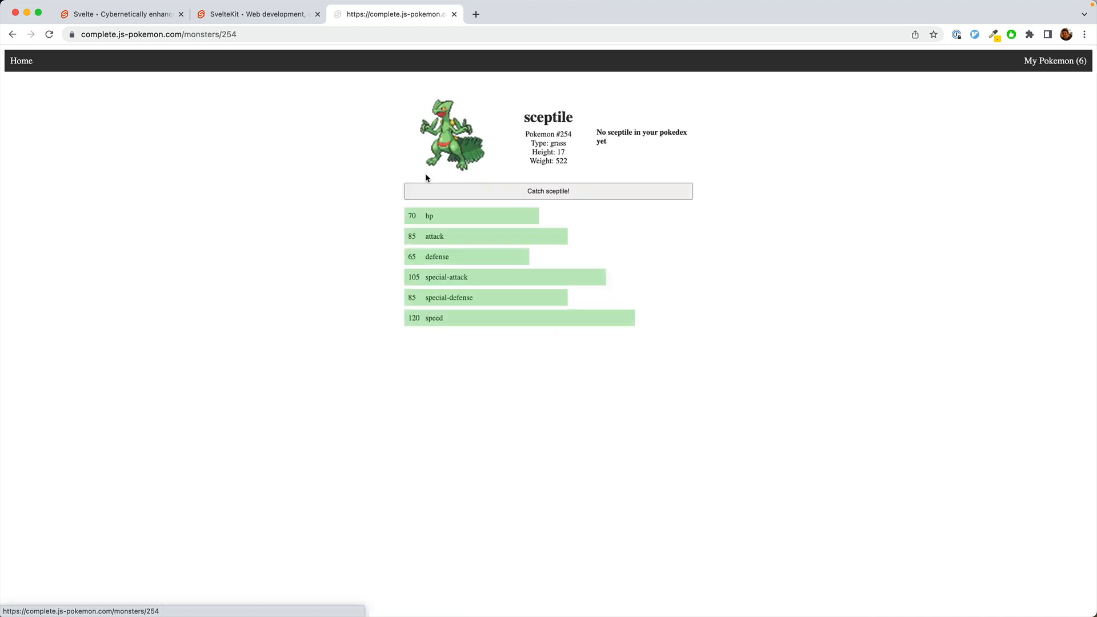
click(548, 191)
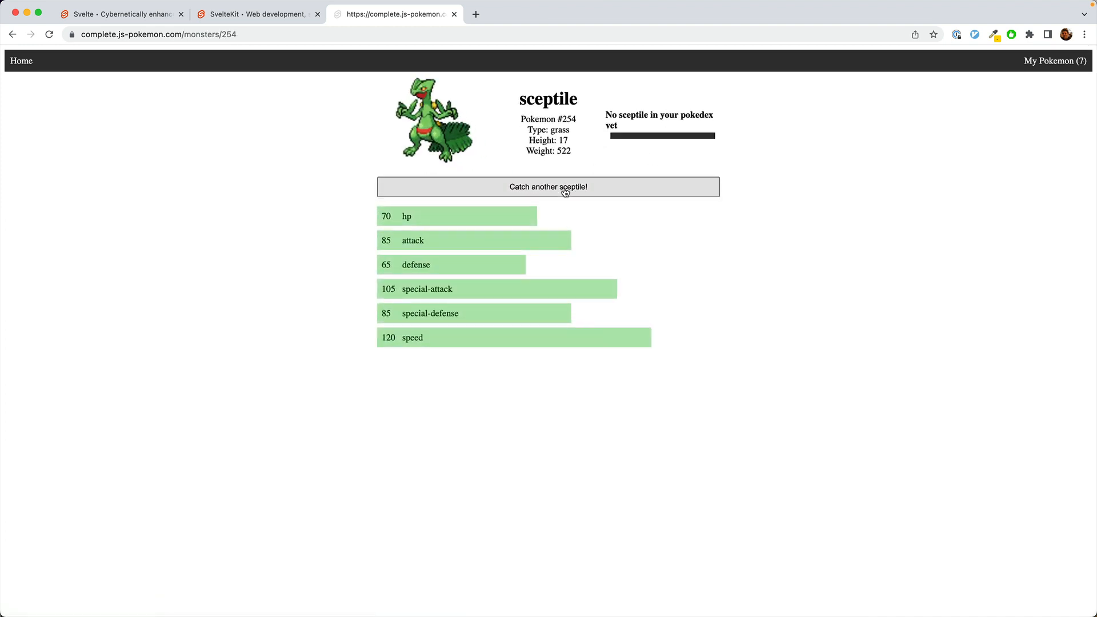
click(547, 187)
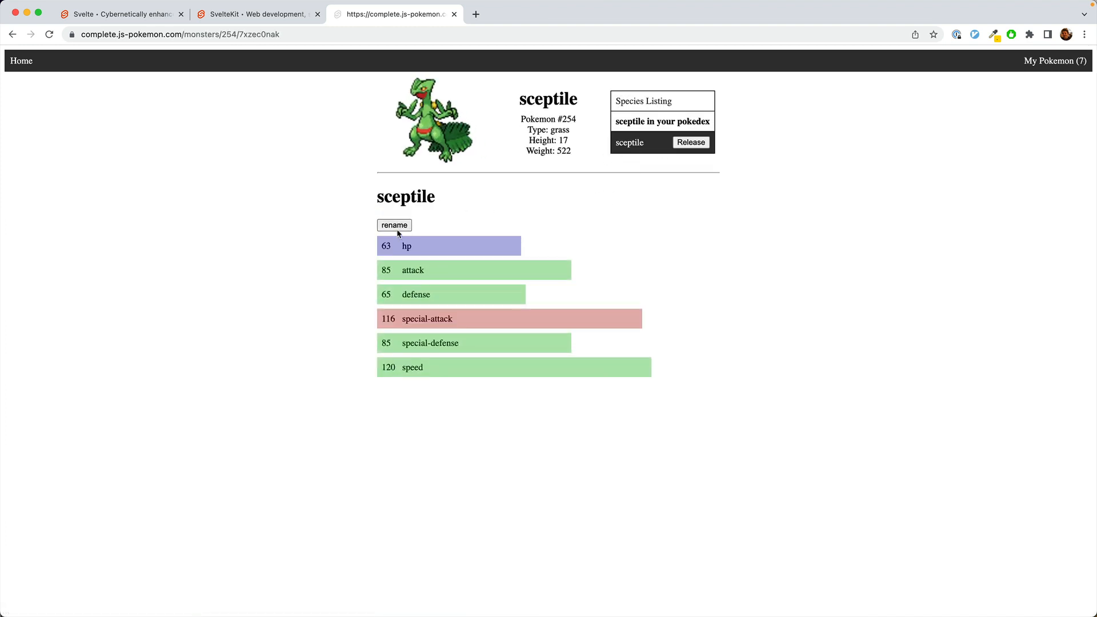
click(393, 225)
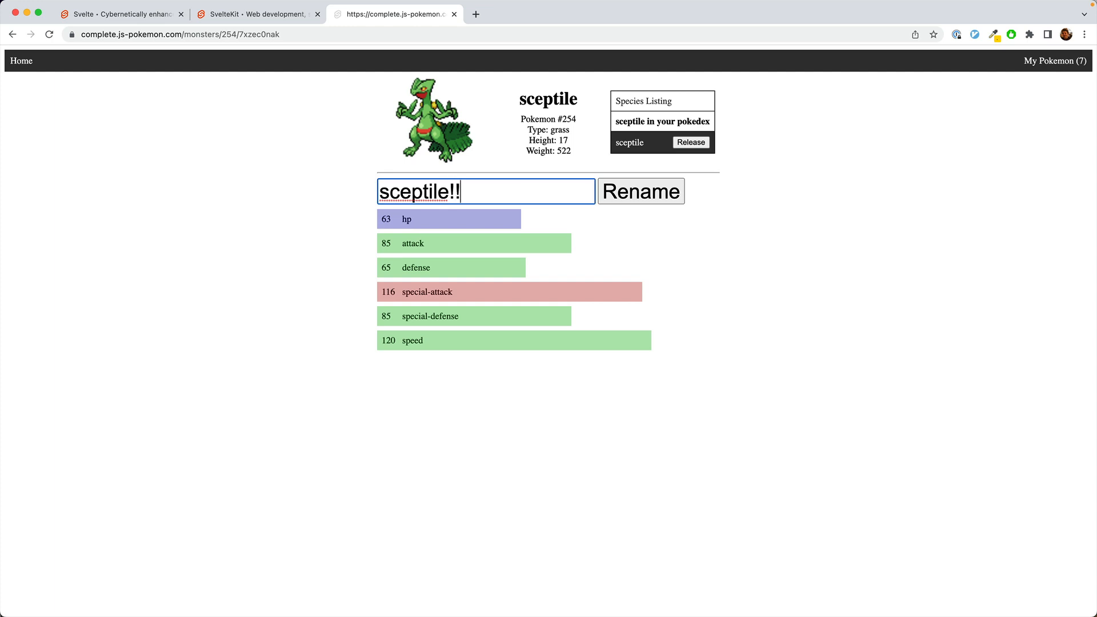
click(640, 191)
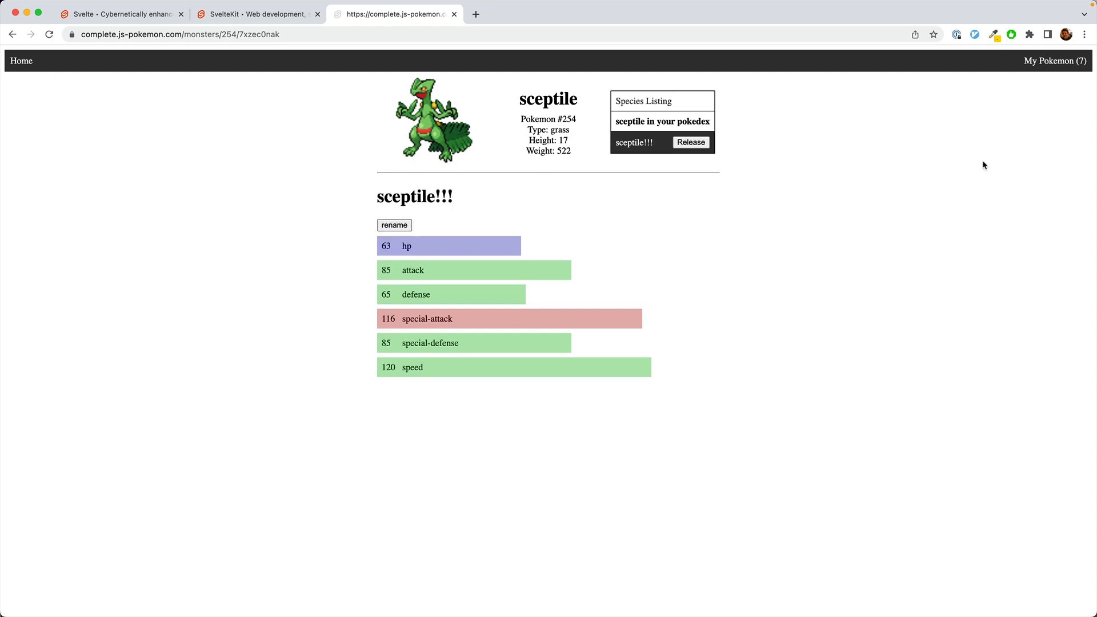
click(1054, 61)
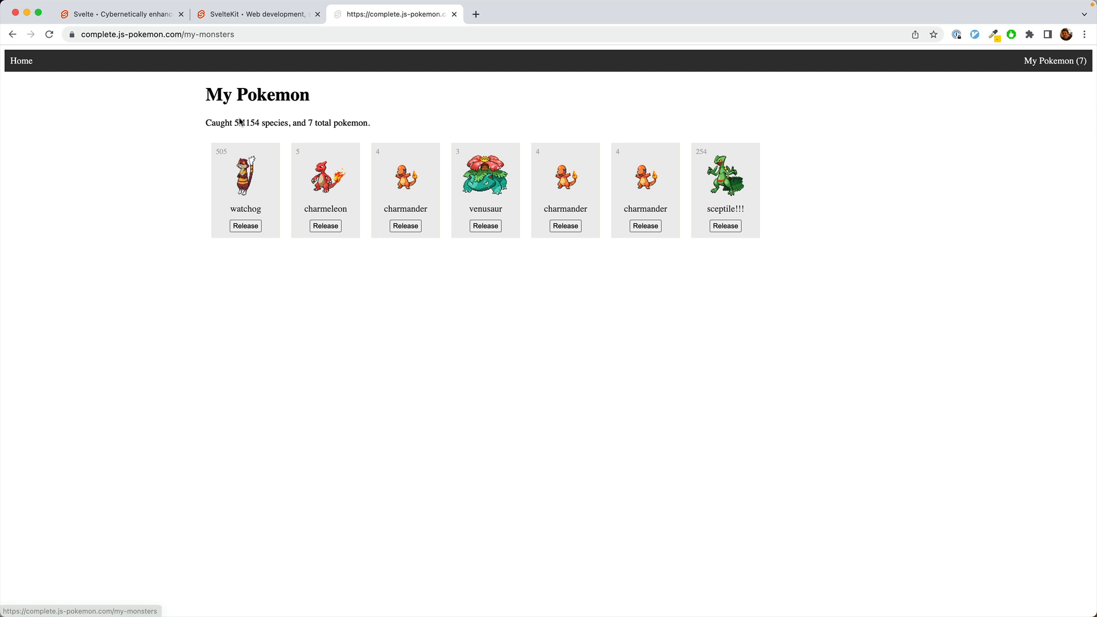
mouse_move(405, 154)
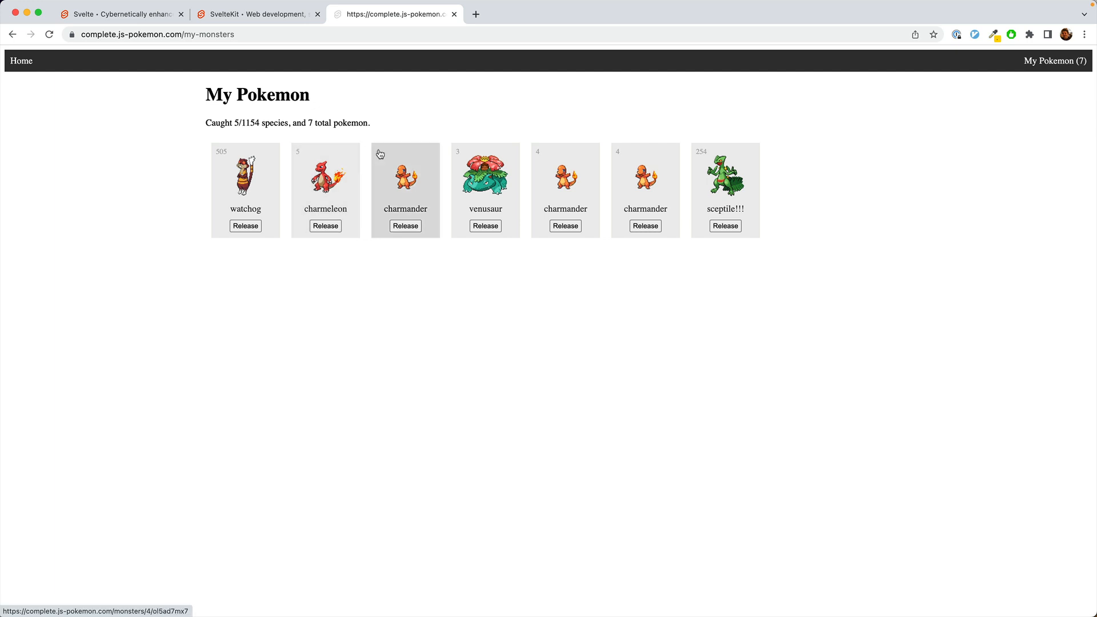
Bring up the js-pokemon.com homepage with its lesson sidebar and pokedex demo.
click(404, 225)
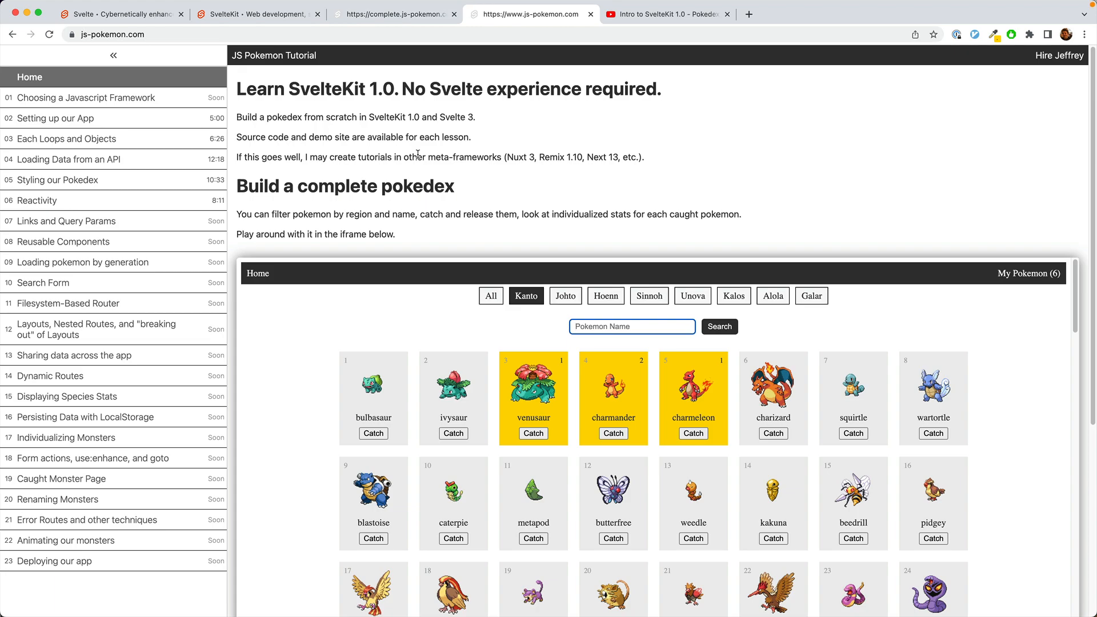
click(140, 34)
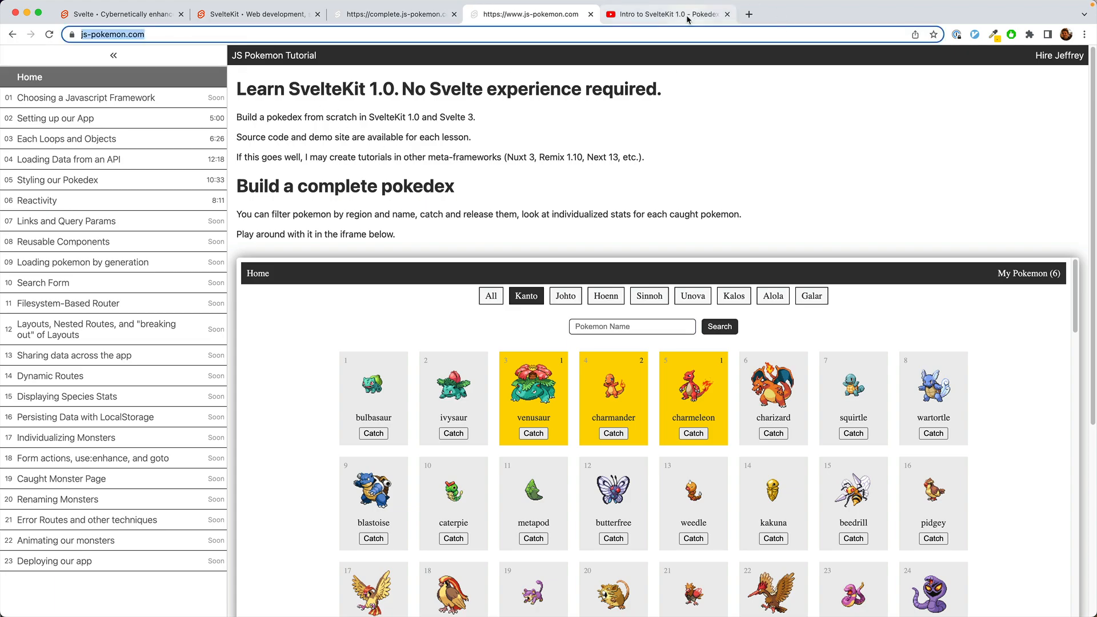
click(663, 13)
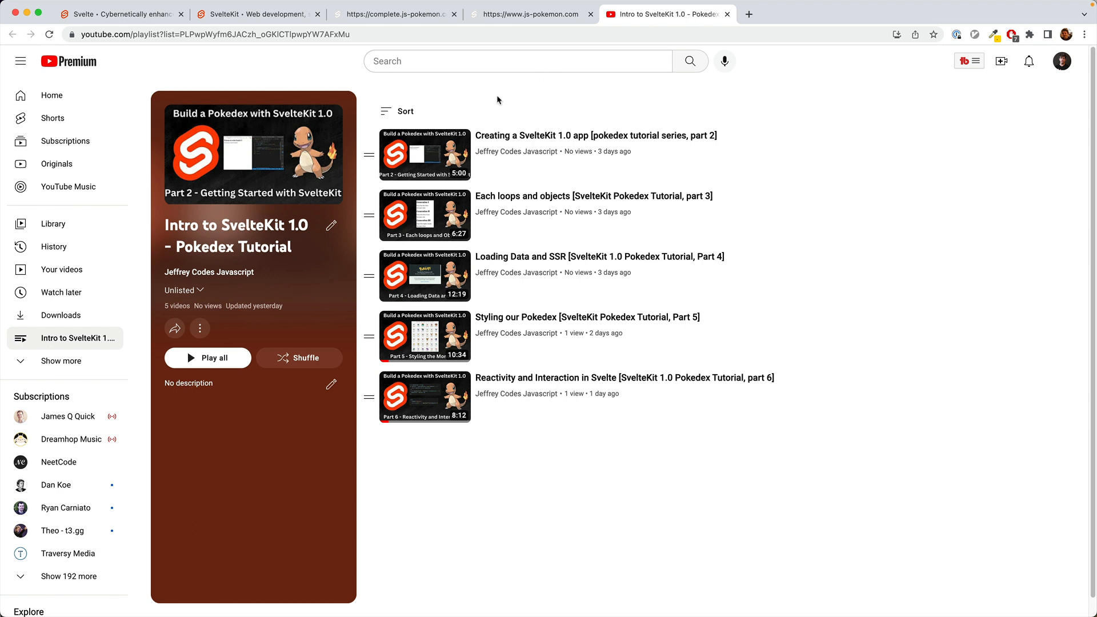
mouse_move(561, 94)
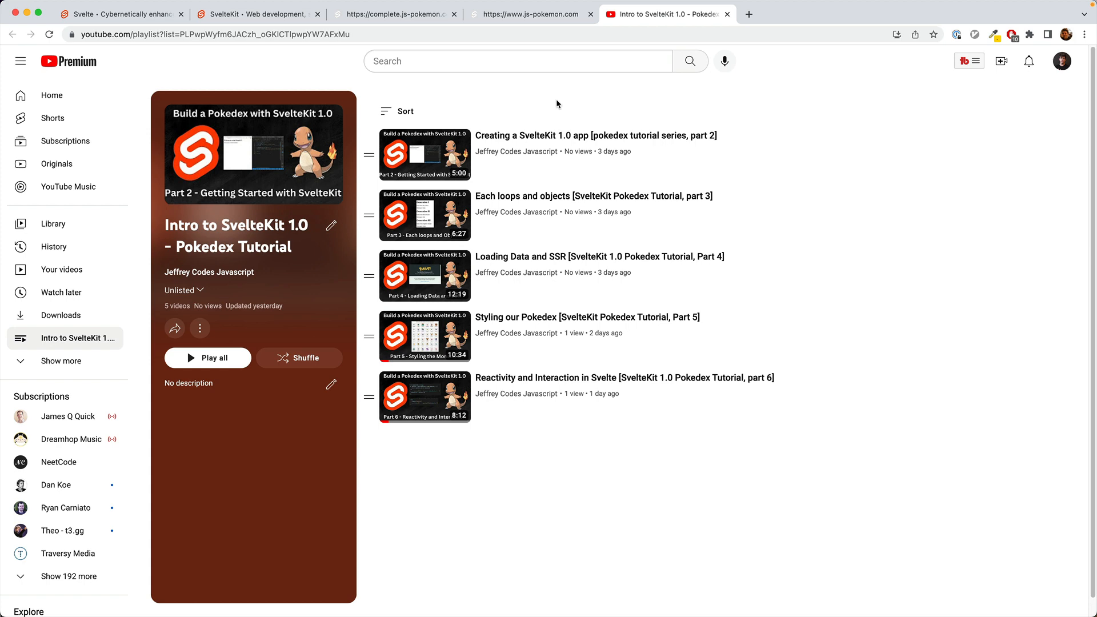
mouse_move(557, 103)
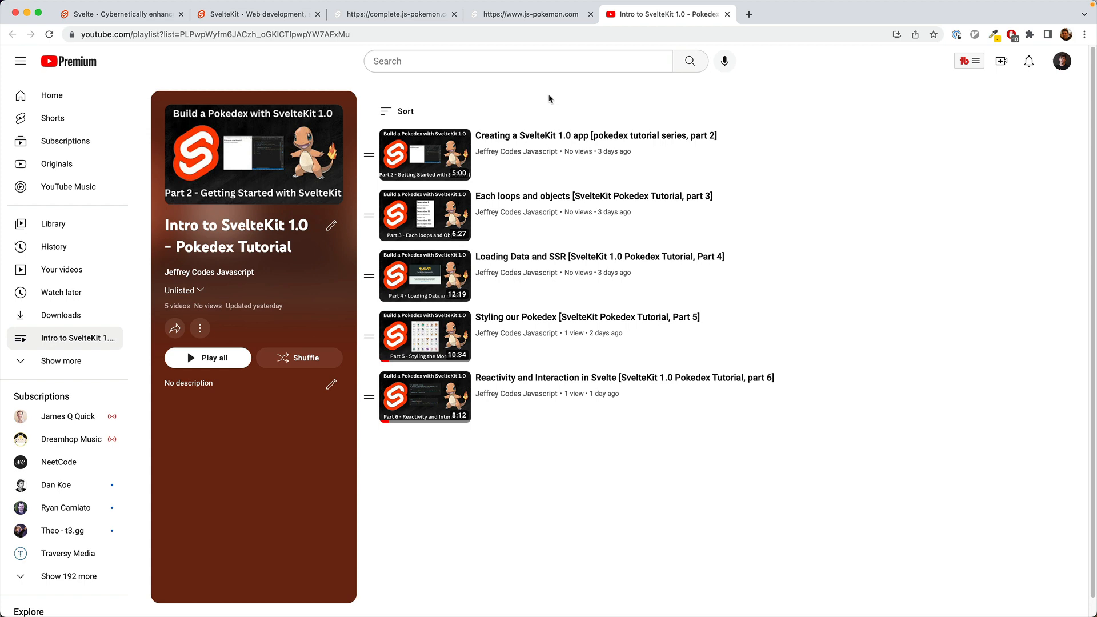
click(532, 14)
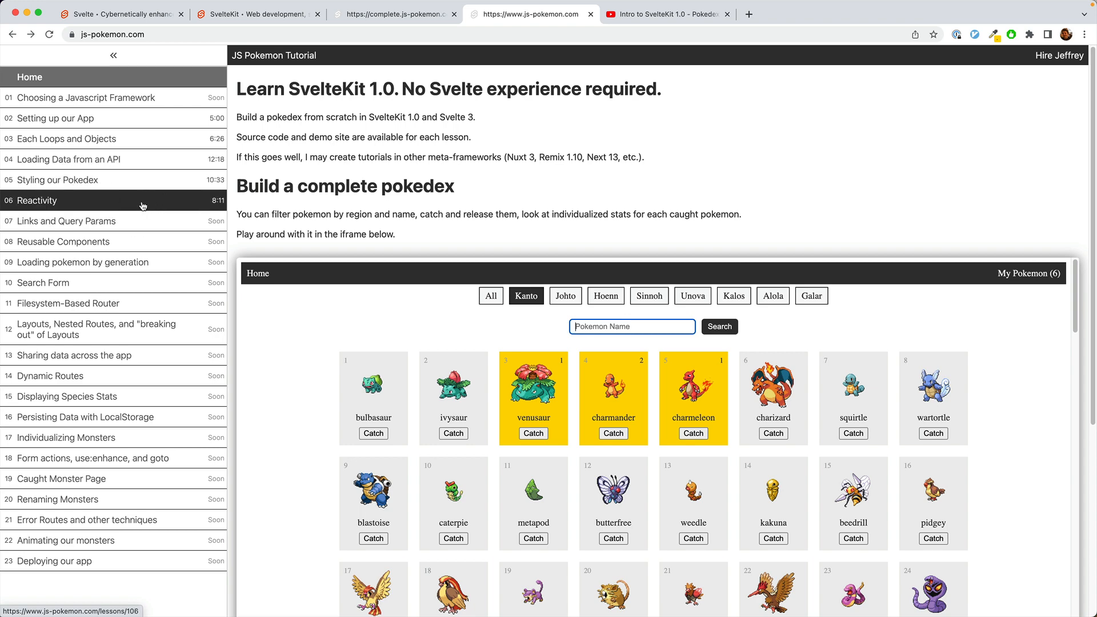
View the '06 Reactivity' lesson and its GitHub code commit, then go back.
click(37, 200)
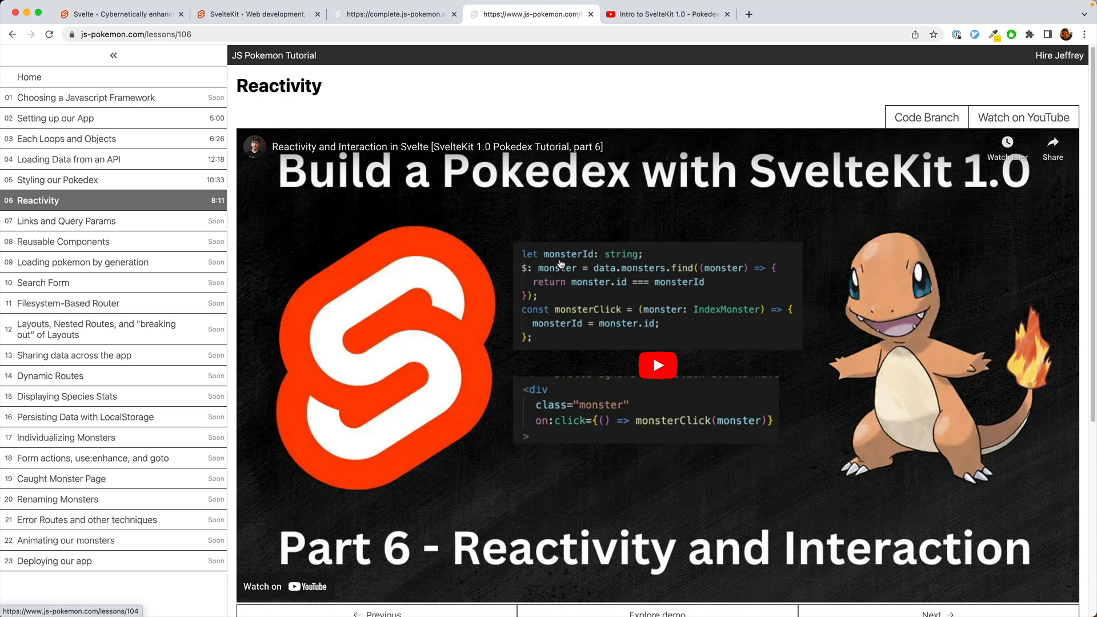
click(926, 116)
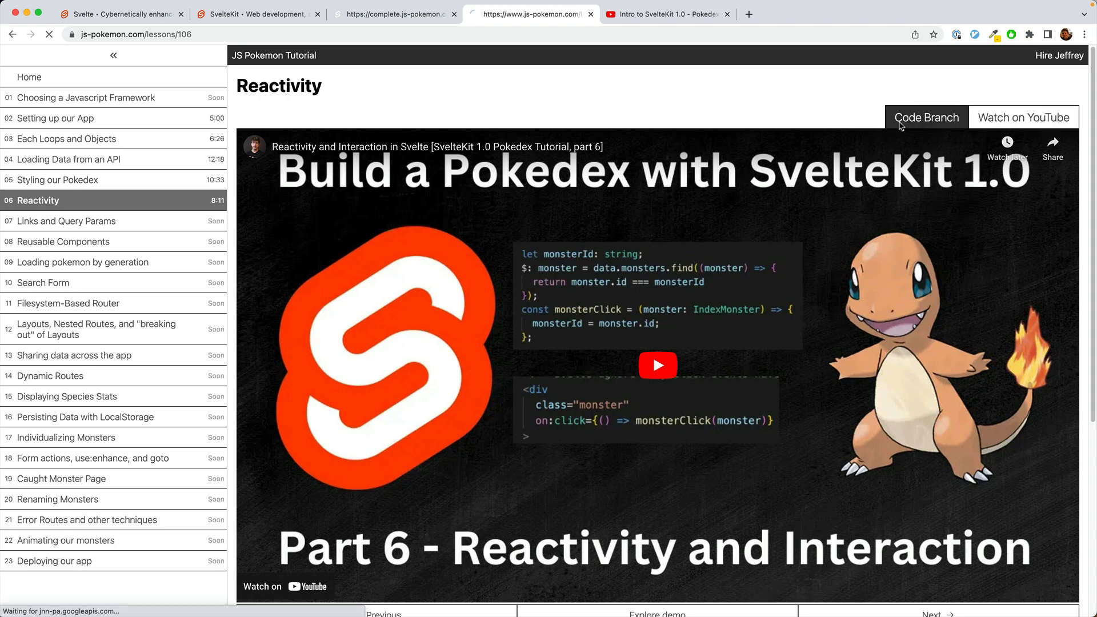
click(925, 117)
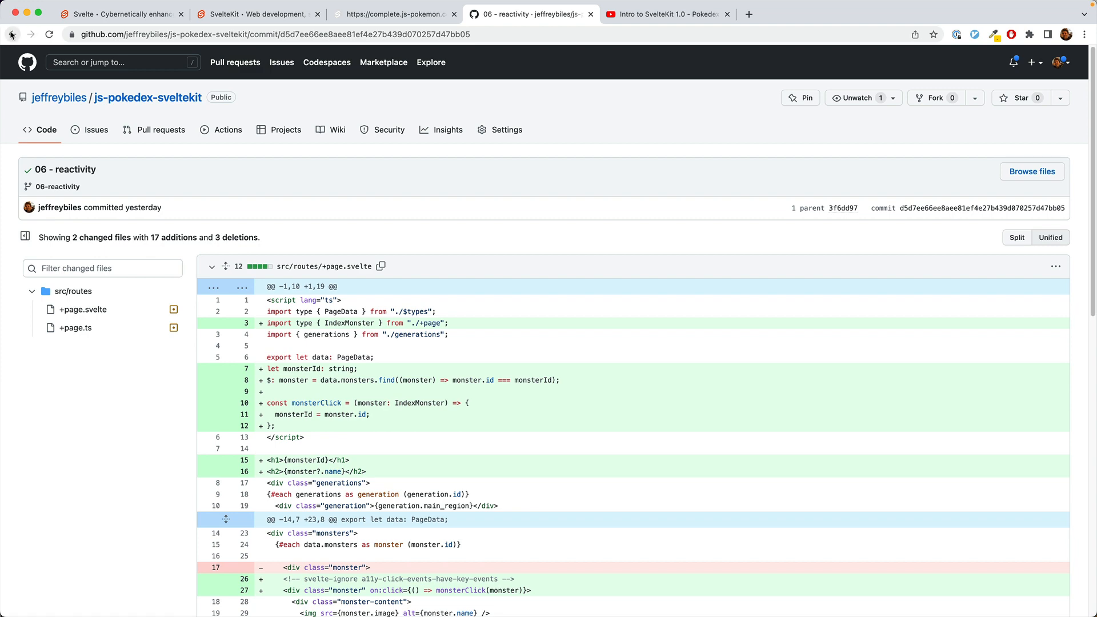
click(13, 35)
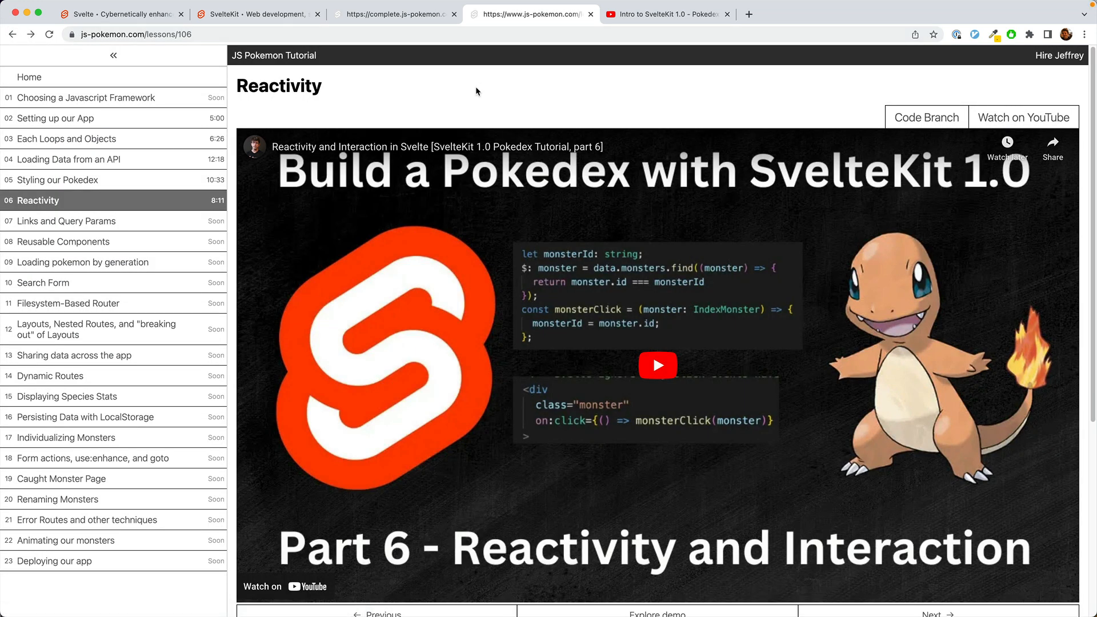
scroll(down, 3)
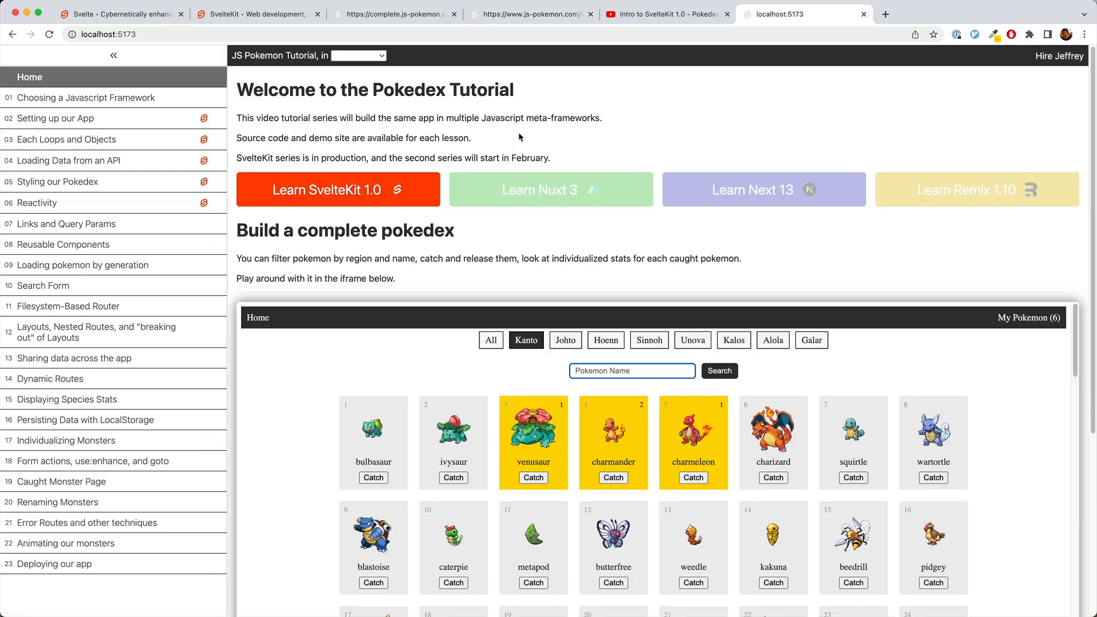
mouse_move(551, 189)
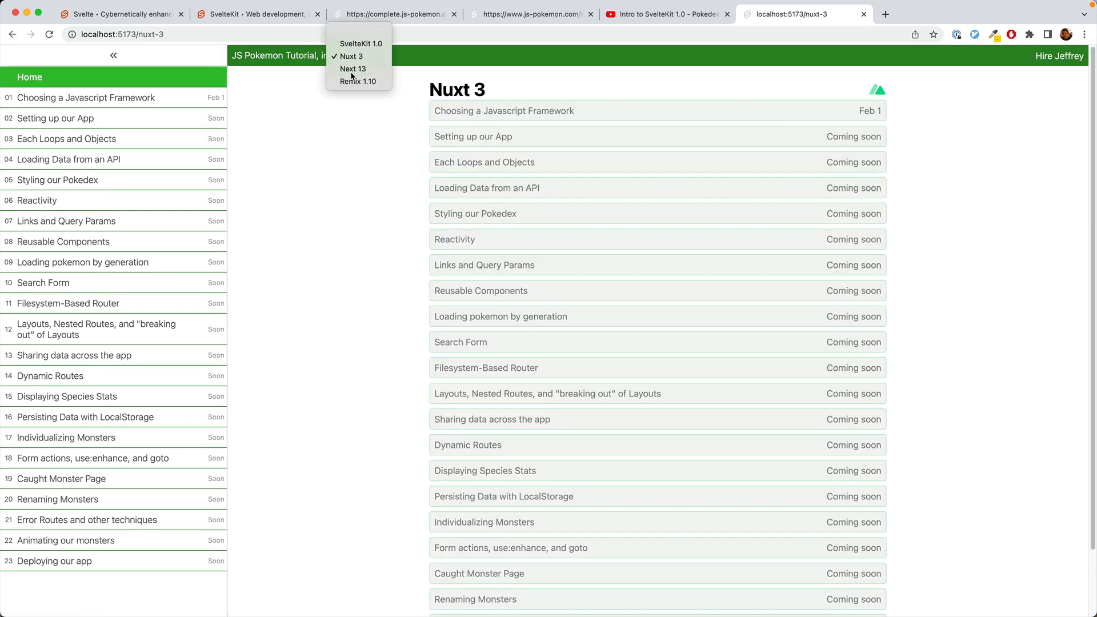
Preview the Remix 1.10 lessons, then switch the tutorial back to SvelteKit 1.0.
click(358, 81)
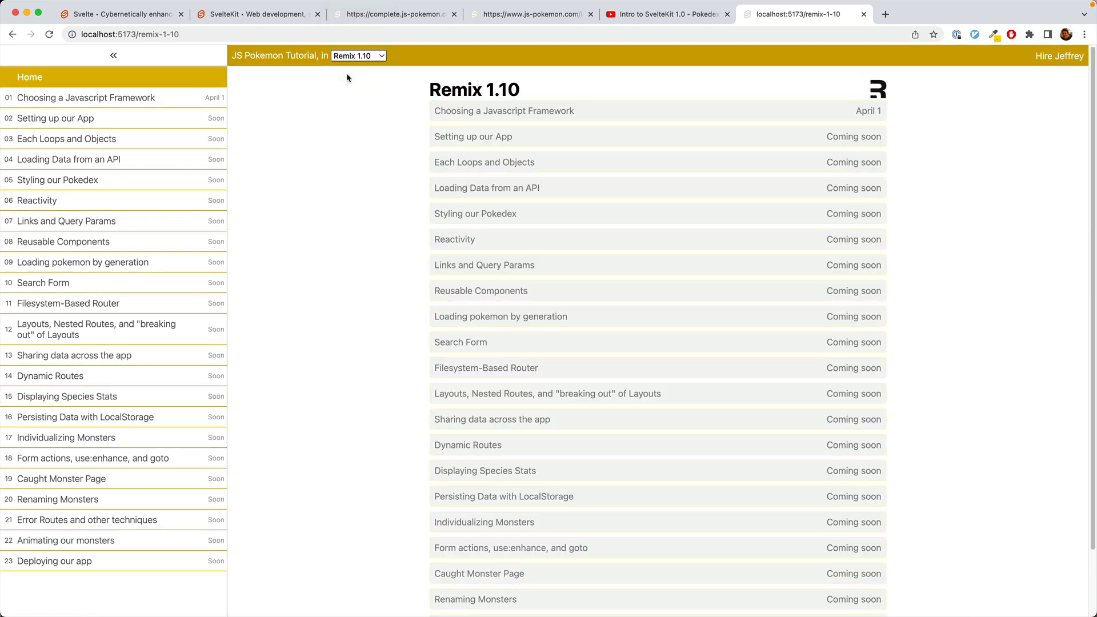
click(359, 56)
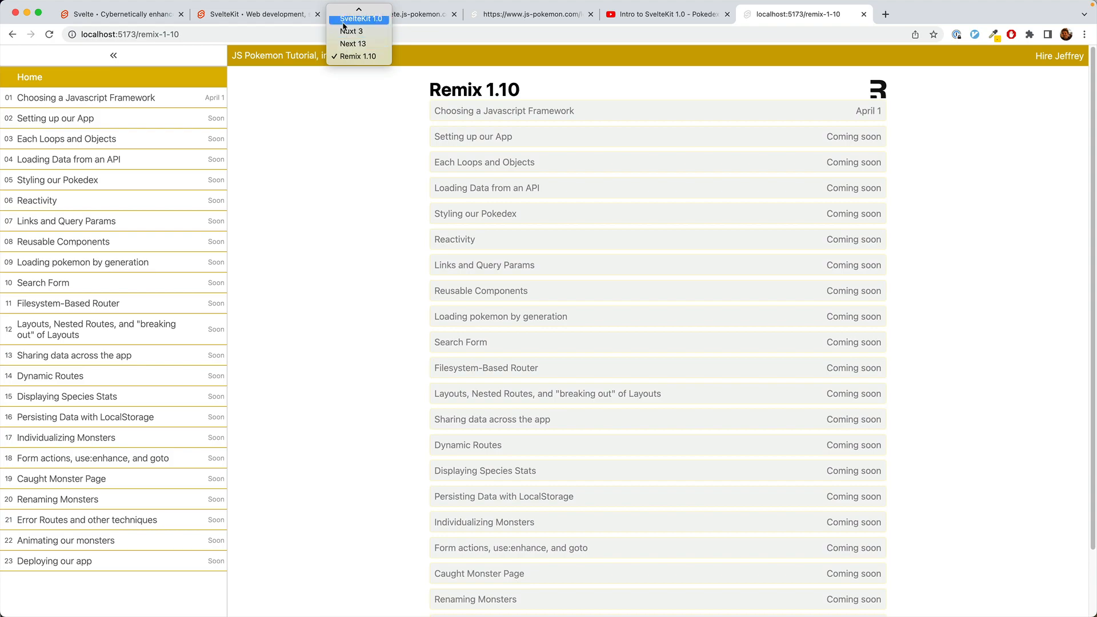
click(394, 14)
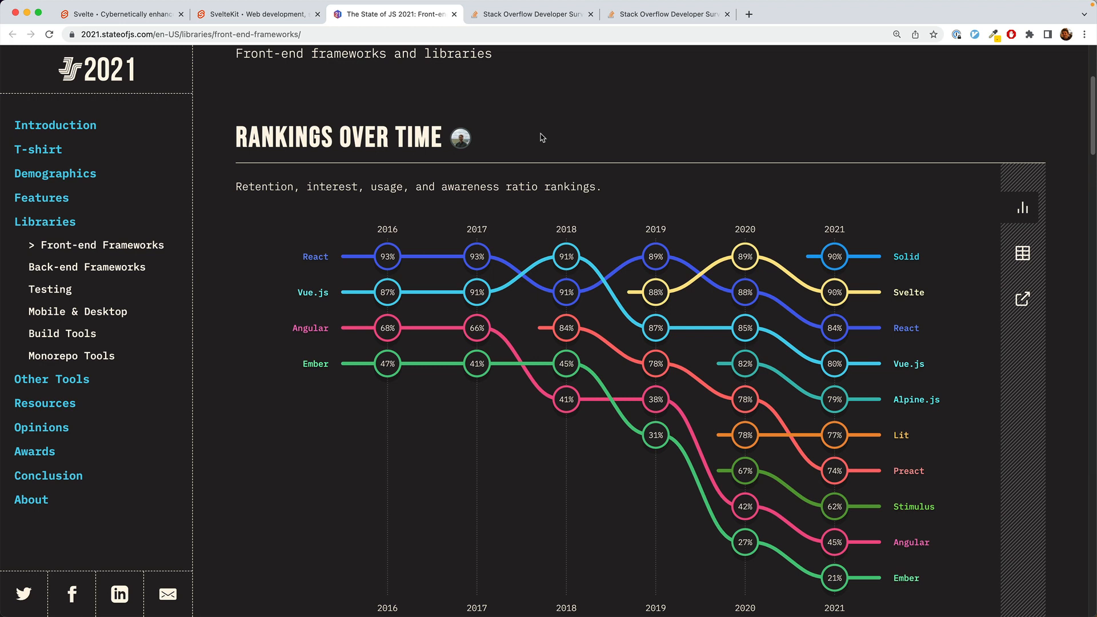
mouse_move(704, 145)
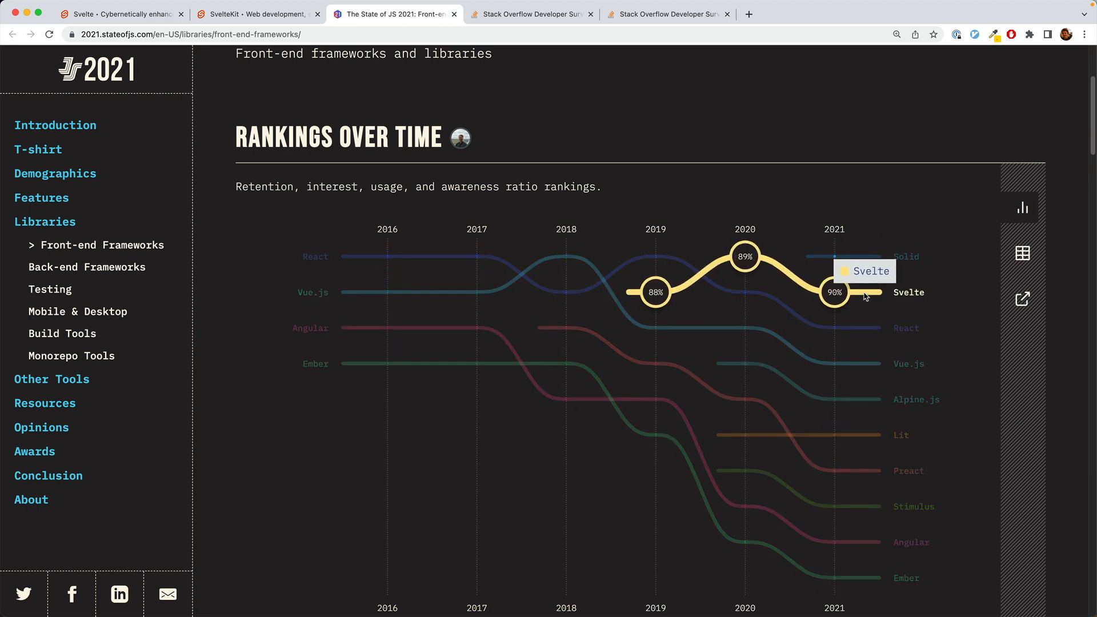
mouse_move(835, 328)
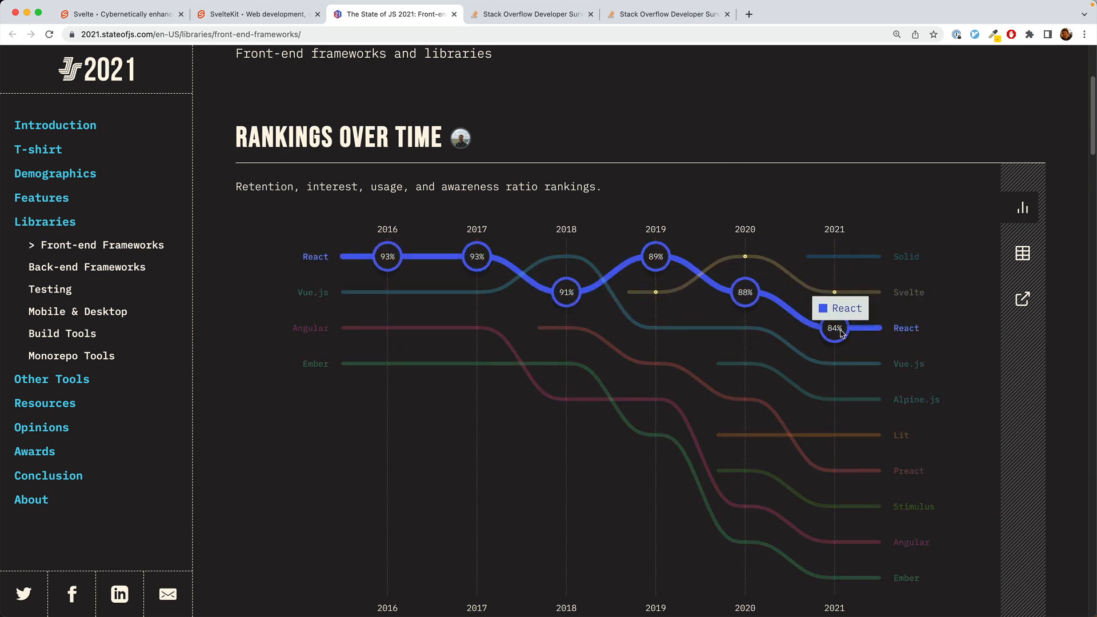
mouse_move(837, 534)
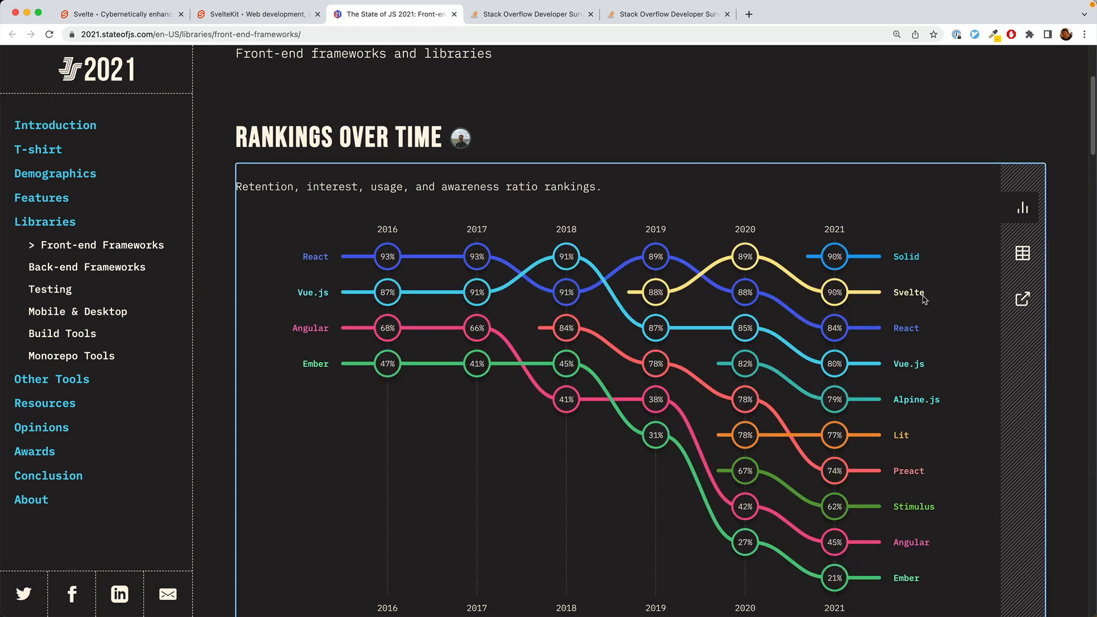
Show the Stack Overflow survey's loved vs. dreaded web frameworks chart.
click(530, 13)
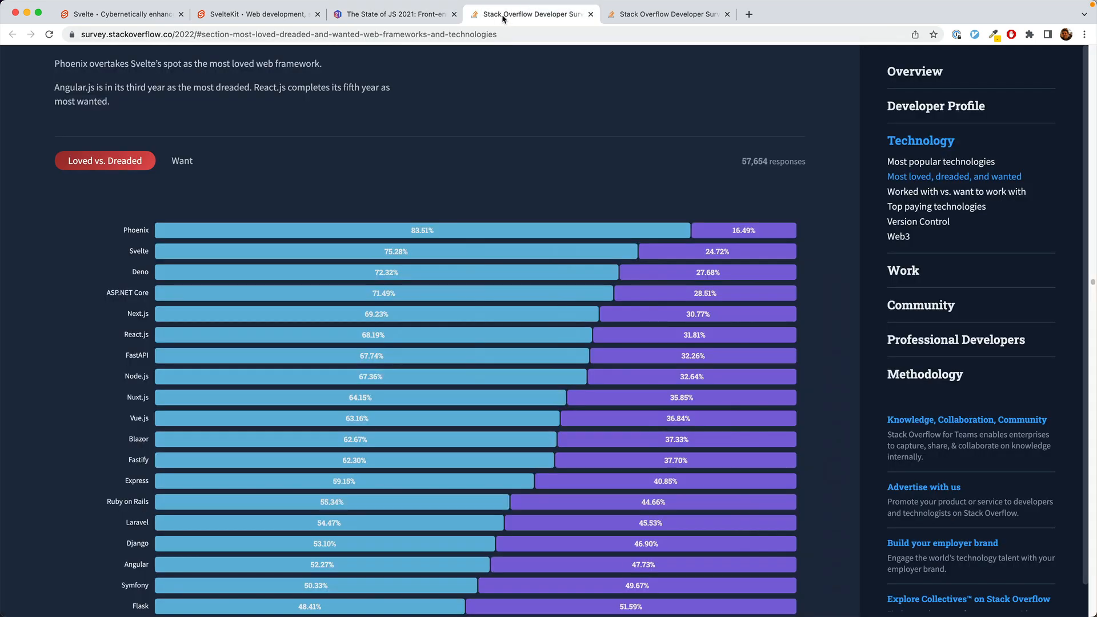
mouse_move(420, 251)
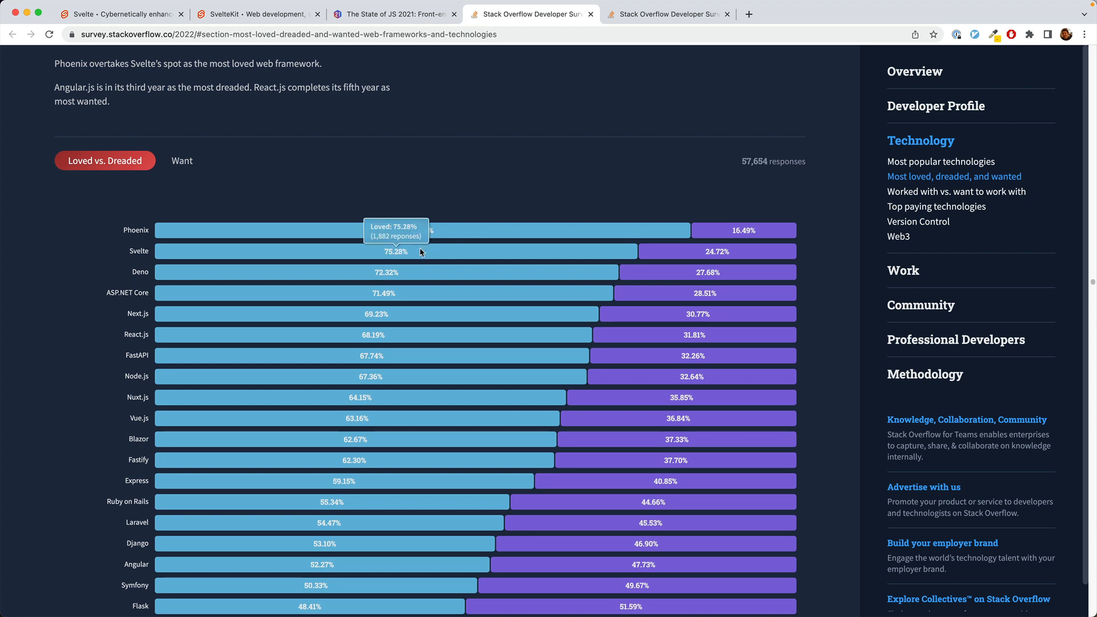
mouse_move(362, 231)
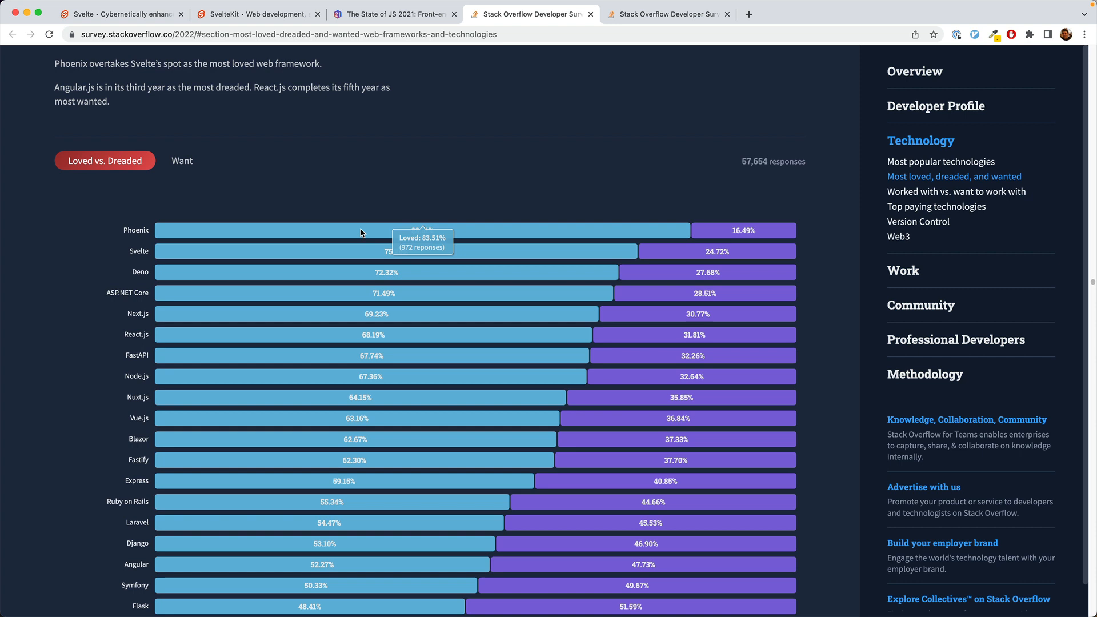
mouse_move(355, 259)
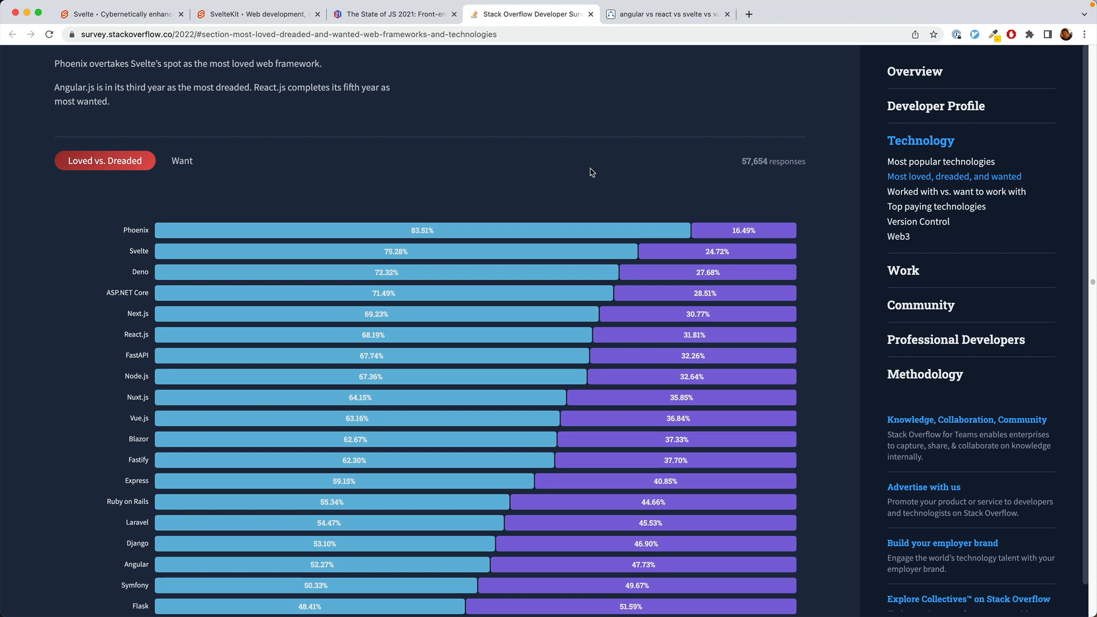
mouse_move(598, 121)
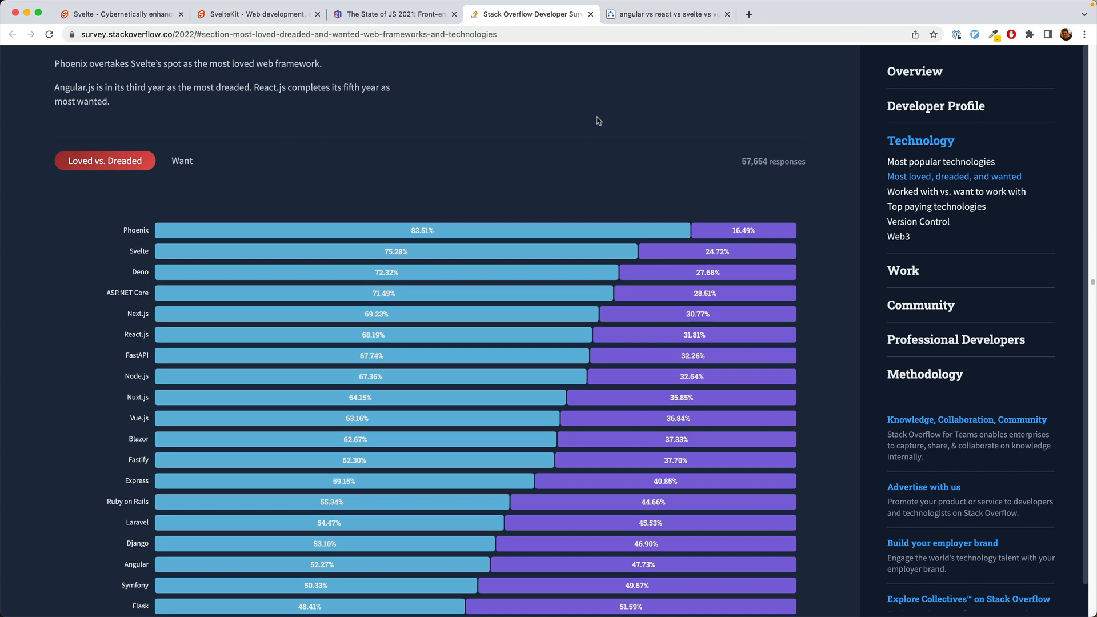
mouse_move(652, 14)
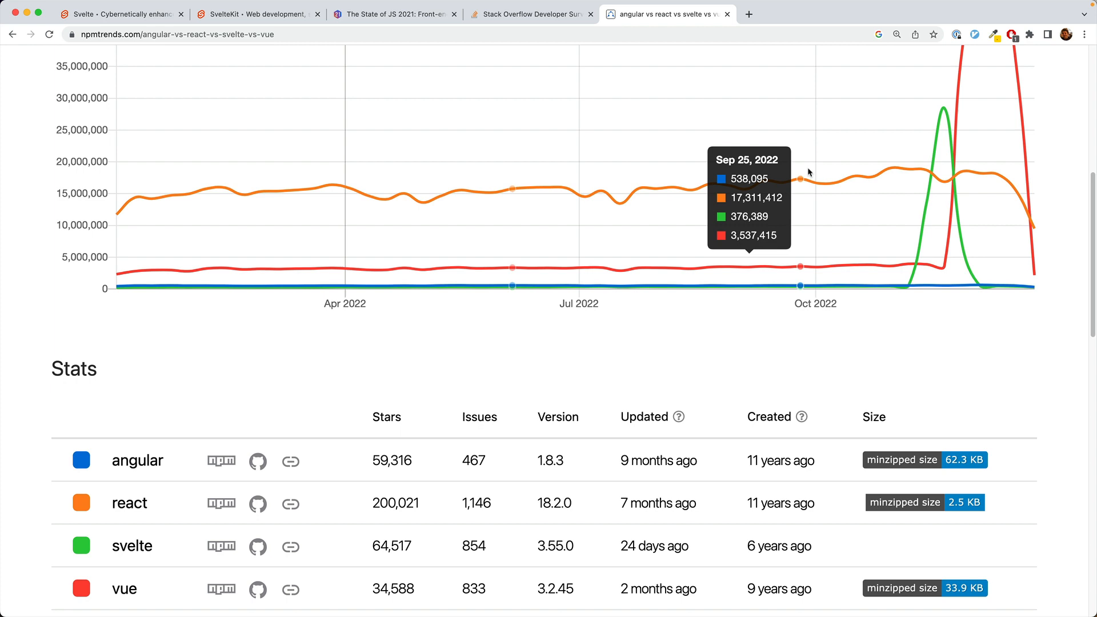
mouse_move(853, 203)
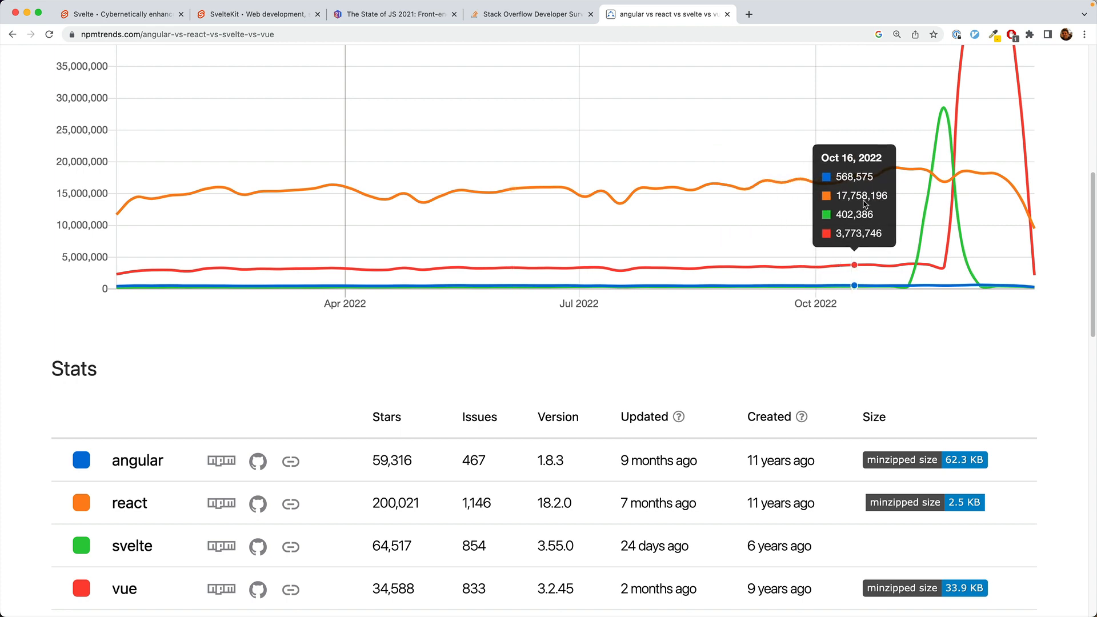
Scroll up to the npm trends chart of angular, react, svelte and vue downloads.
scroll(up, 3)
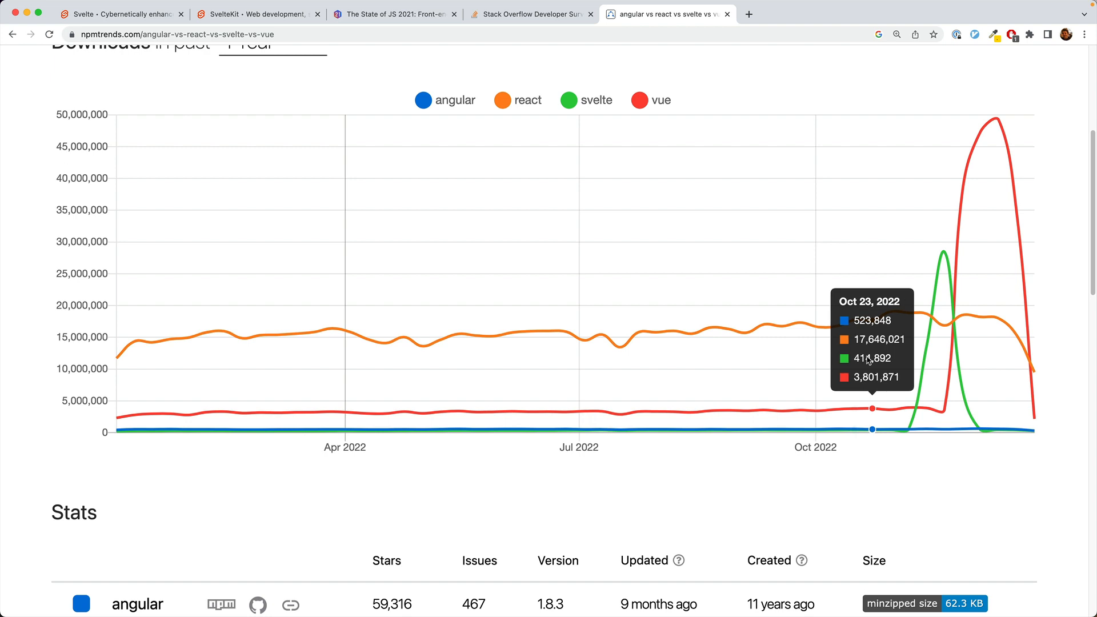
mouse_move(865, 308)
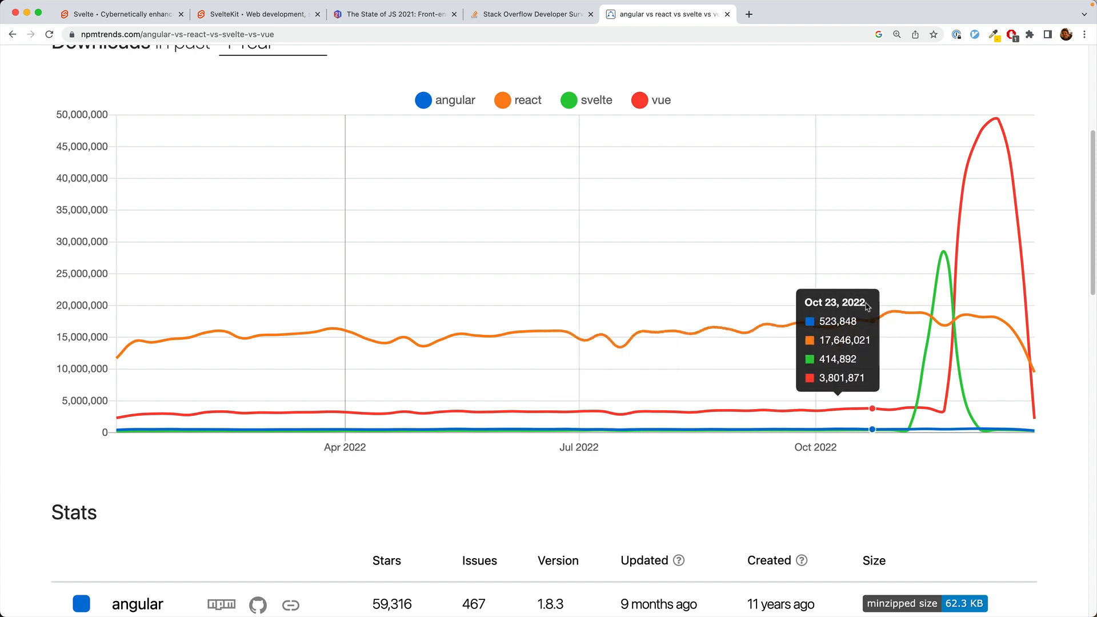
mouse_move(874, 364)
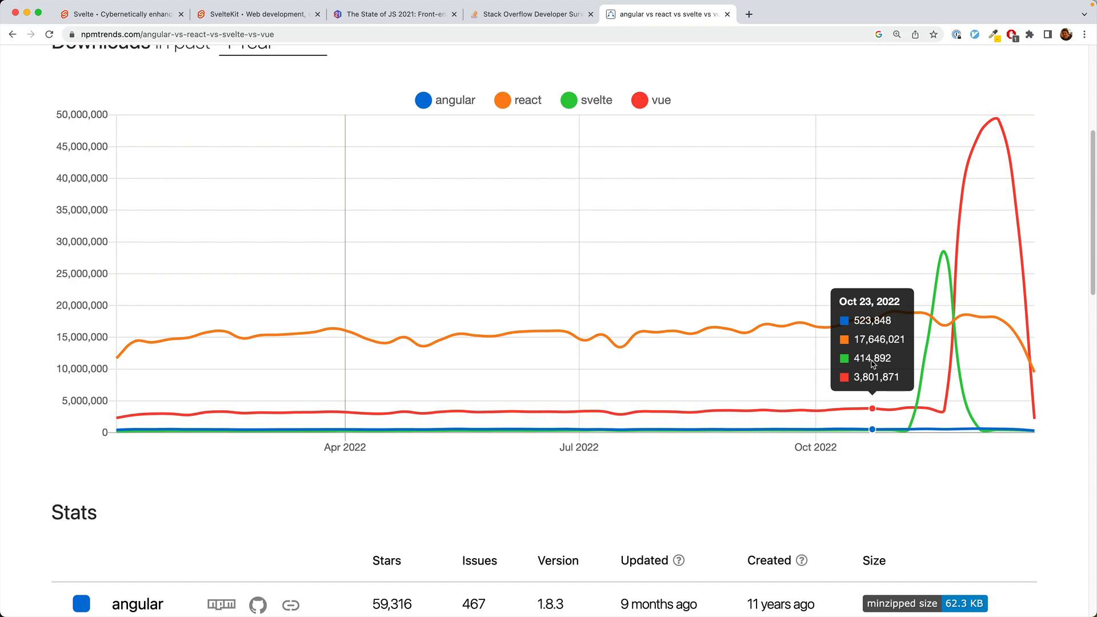
Show the survey's worked-with vs. want-to-work-with web frameworks chord chart.
click(722, 13)
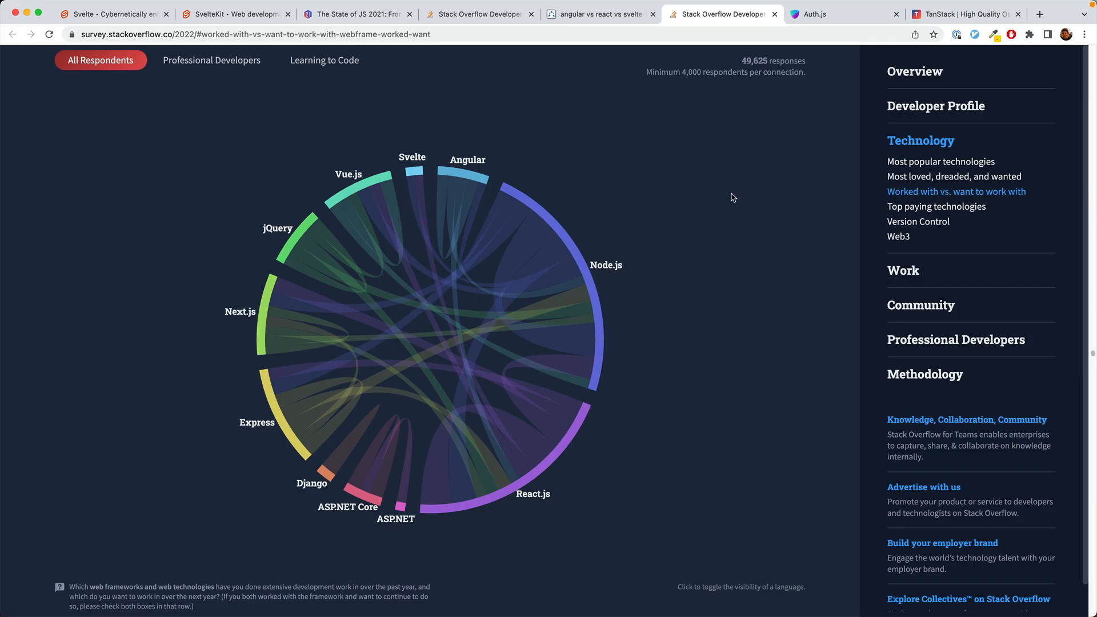
mouse_move(730, 199)
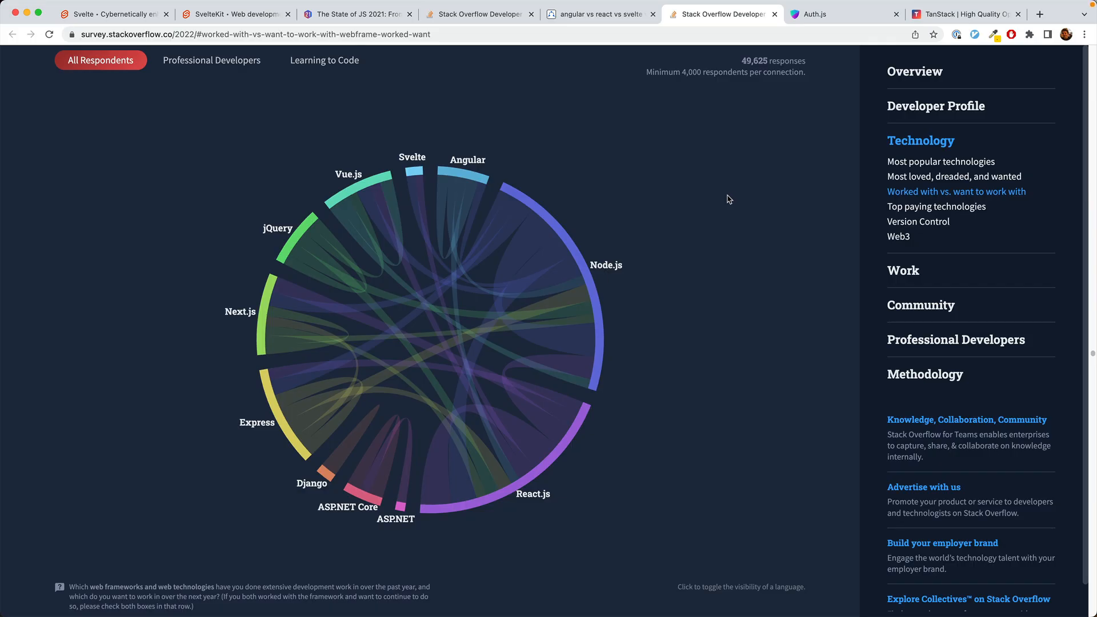
mouse_move(552, 454)
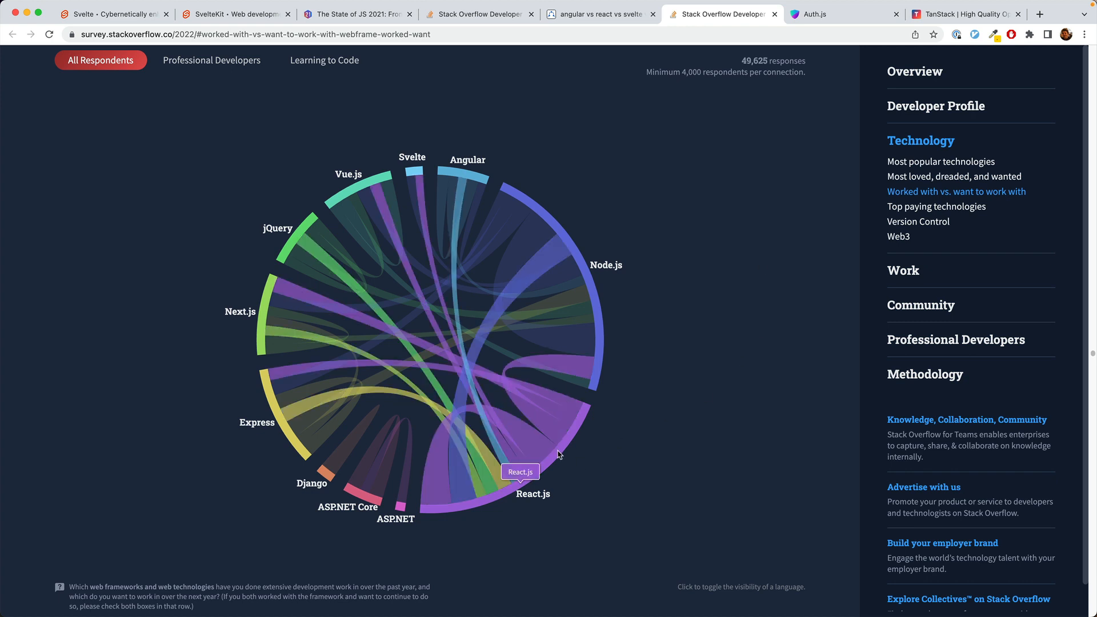
mouse_move(423, 191)
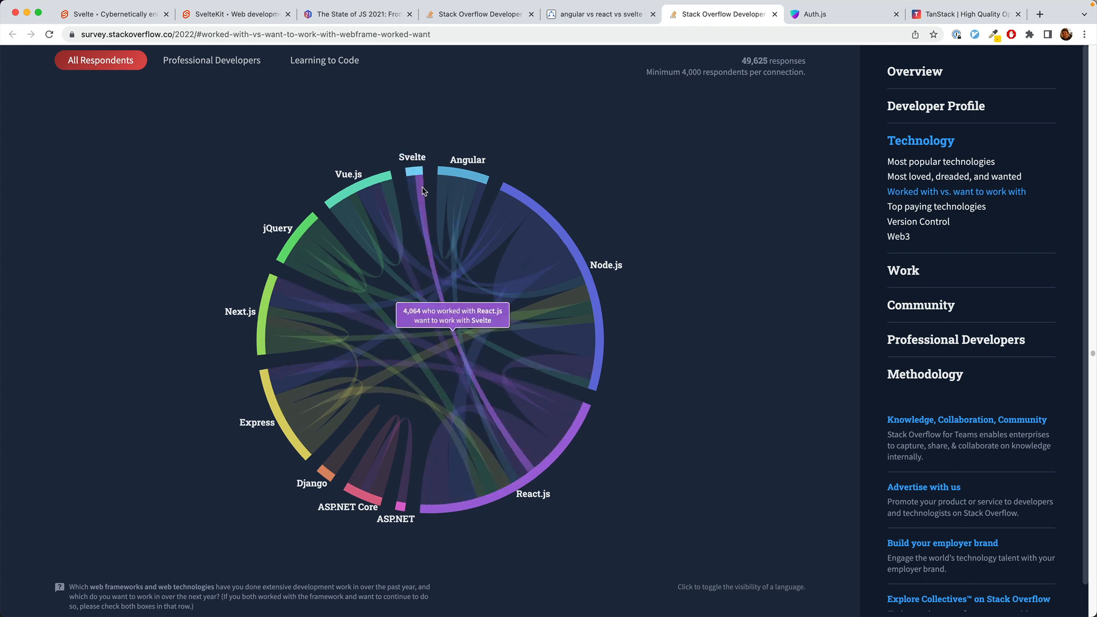
mouse_move(802, 187)
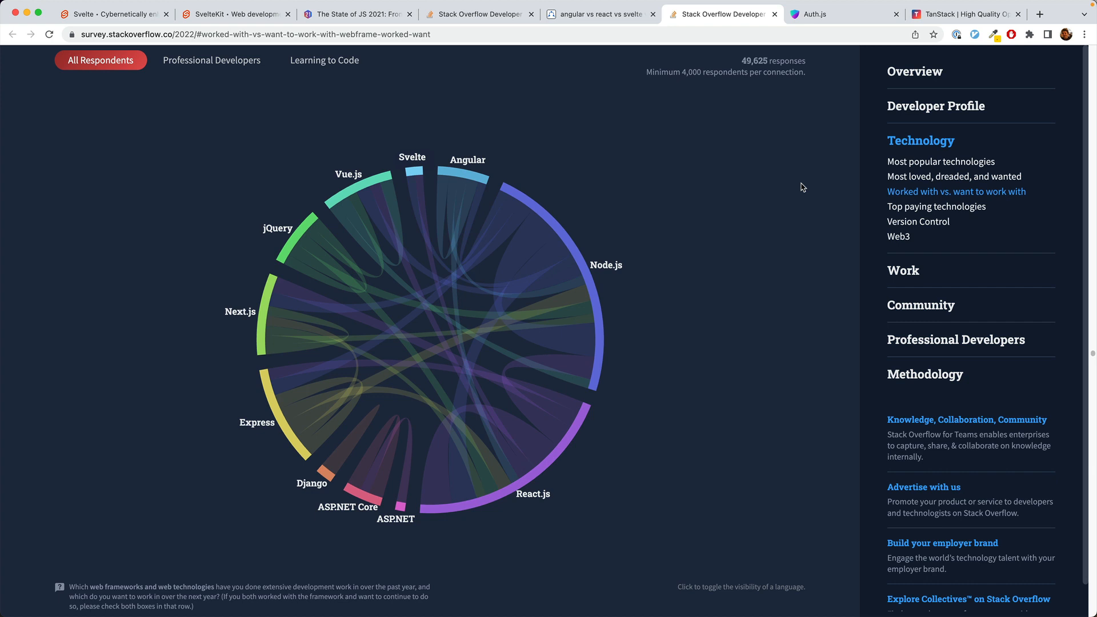
mouse_move(817, 93)
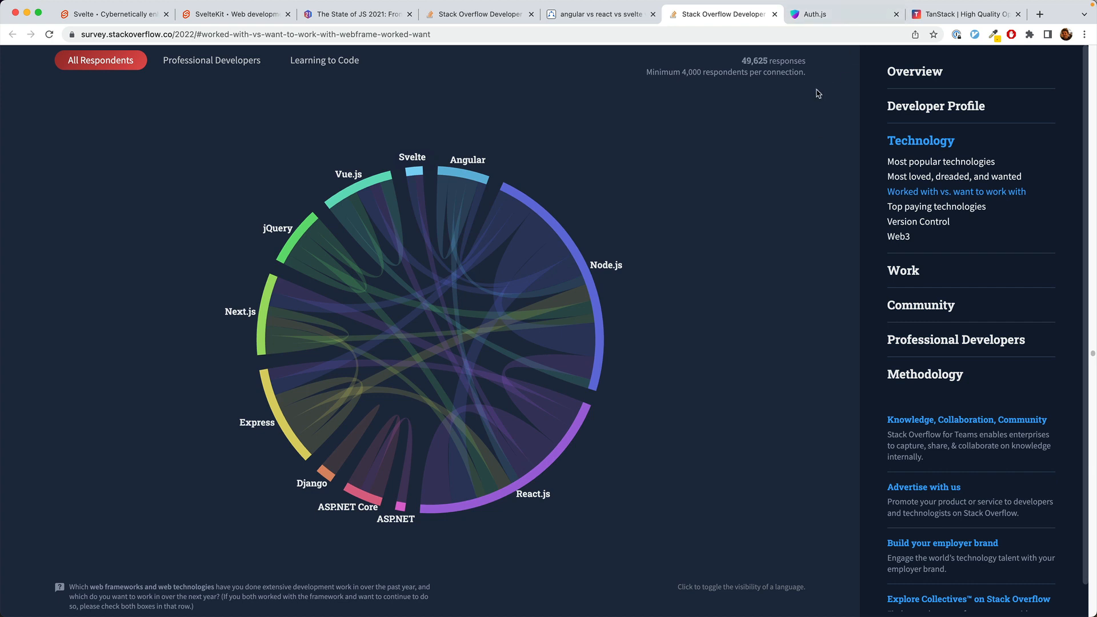
Bring up the Auth.js homepage with Next.js, SvelteKit and SolidStart live demos.
click(842, 13)
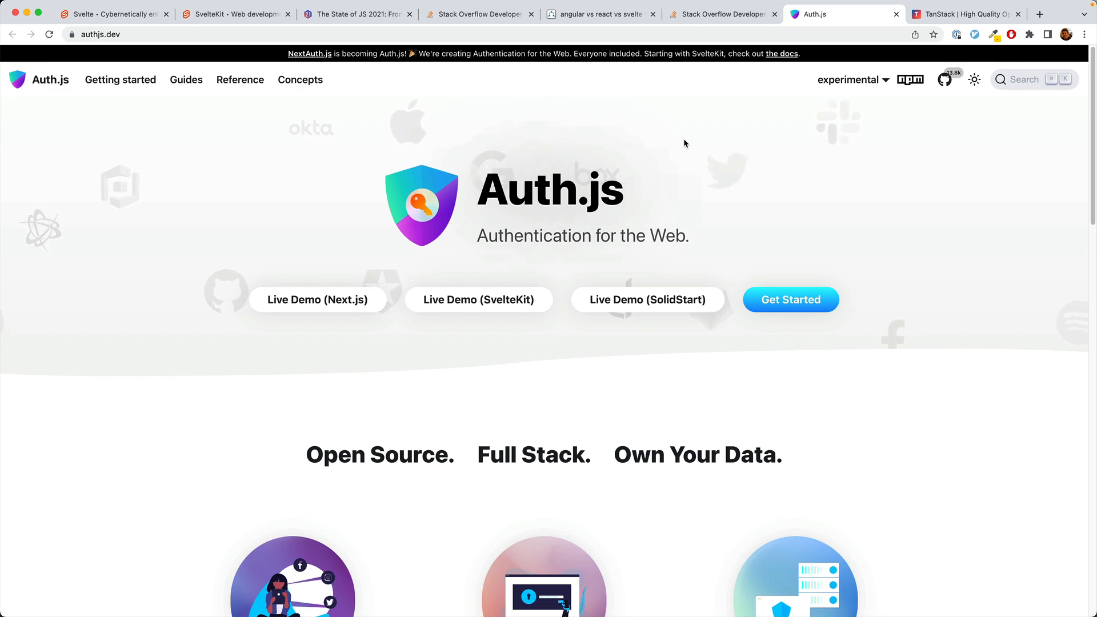
mouse_move(603, 199)
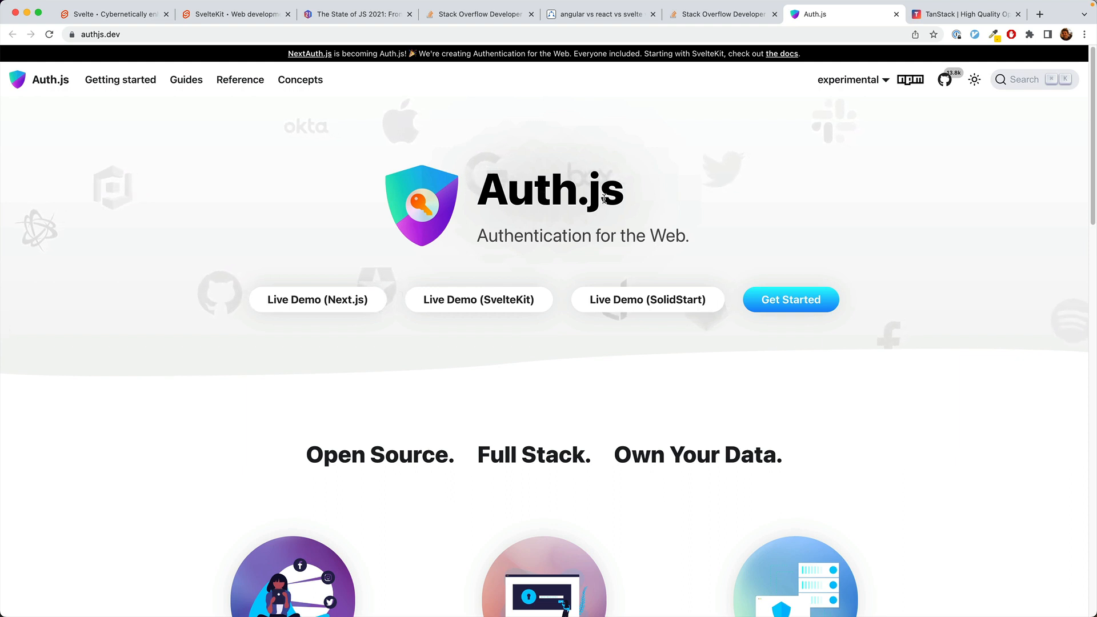
mouse_move(309, 54)
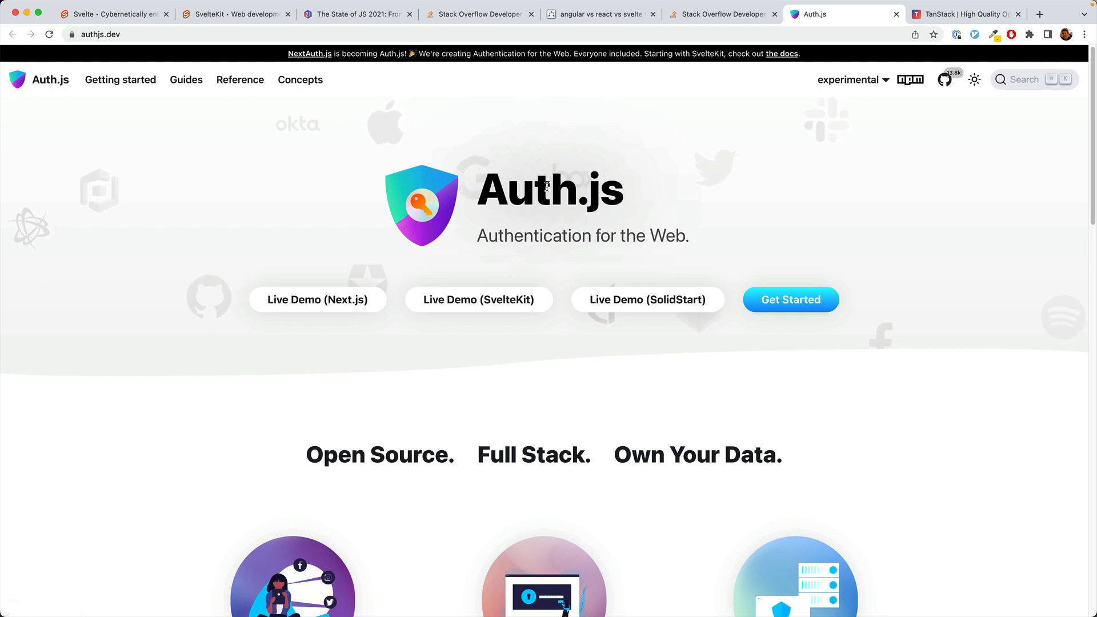
mouse_move(479, 308)
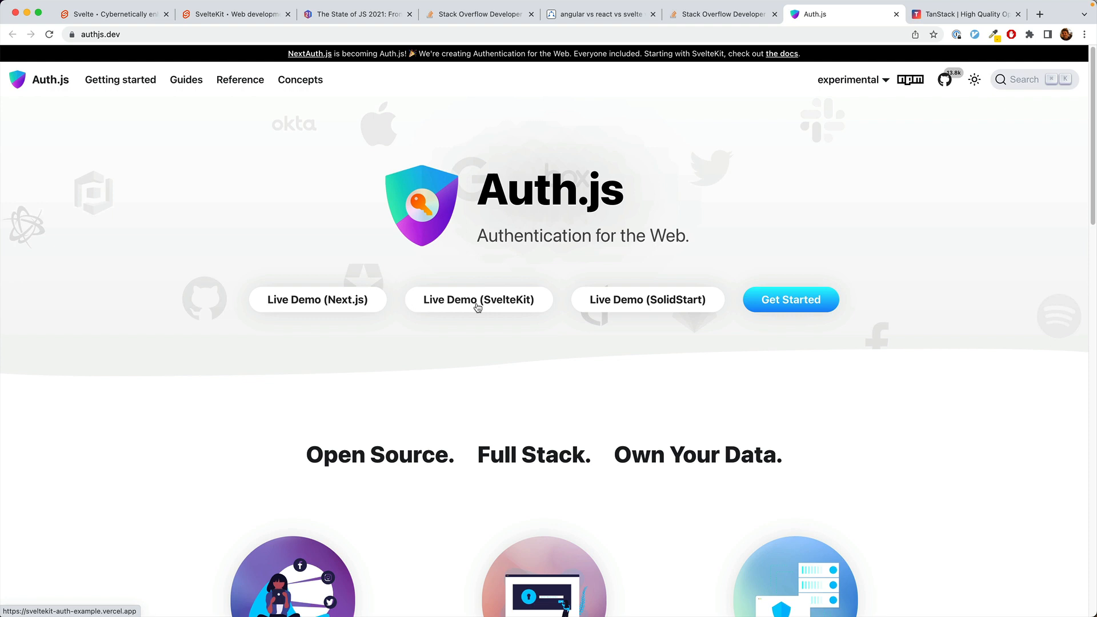
mouse_move(290, 307)
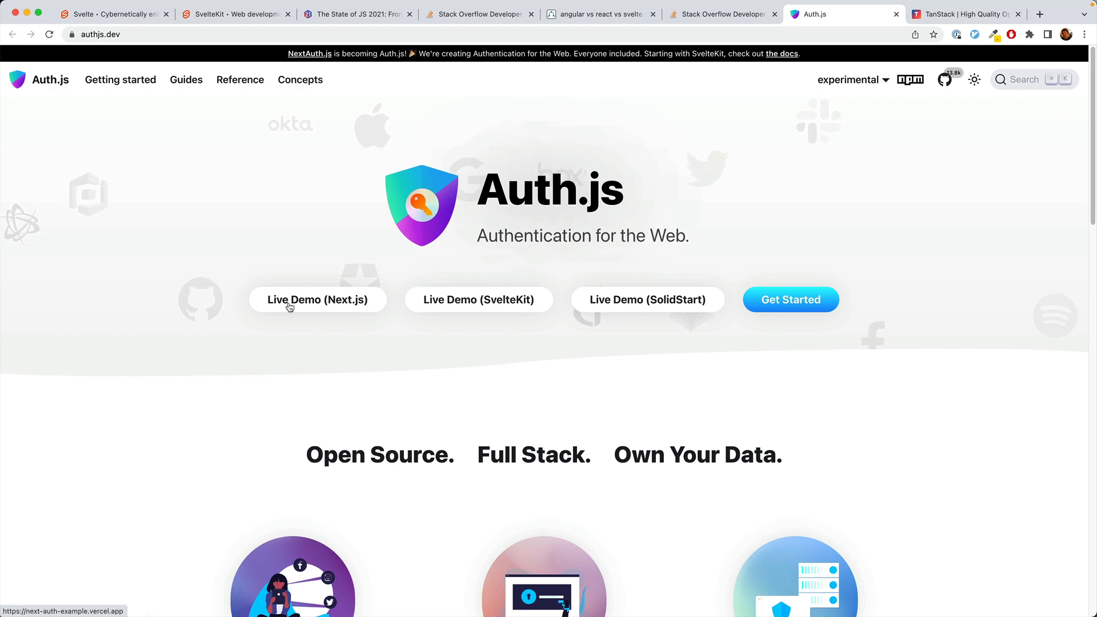
mouse_move(594, 222)
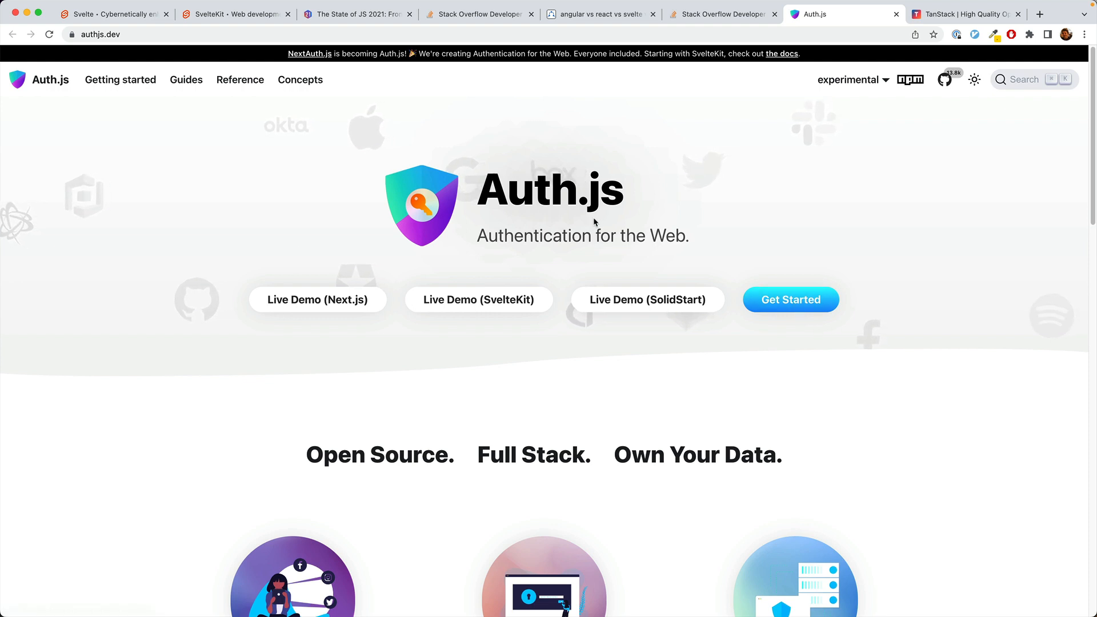
Browse TanStack's library list: Query, Table, Router, Virtual and more.
click(965, 14)
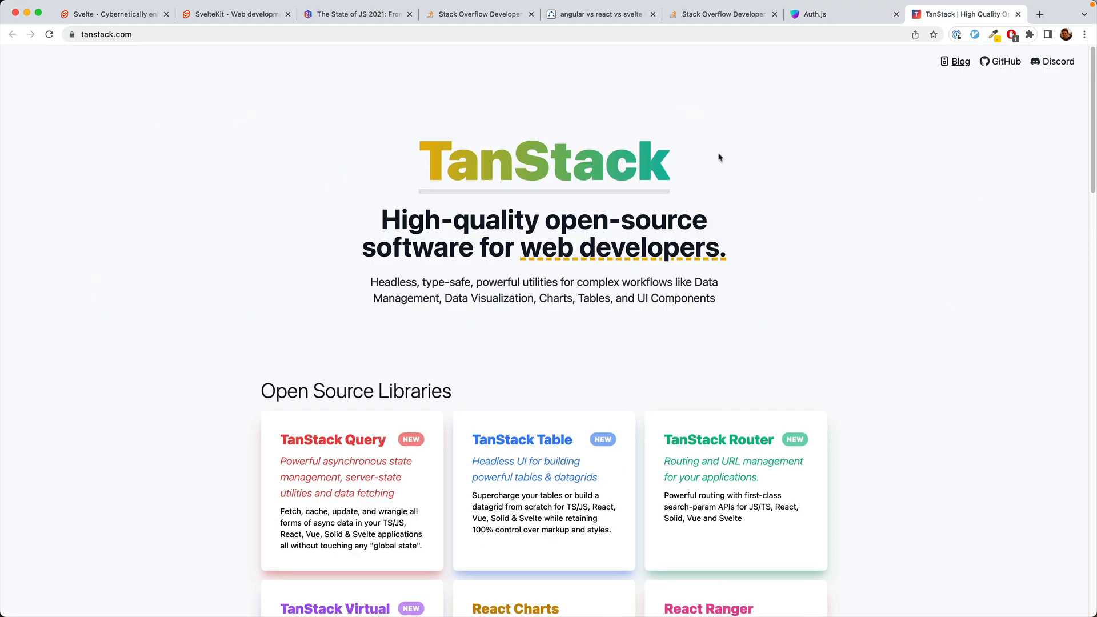
mouse_move(219, 312)
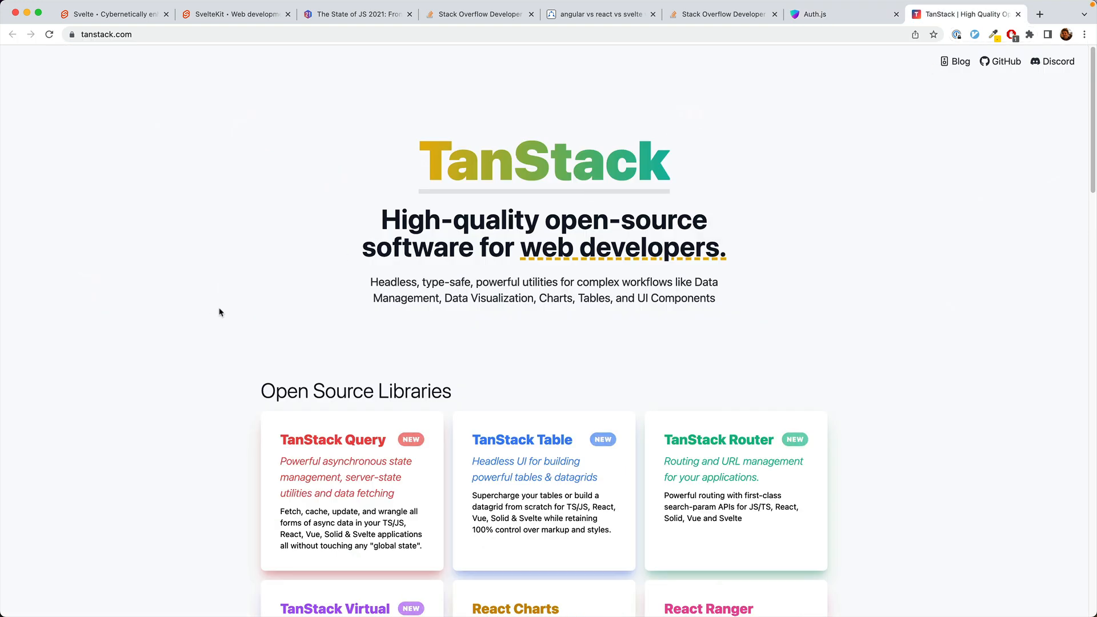
mouse_move(178, 498)
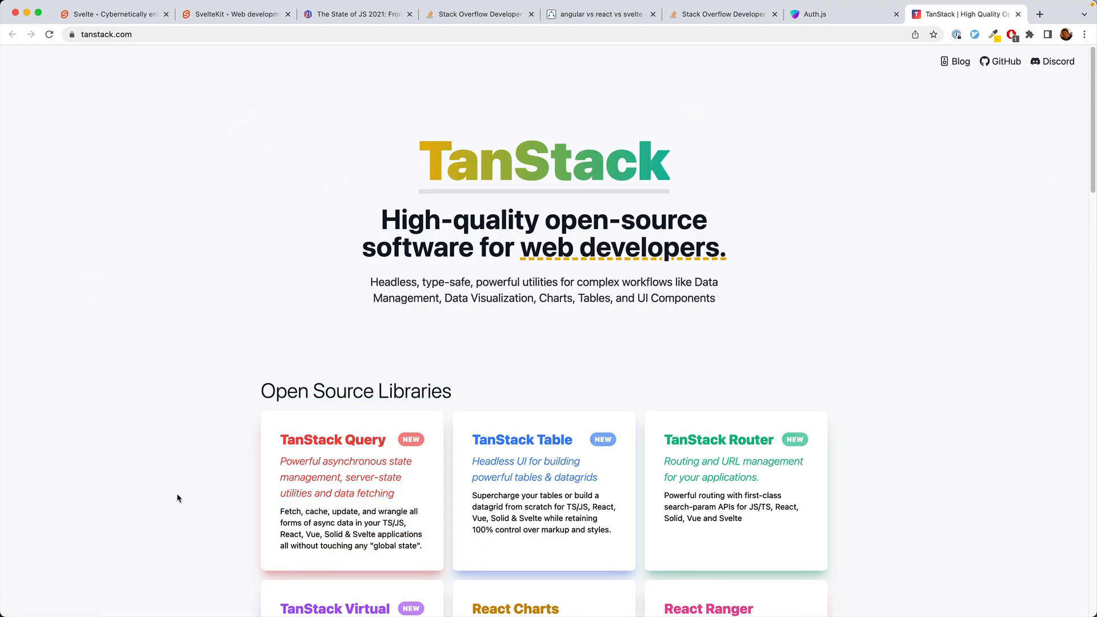
mouse_move(529, 487)
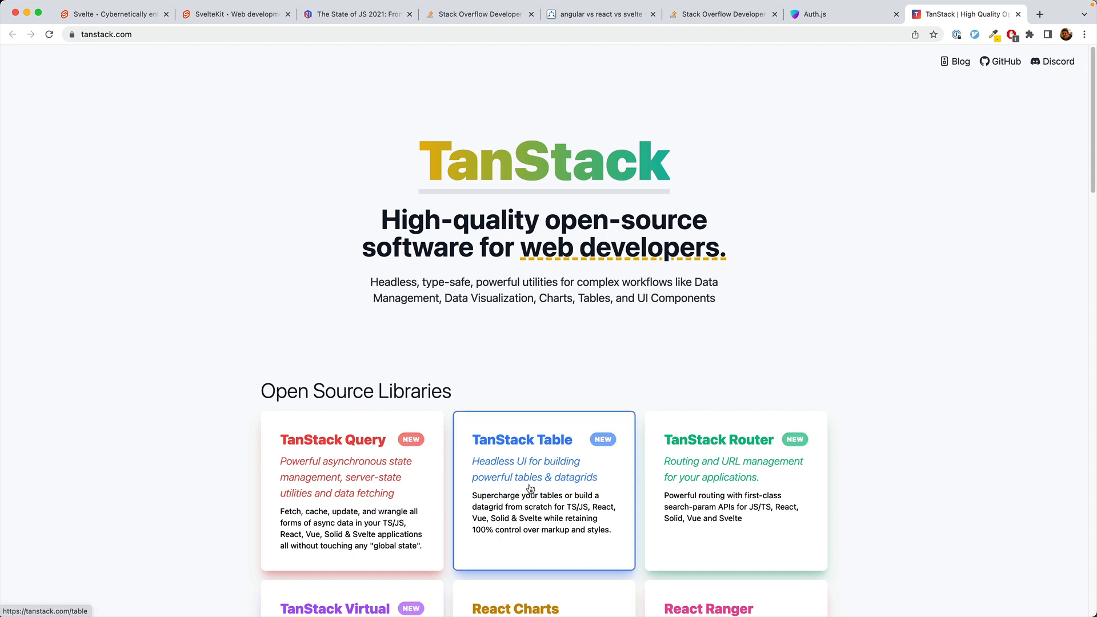
mouse_move(757, 483)
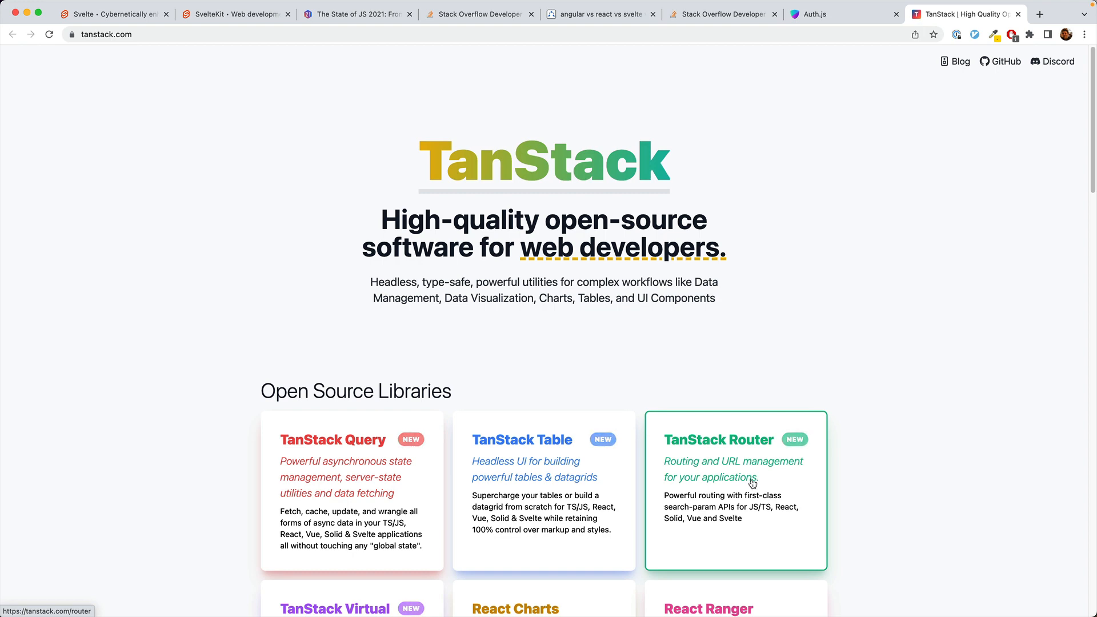
scroll(down, 3)
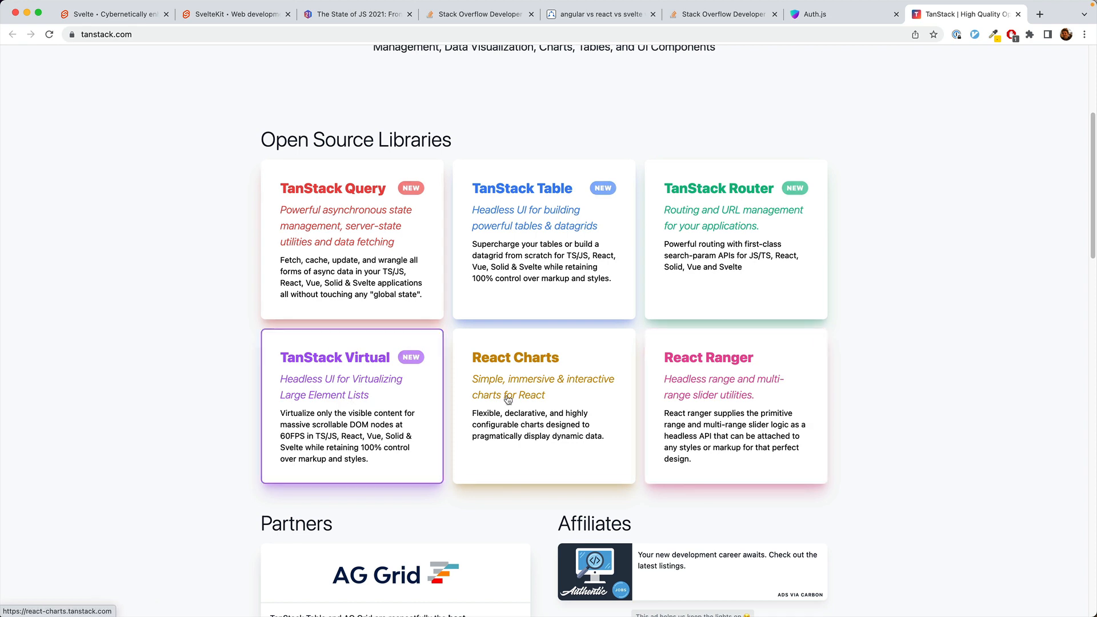
mouse_move(721, 444)
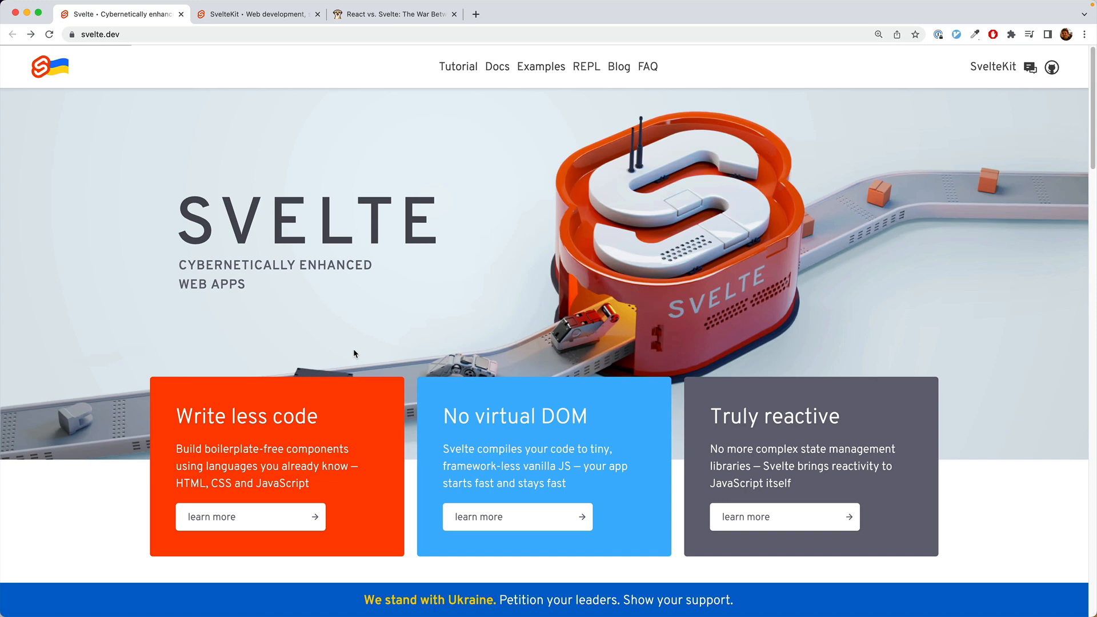
mouse_move(319, 429)
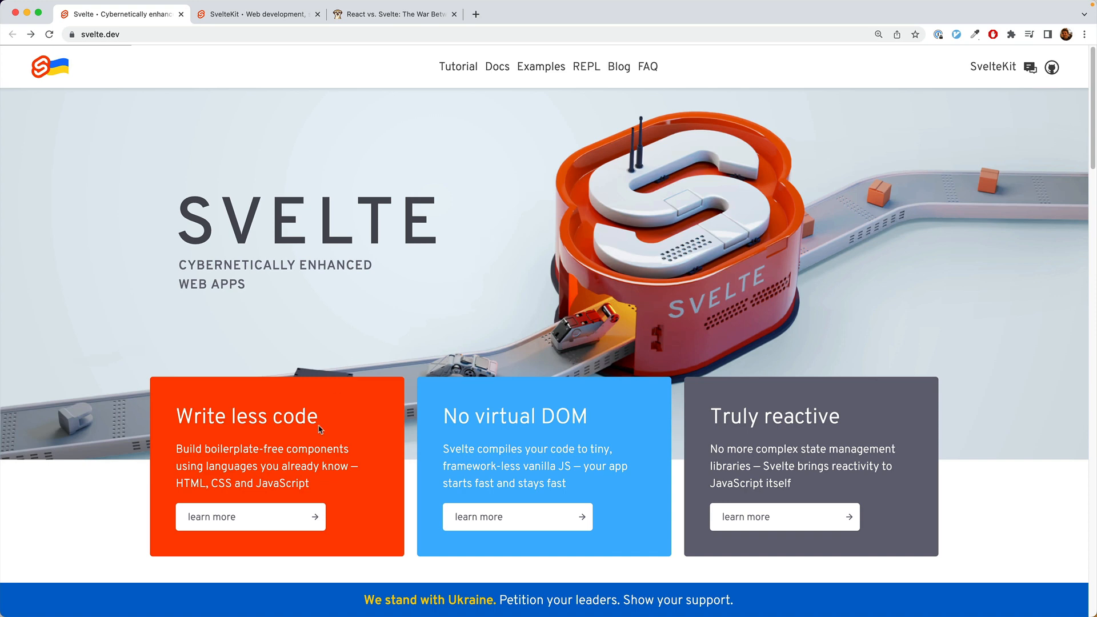
Select the 'Write less code' heading on svelte.dev, then deselect the Truly reactive text.
double_click(246, 416)
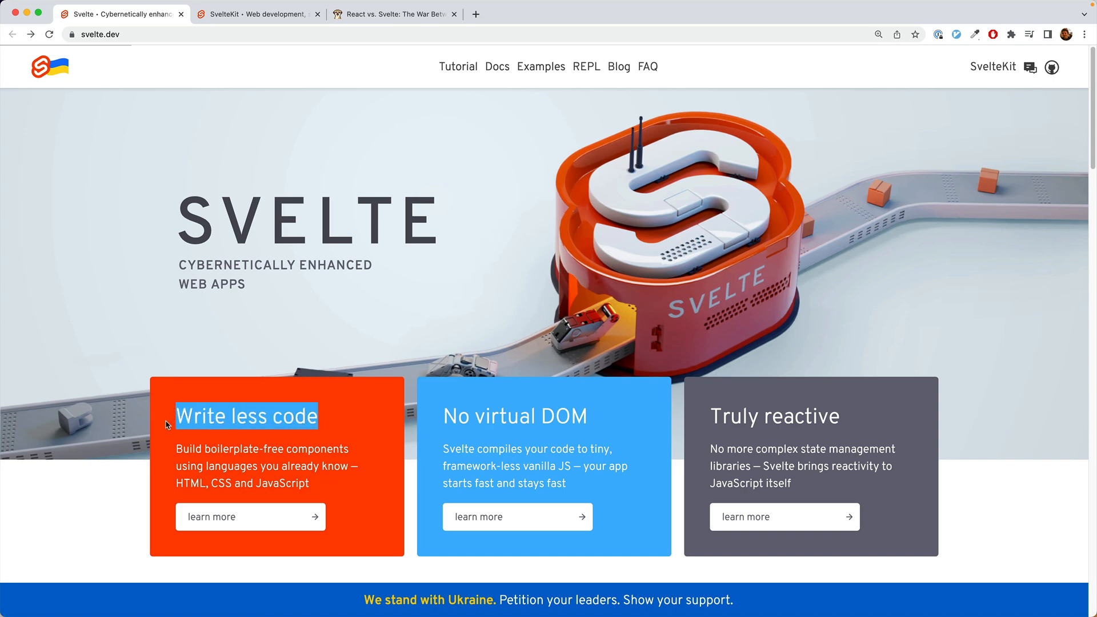
mouse_move(729, 451)
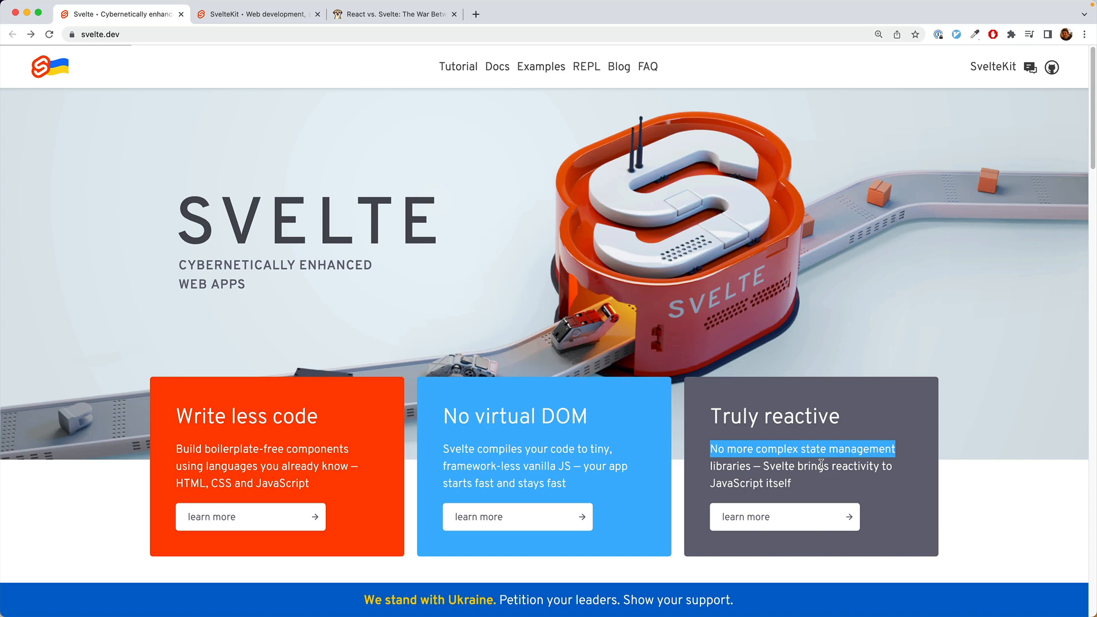
click(811, 461)
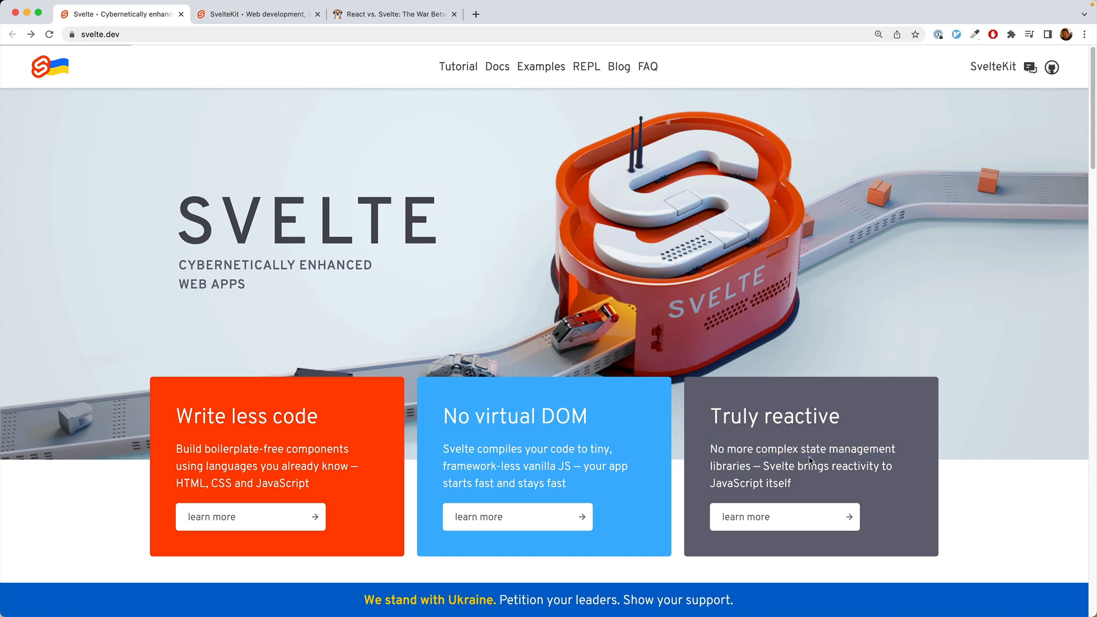
mouse_move(547, 467)
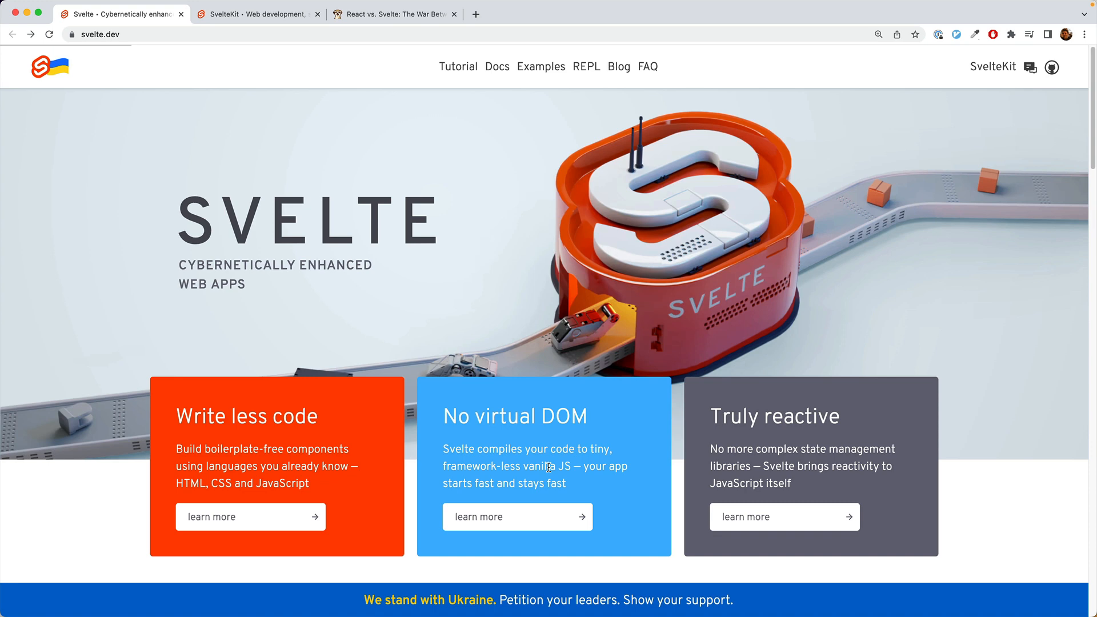
mouse_move(470, 461)
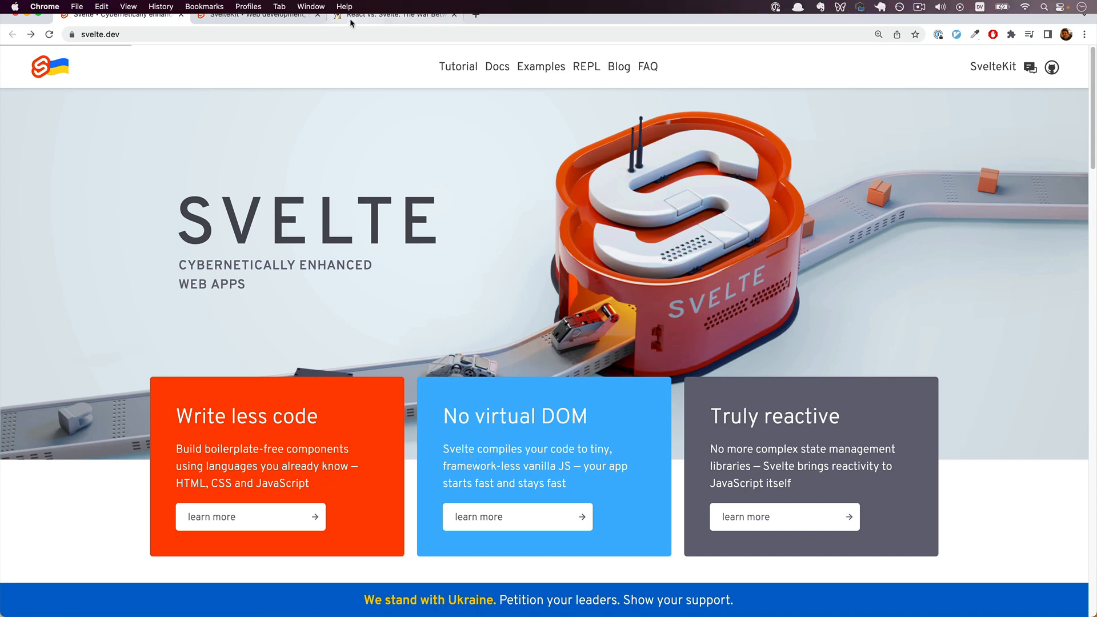
Switch to the React vs. Svelte article tab showing the compiler versus virtual DOM diagram.
click(396, 14)
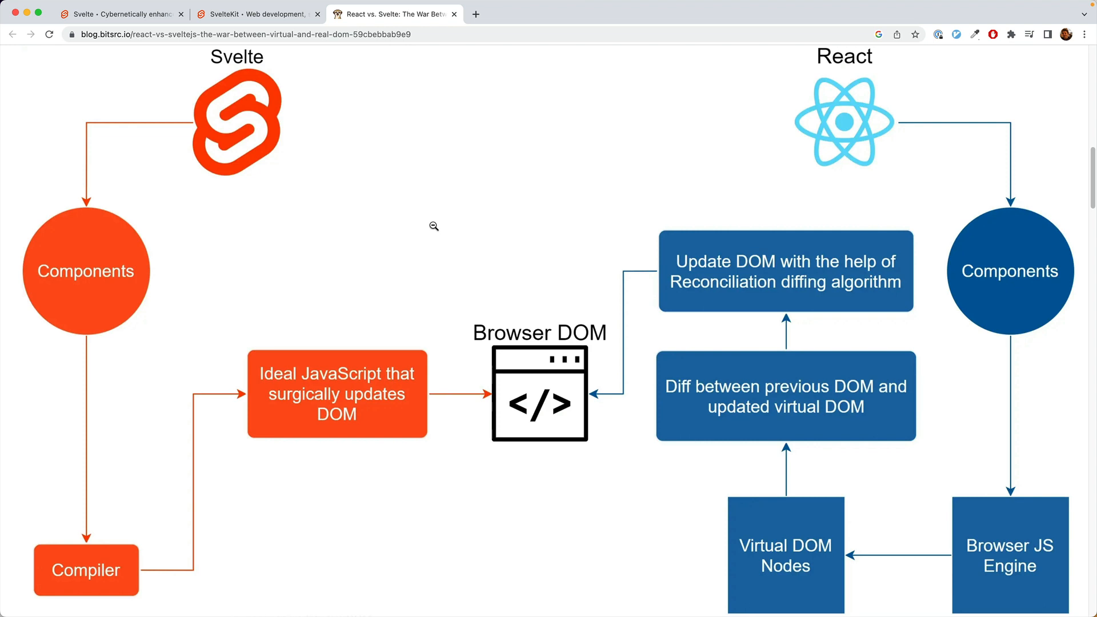
mouse_move(647, 156)
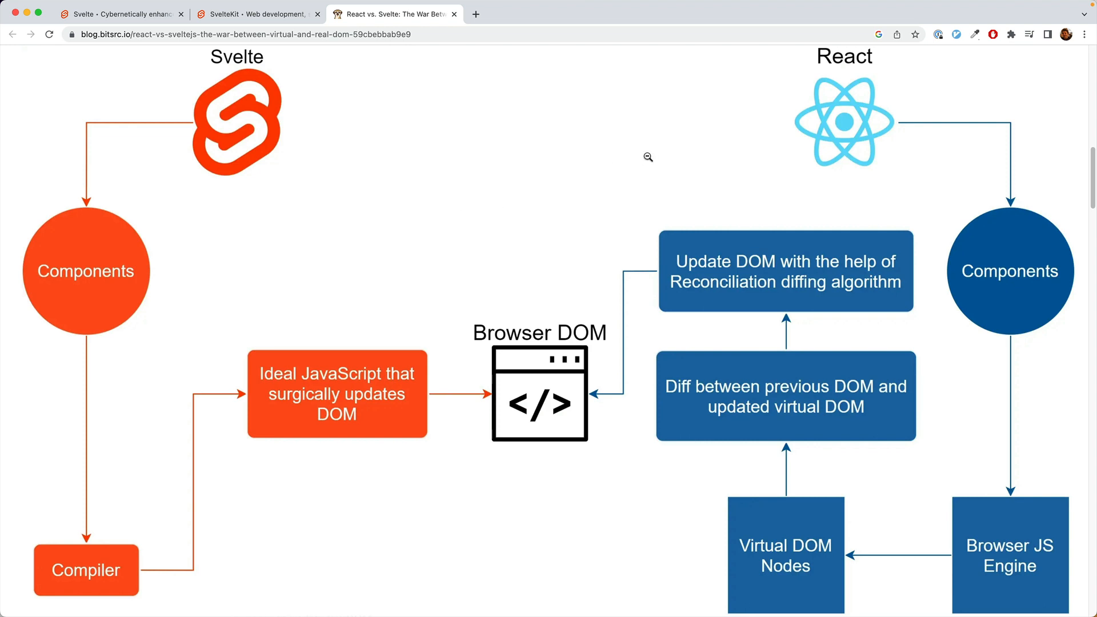
mouse_move(824, 63)
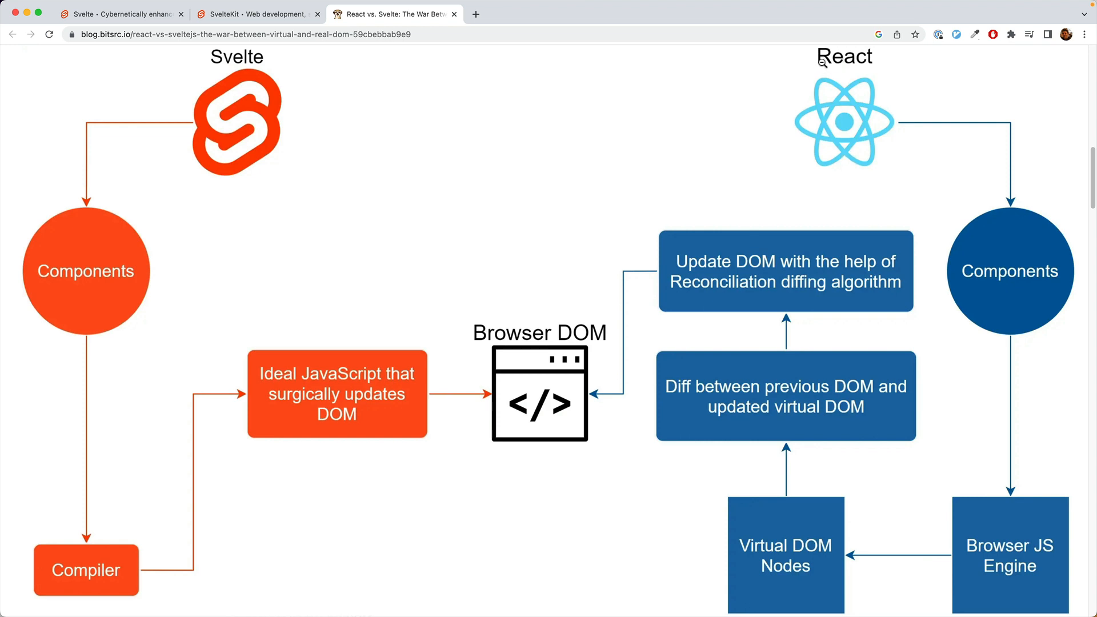
mouse_move(832, 133)
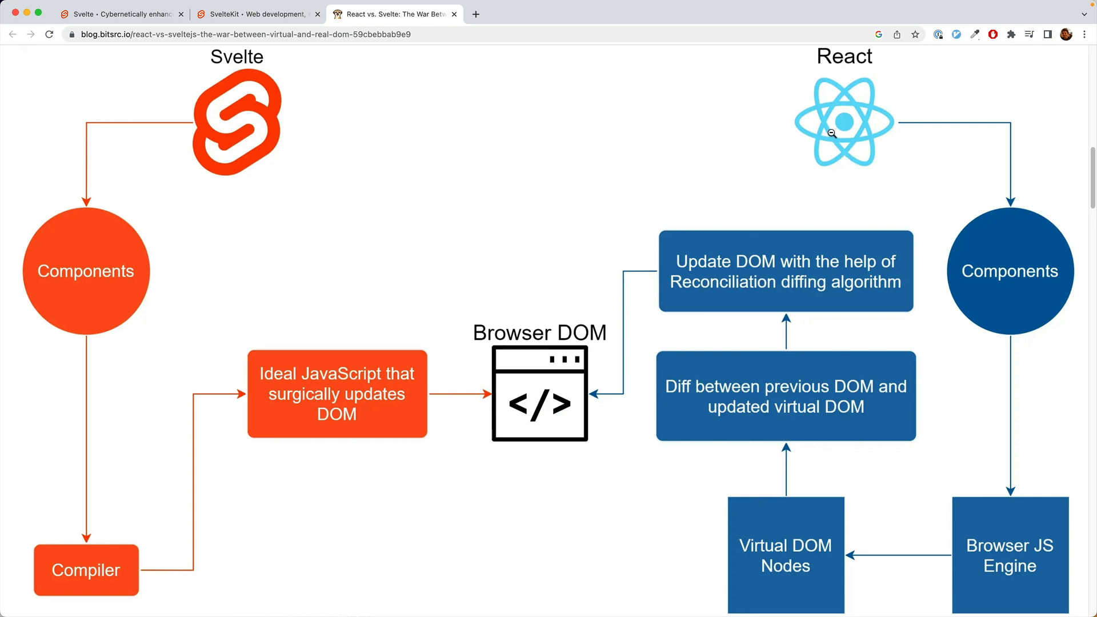
mouse_move(1009, 285)
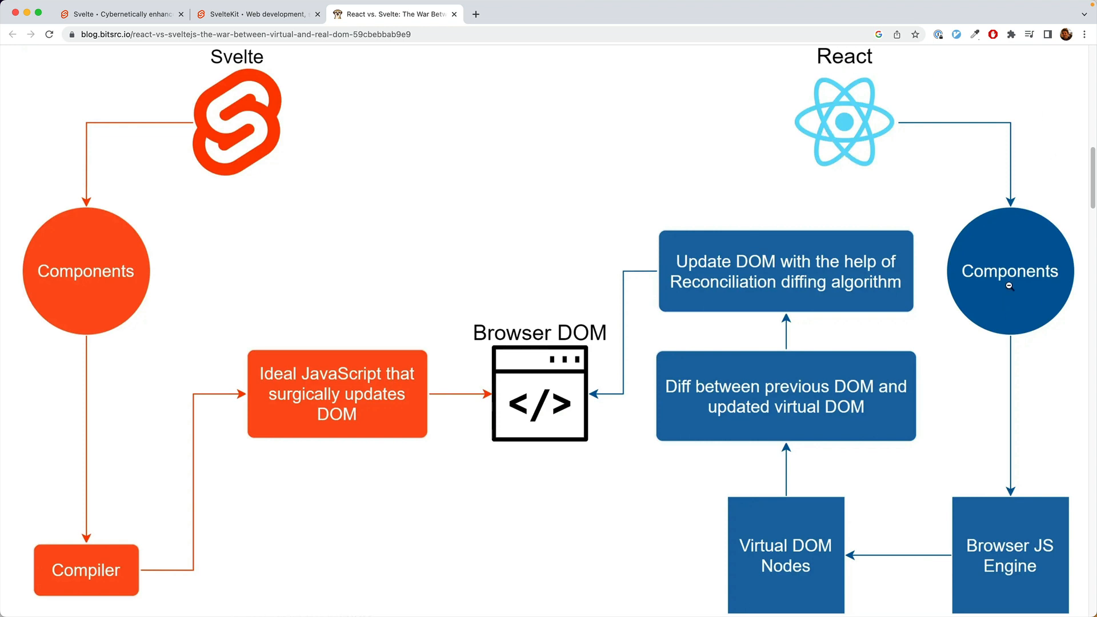
mouse_move(996, 486)
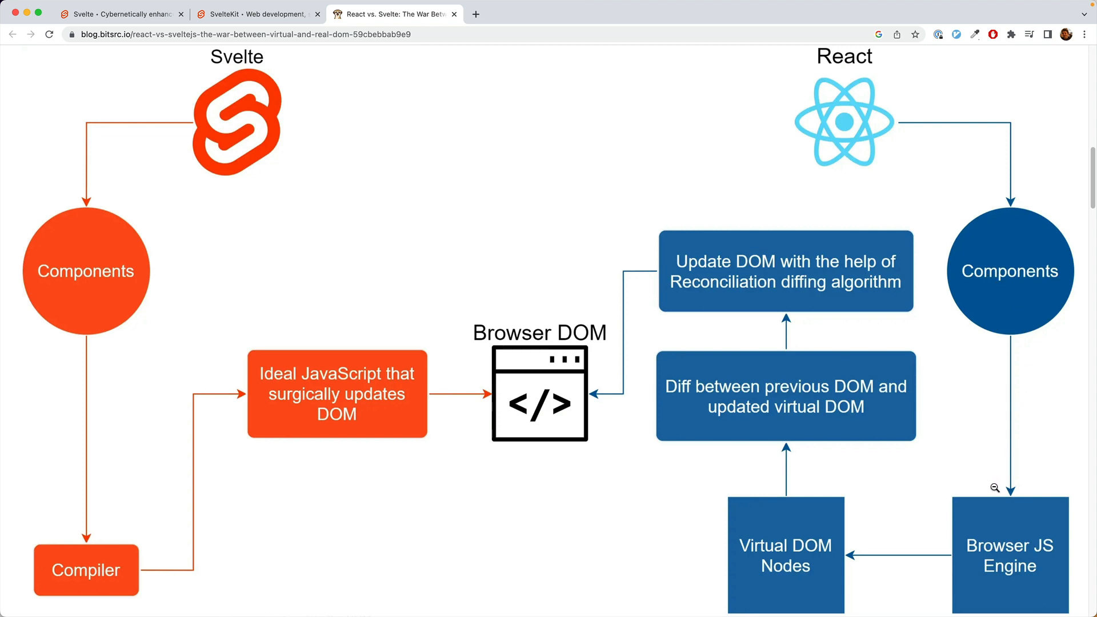
mouse_move(966, 505)
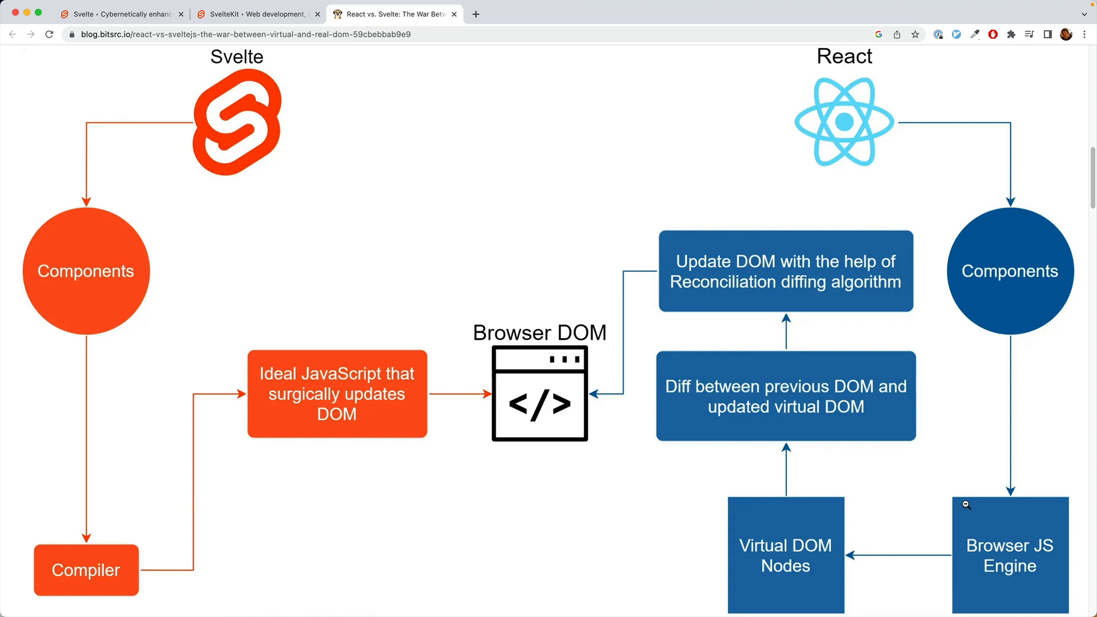
mouse_move(926, 493)
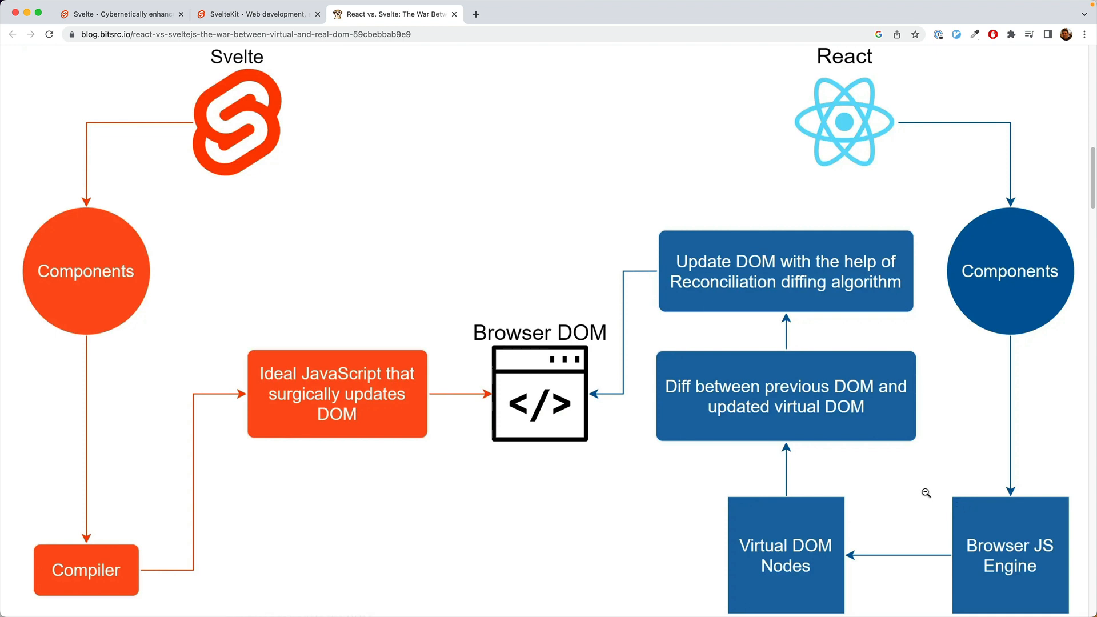
mouse_move(443, 190)
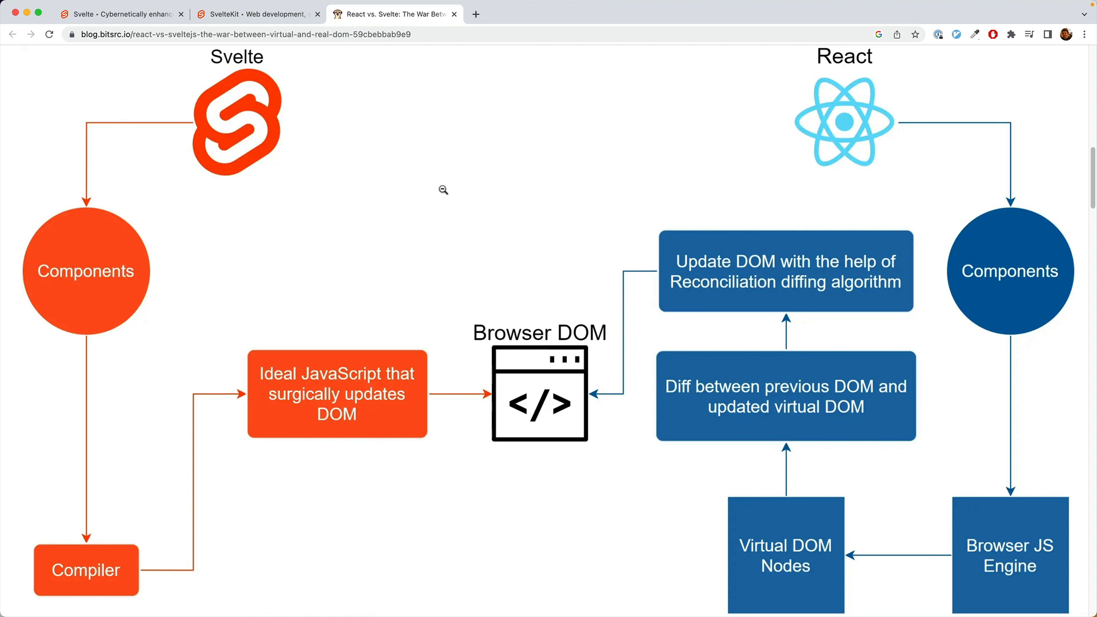
mouse_move(89, 291)
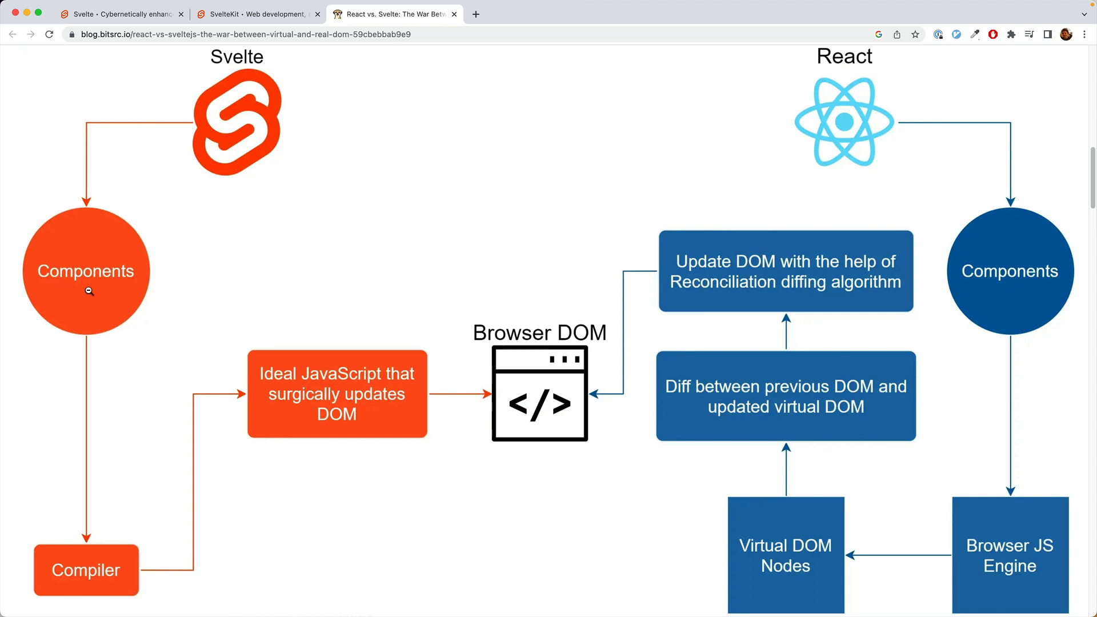
mouse_move(124, 566)
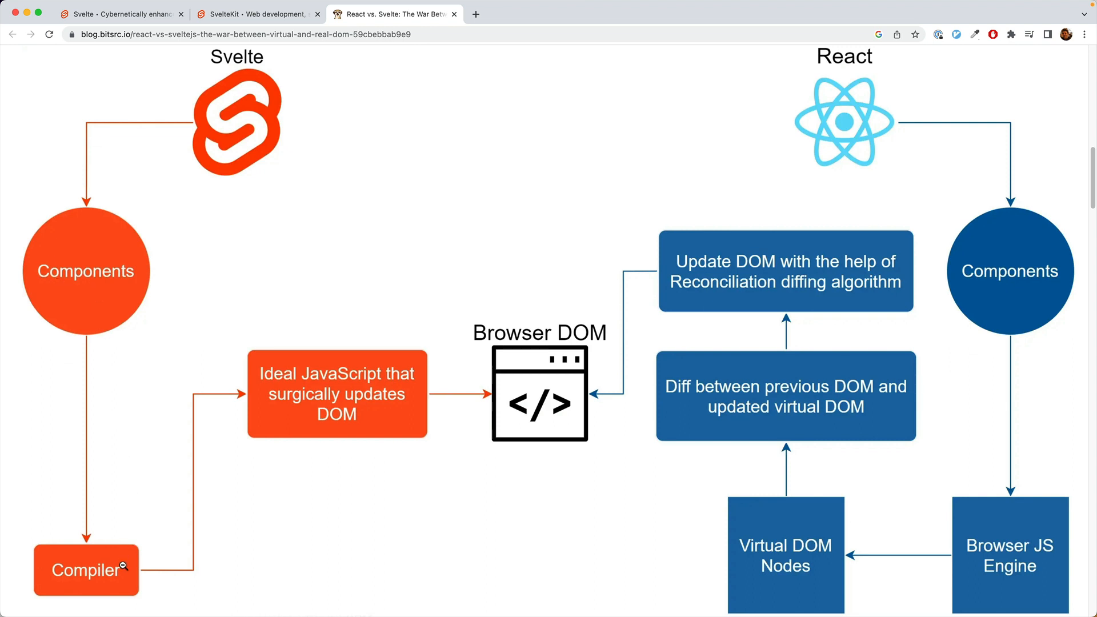
mouse_move(314, 383)
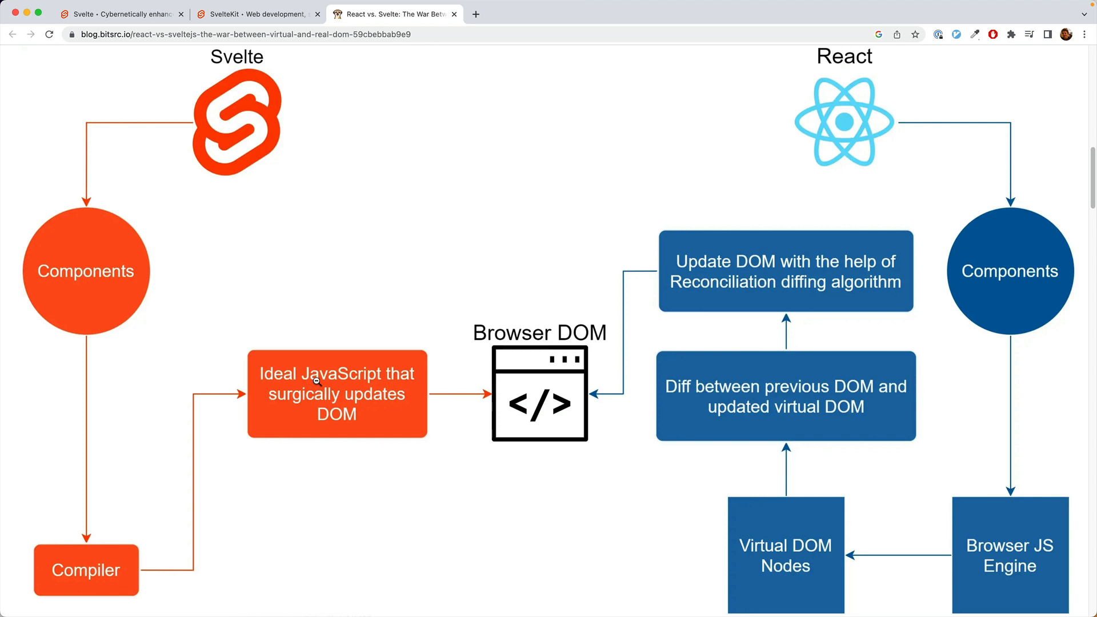
mouse_move(504, 380)
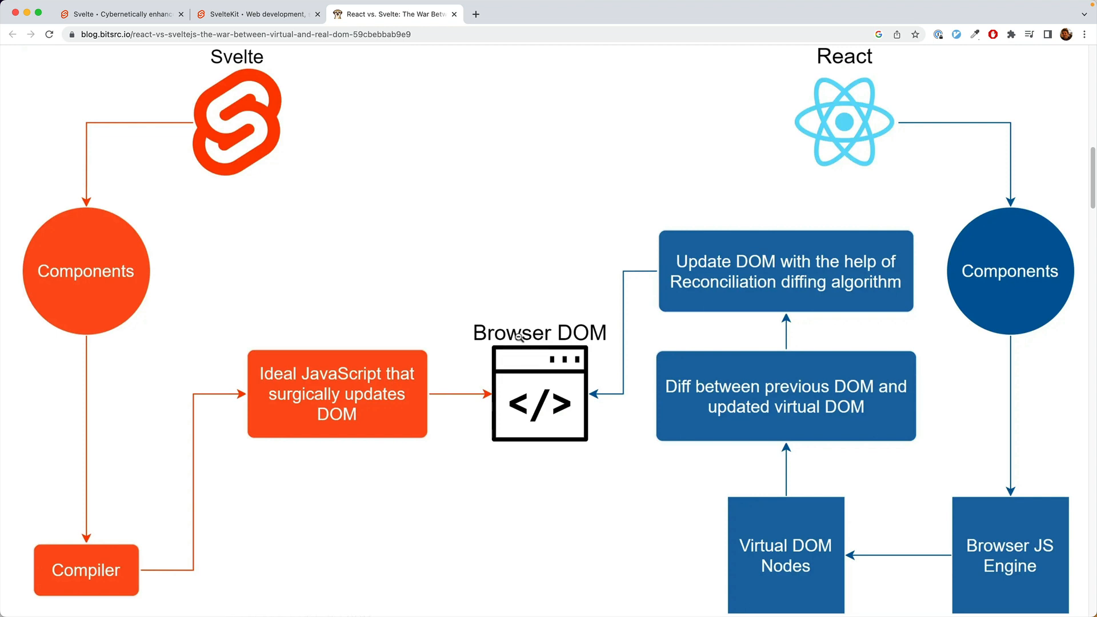
mouse_move(922, 451)
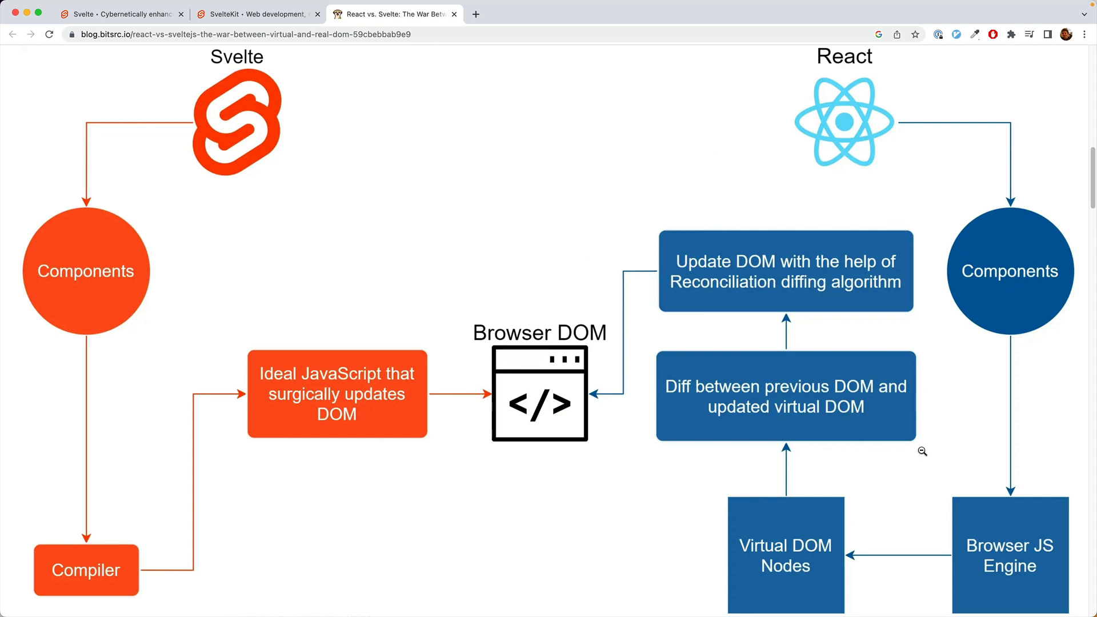
mouse_move(872, 416)
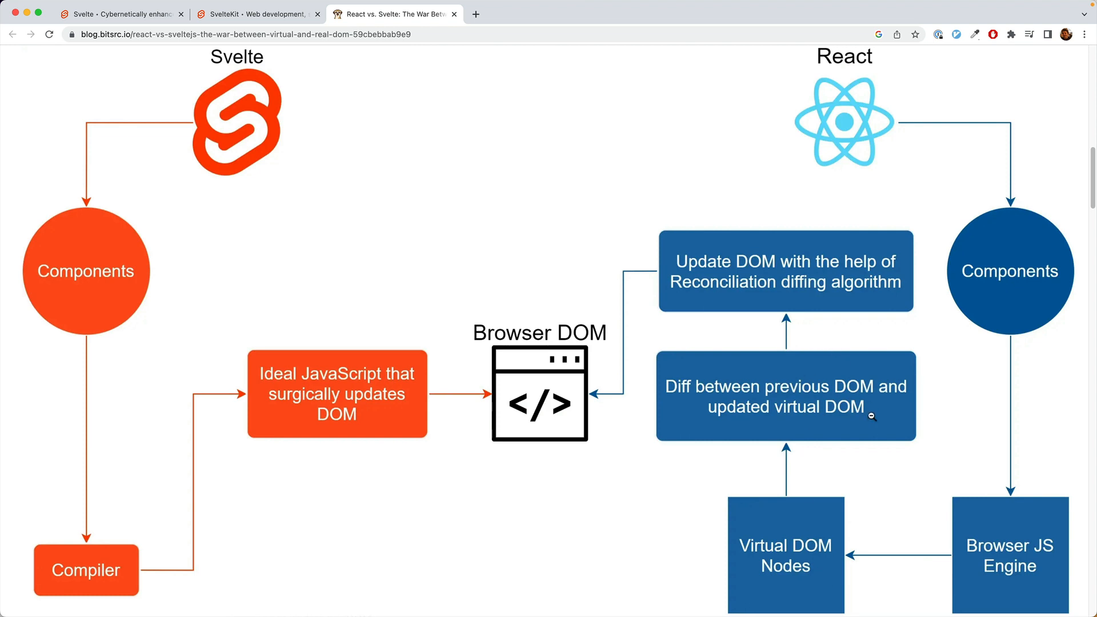
mouse_move(132, 370)
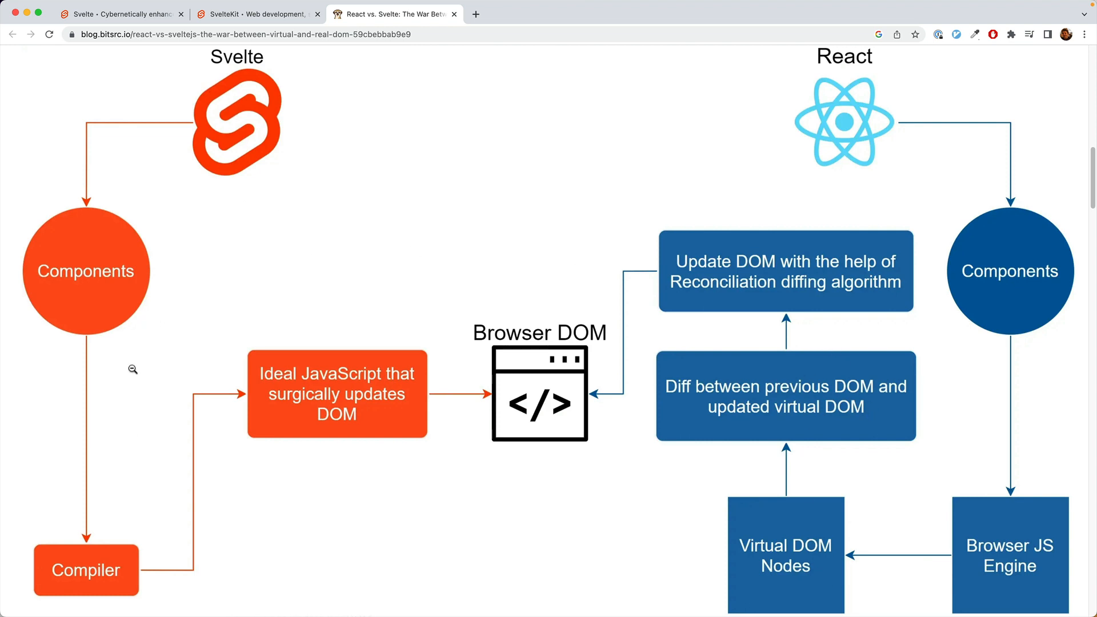
mouse_move(171, 582)
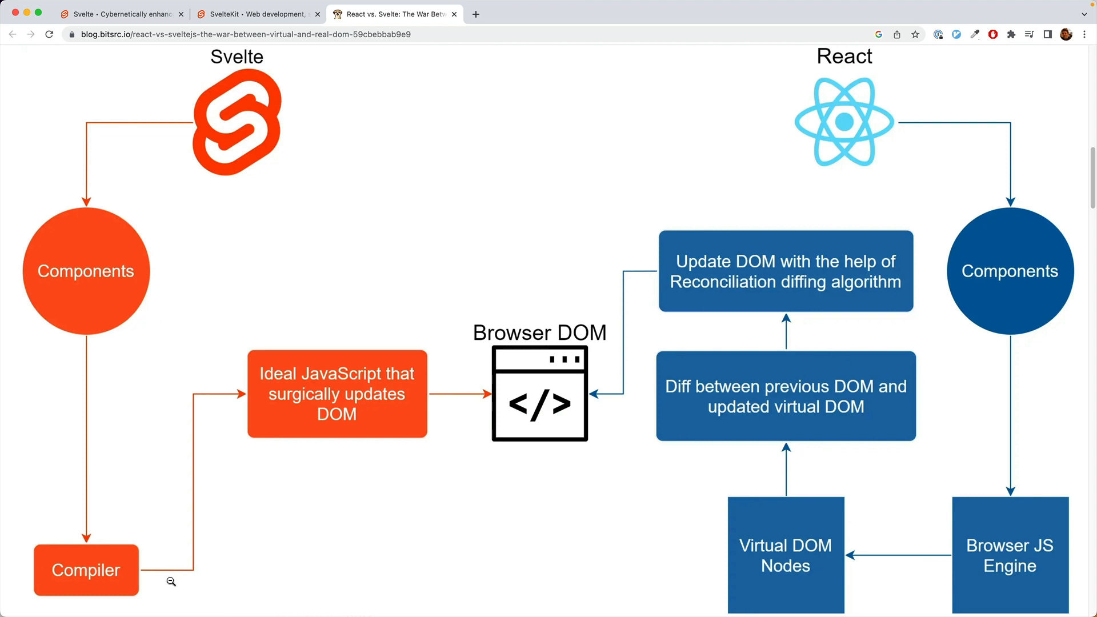
mouse_move(296, 429)
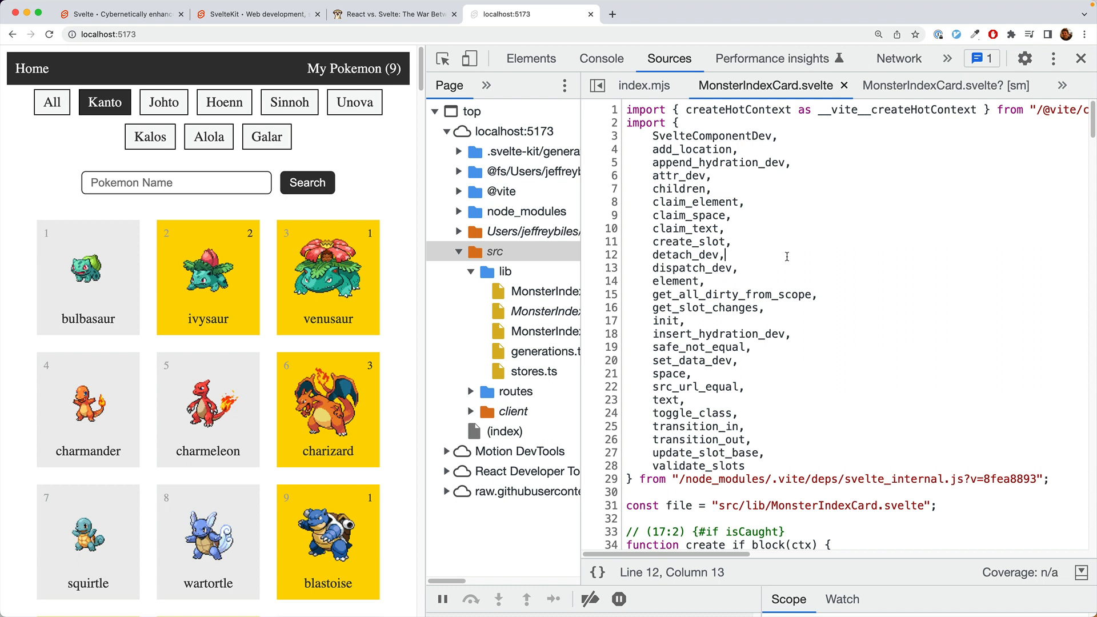
mouse_move(760, 242)
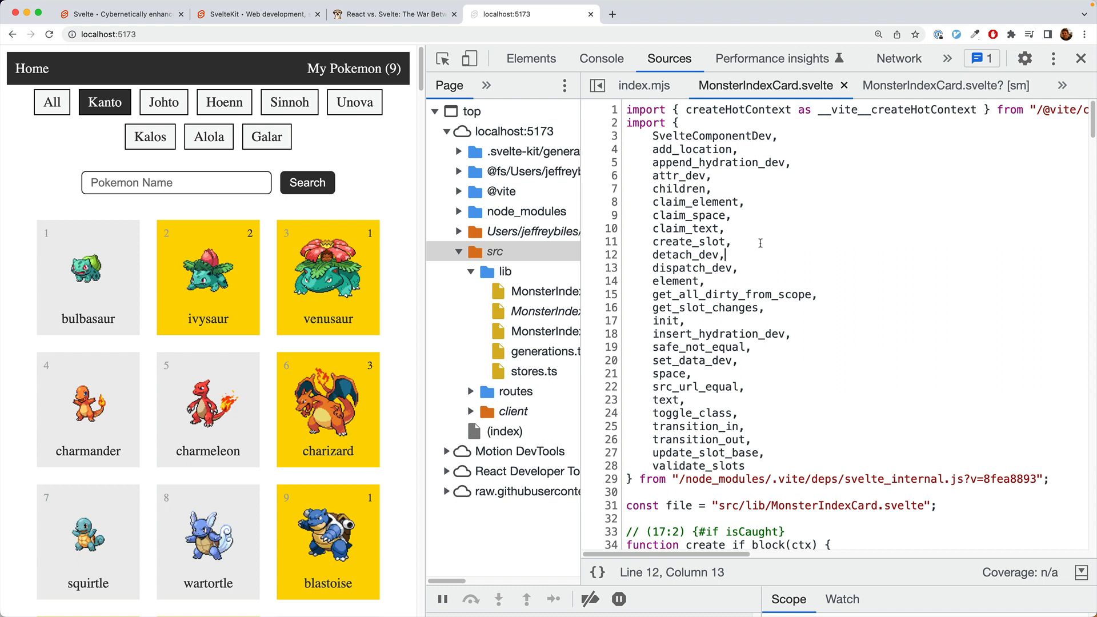
Select MonsterIndexCard.svelte in Sources and scroll the compiled code down to the instance function.
click(553, 292)
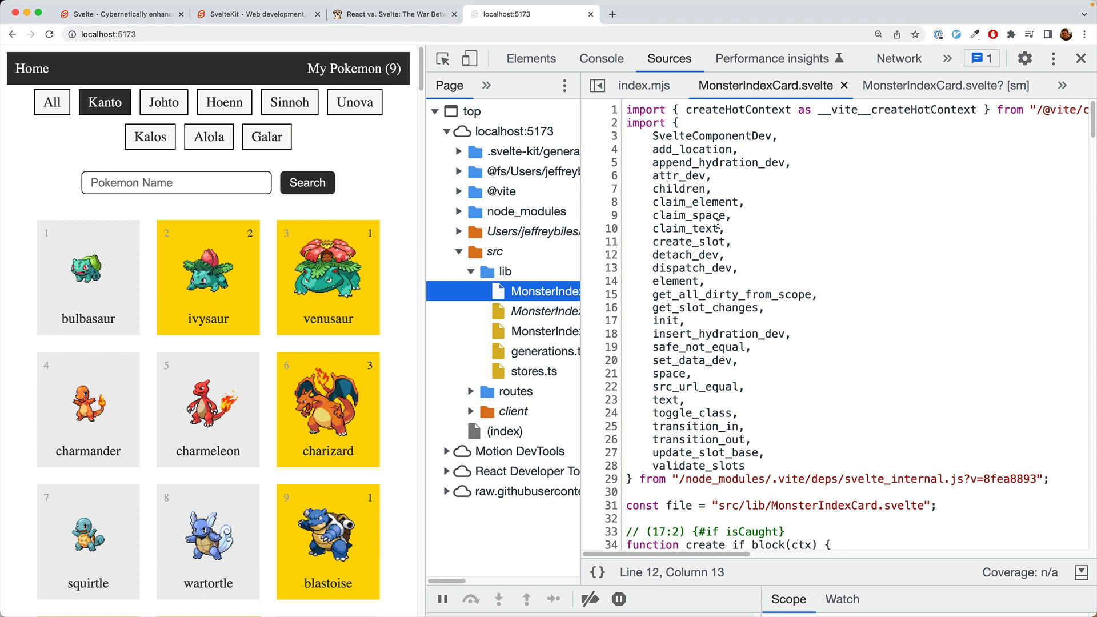
scroll(down, 3)
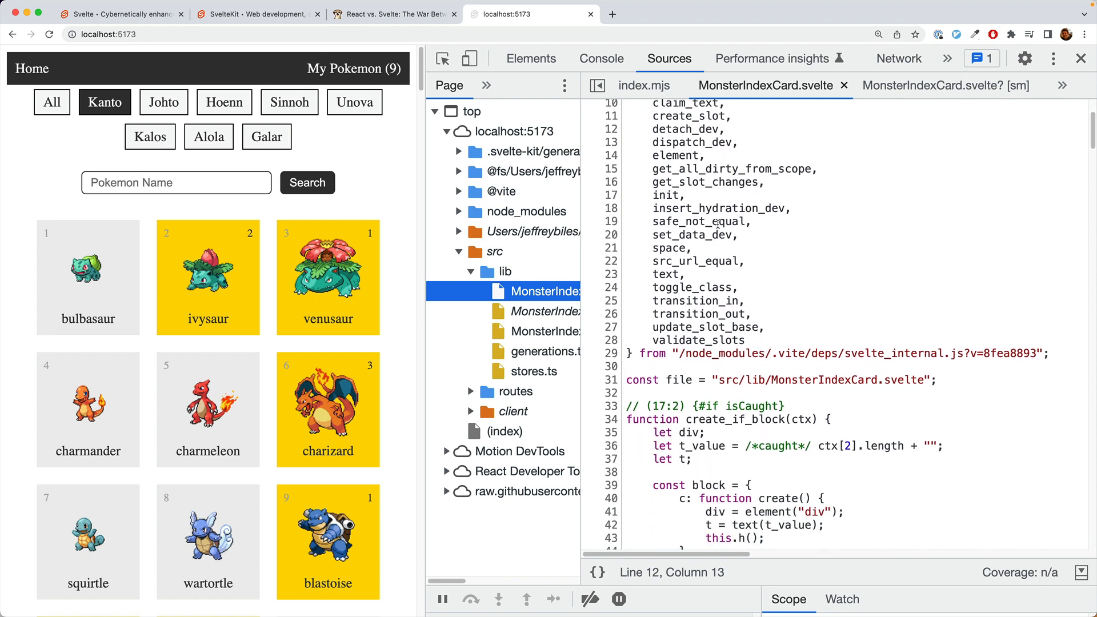
scroll(down, 3)
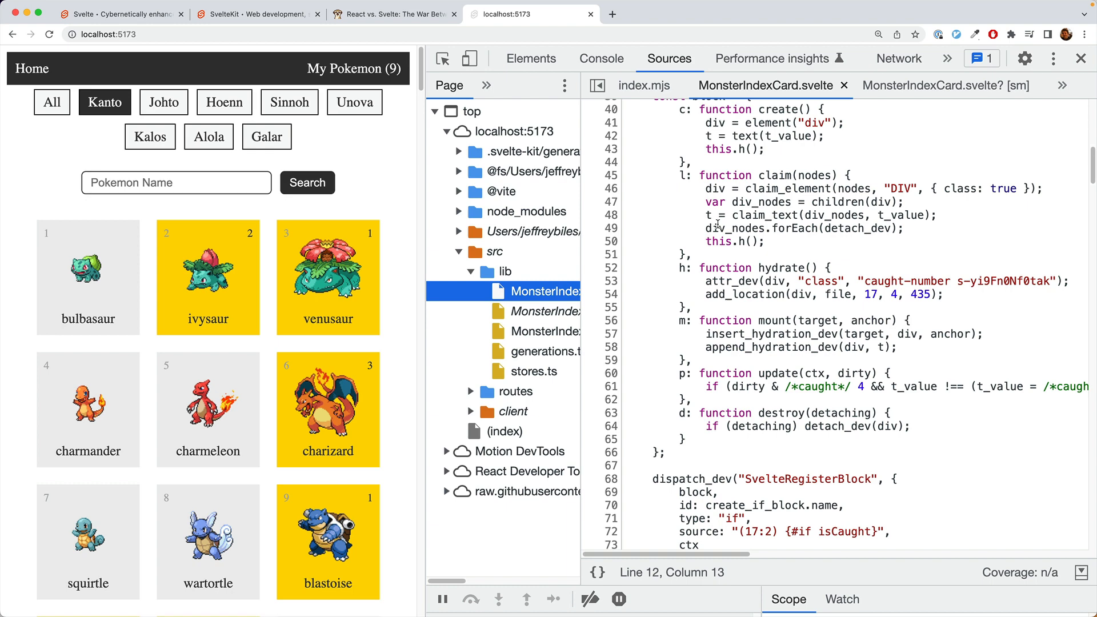
scroll(down, 3)
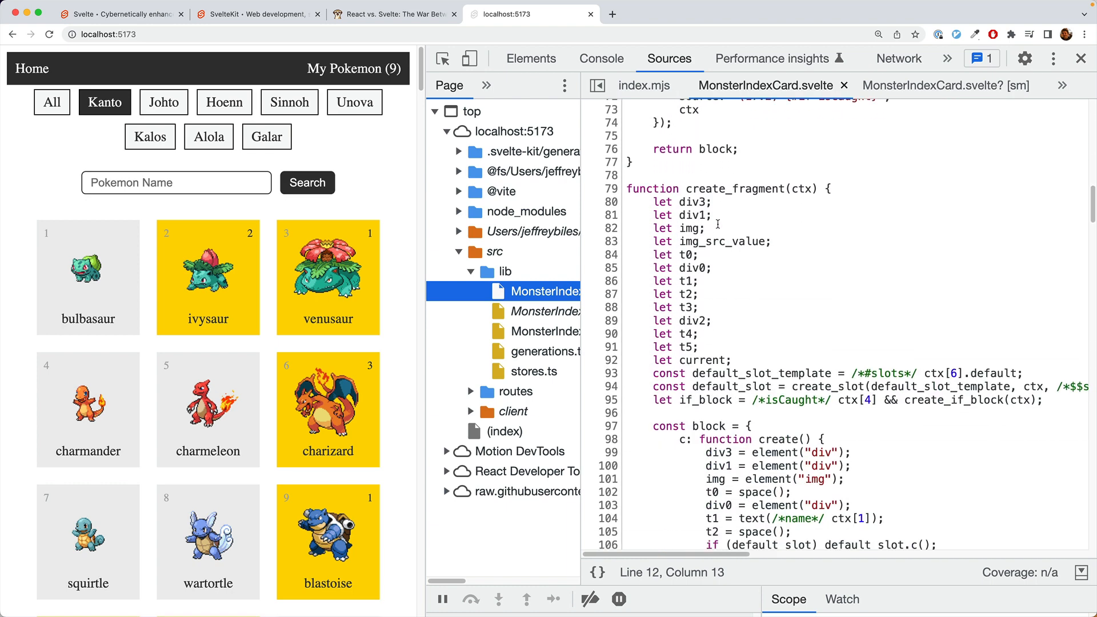
scroll(down, 3)
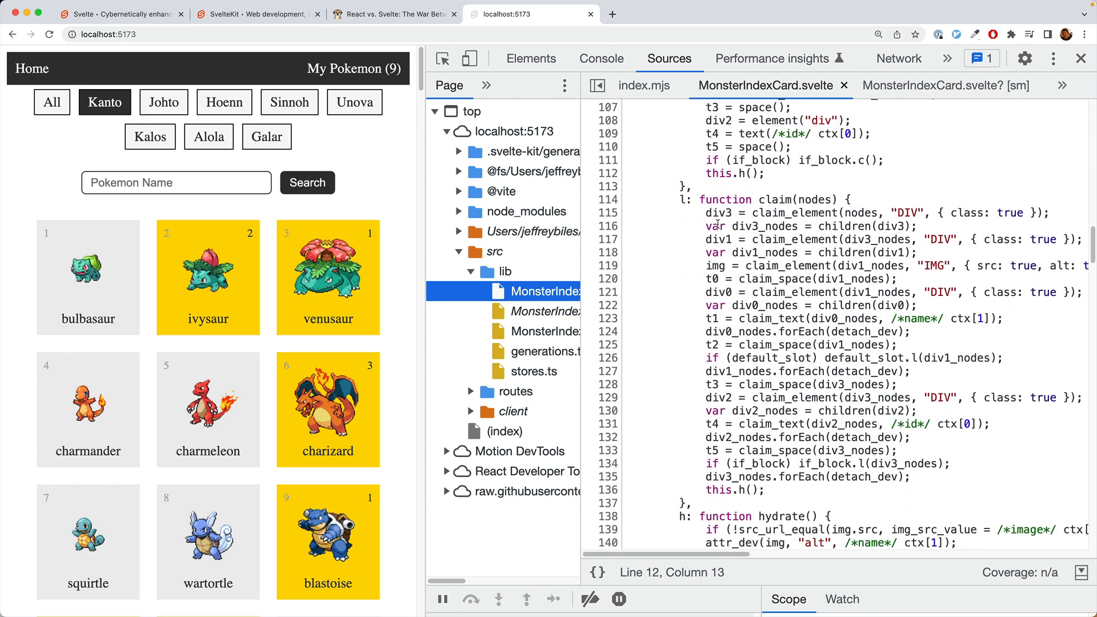
scroll(down, 3)
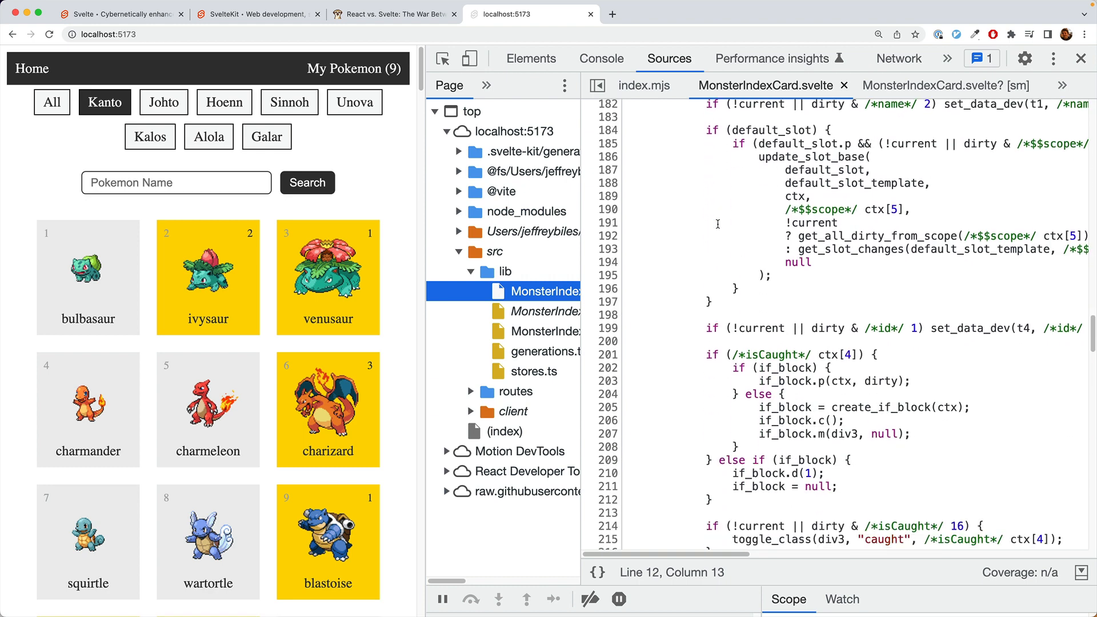
scroll(down, 3)
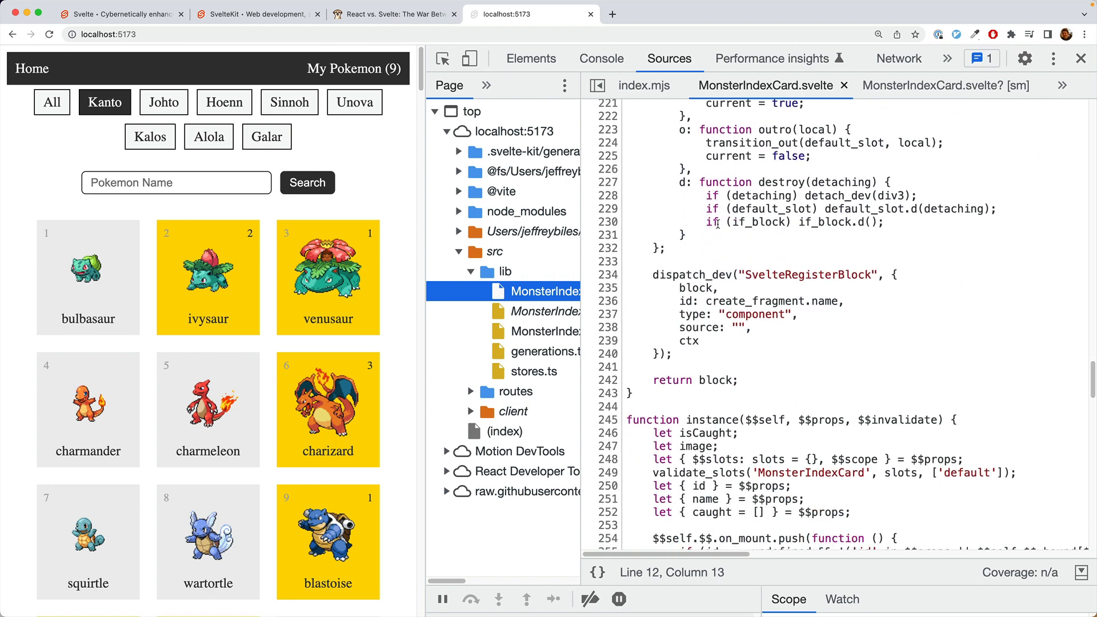
scroll(down, 3)
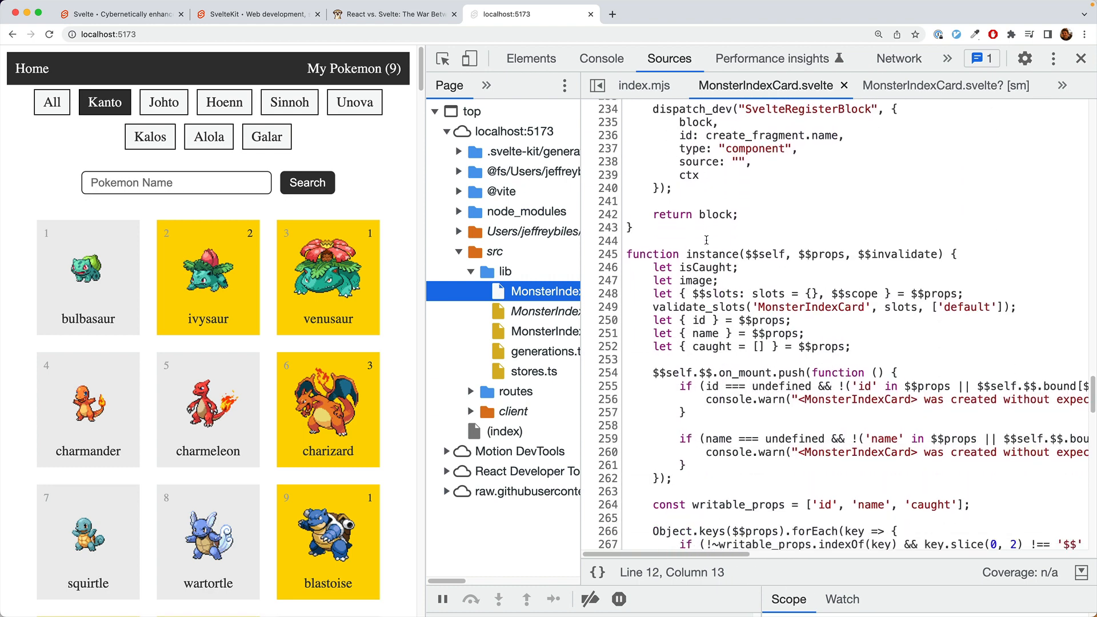
scroll(down, 3)
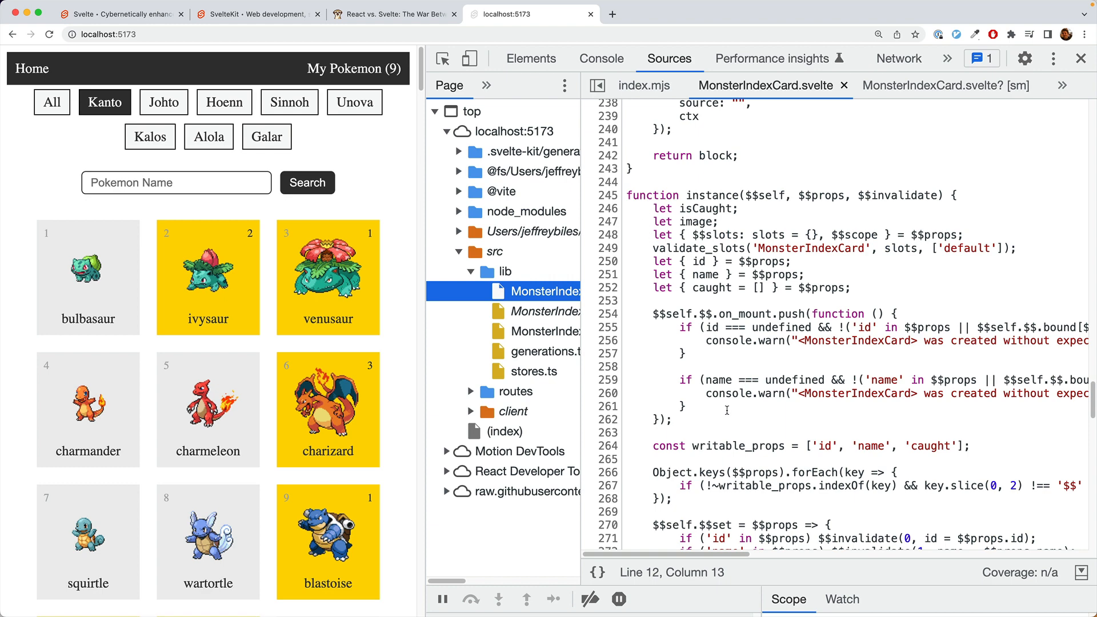
scroll(down, 3)
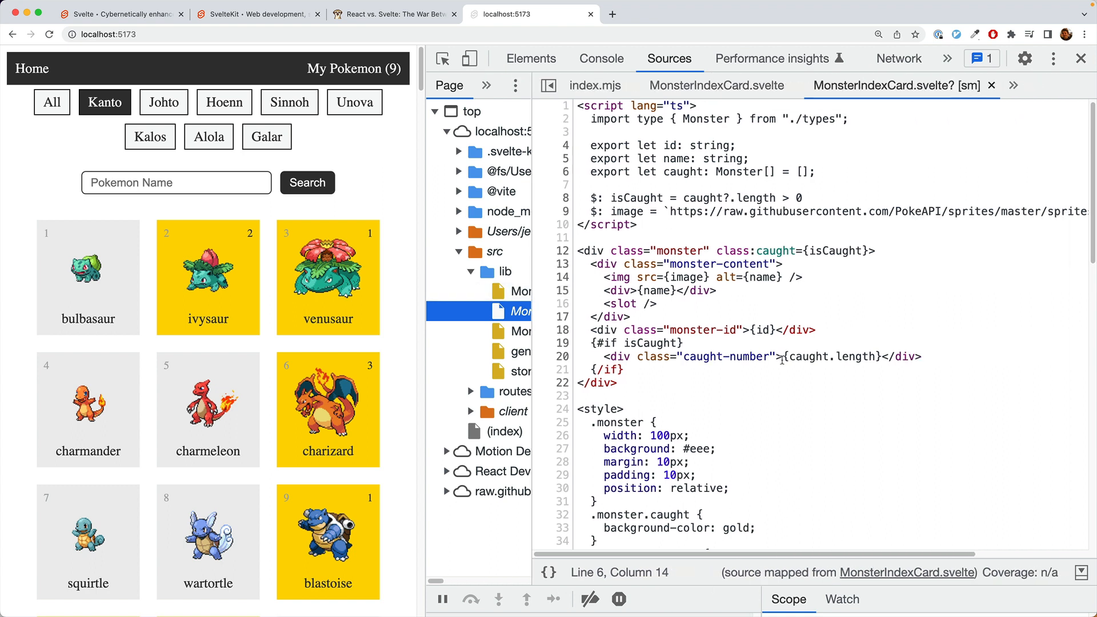
mouse_move(647, 186)
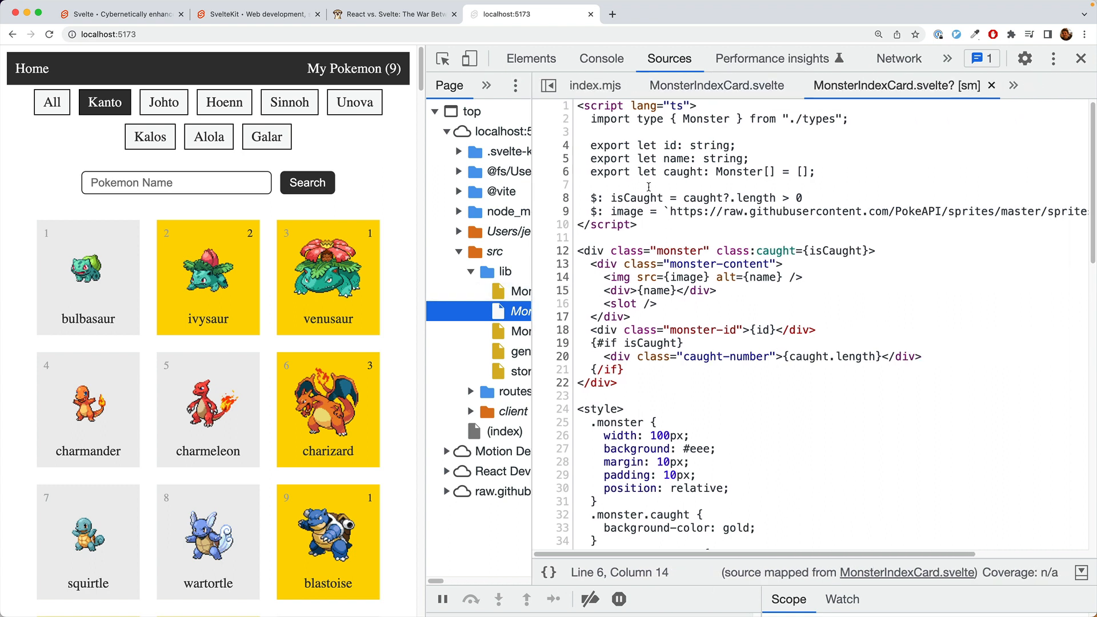
Compare compiled and source-mapped tabs, break on line 9, then load generation 2.
click(715, 85)
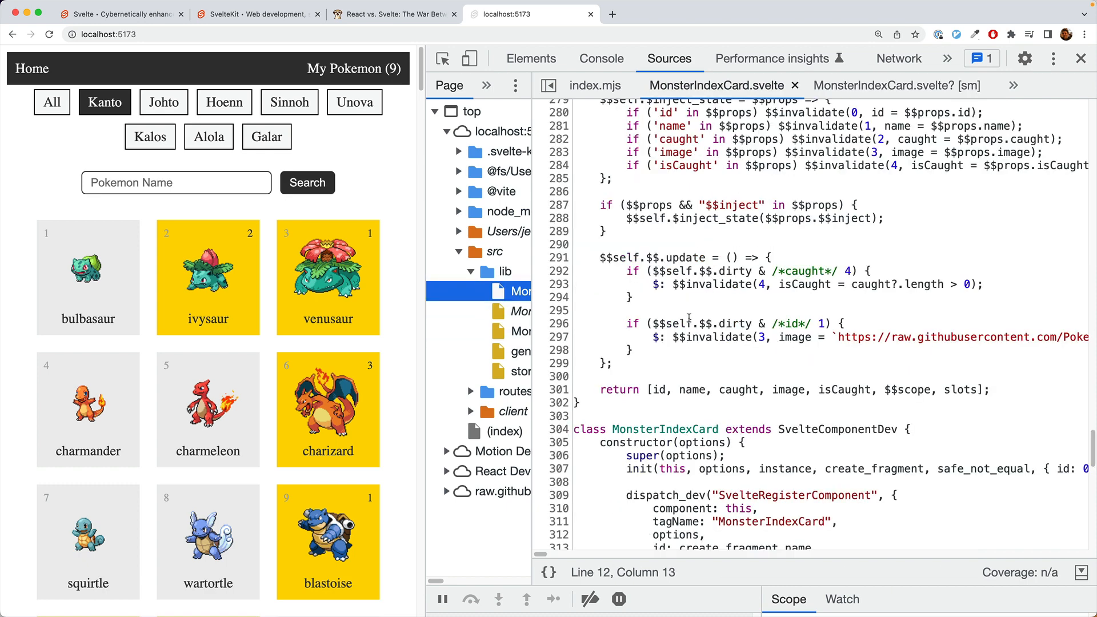
click(895, 85)
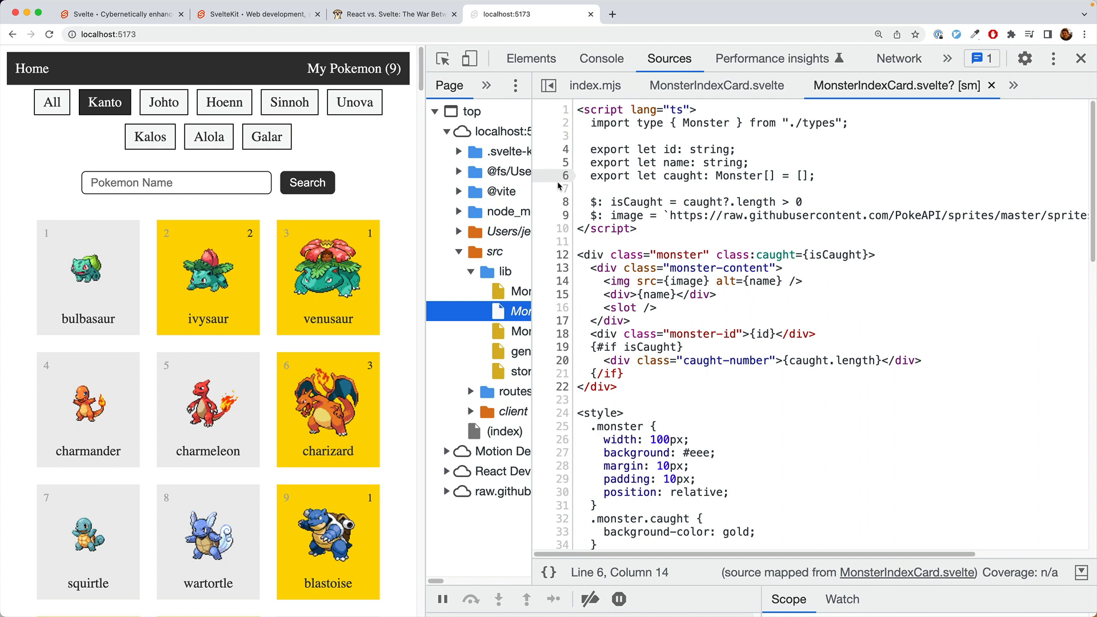
click(560, 215)
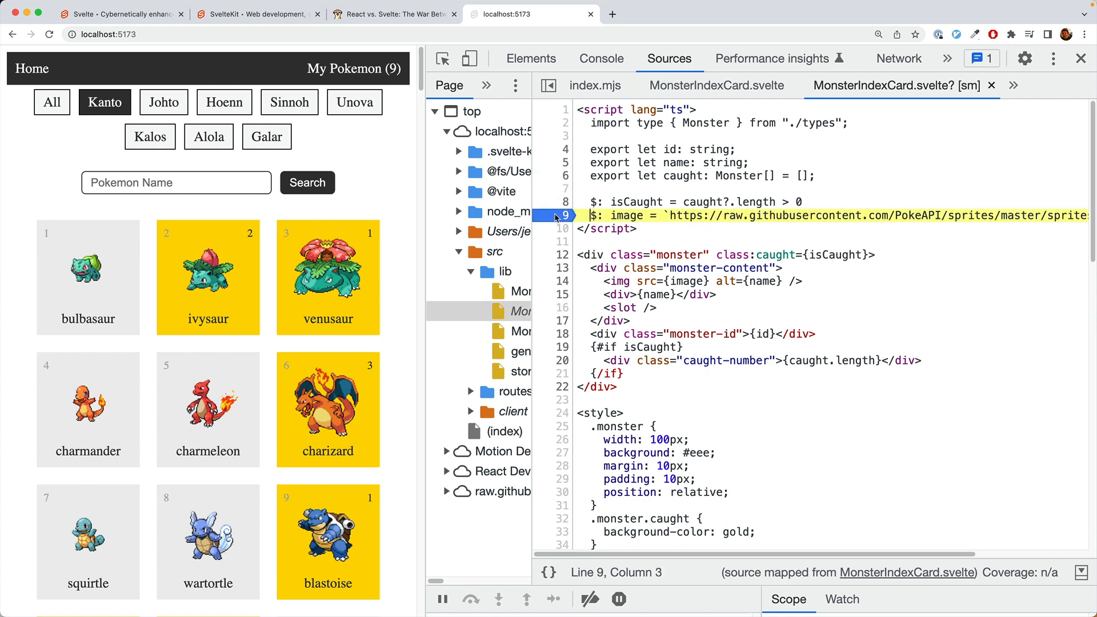
mouse_move(373, 185)
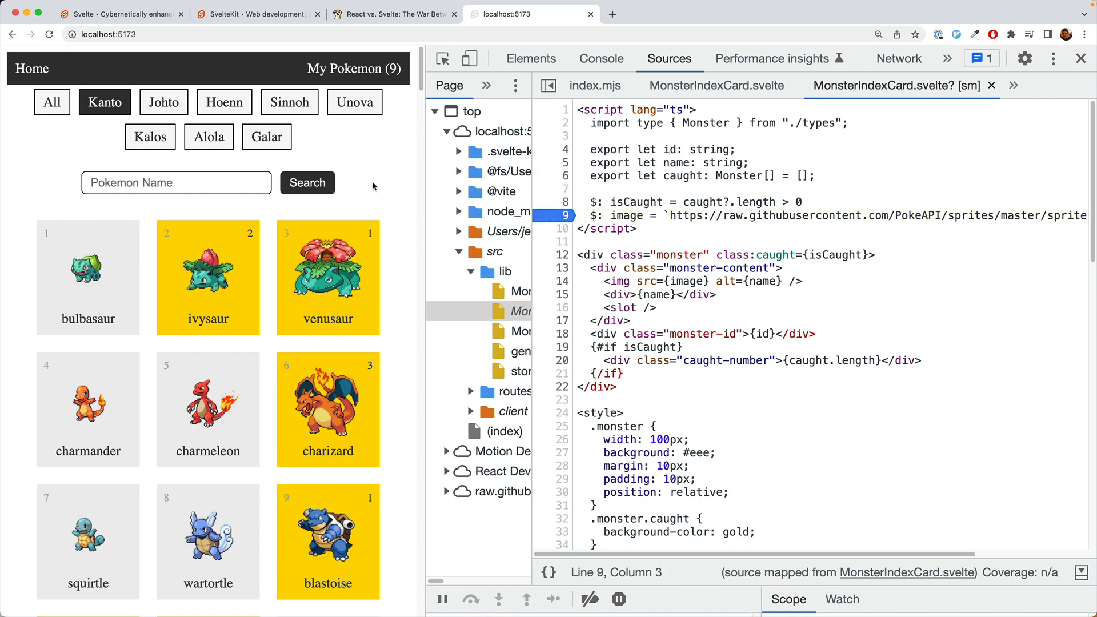
click(163, 103)
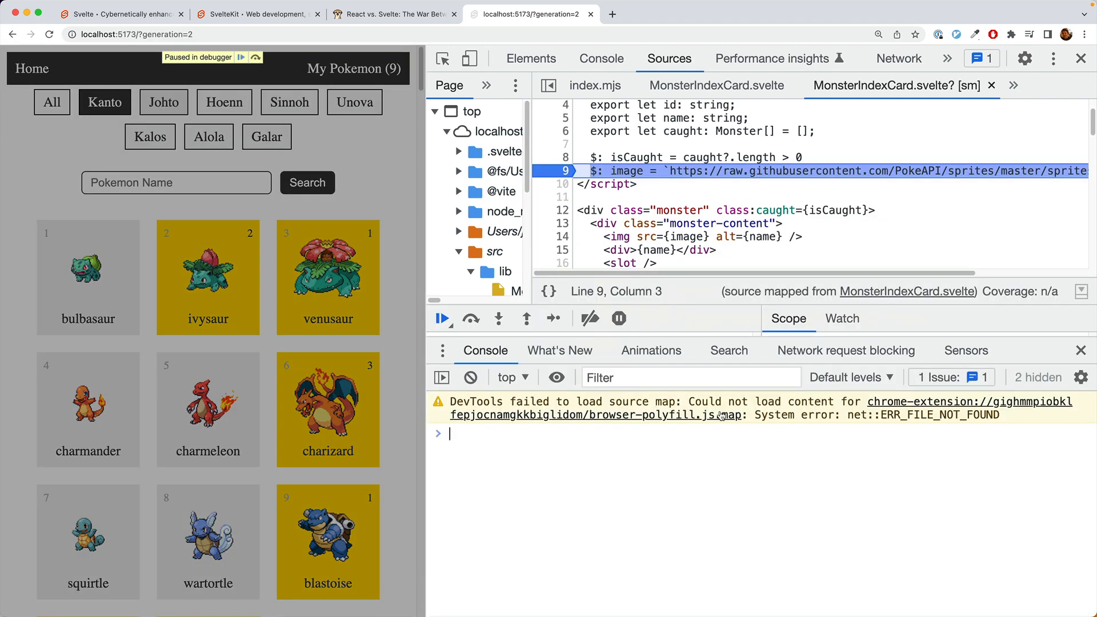
Evaluate isCaught in the console while paused, returning false.
text(isCaught)
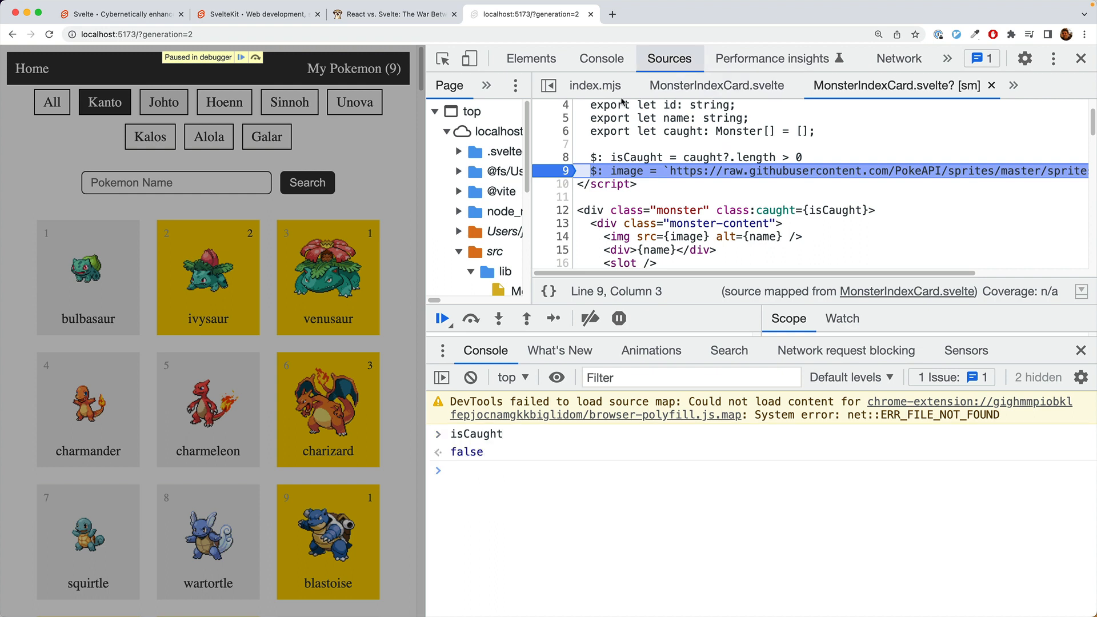
mouse_move(594, 560)
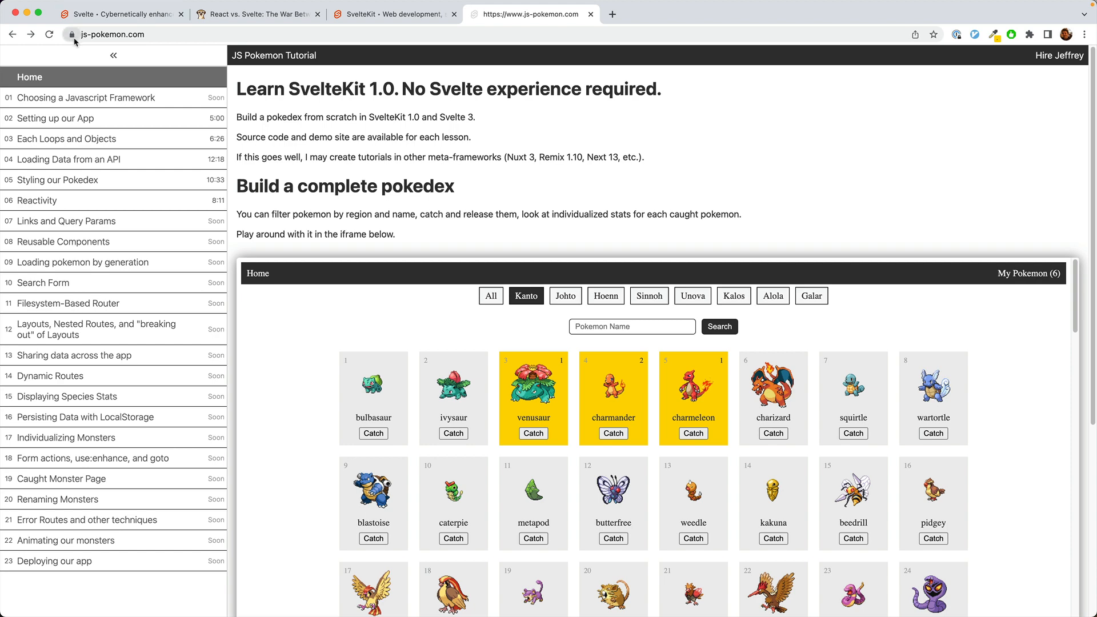
mouse_move(200, 150)
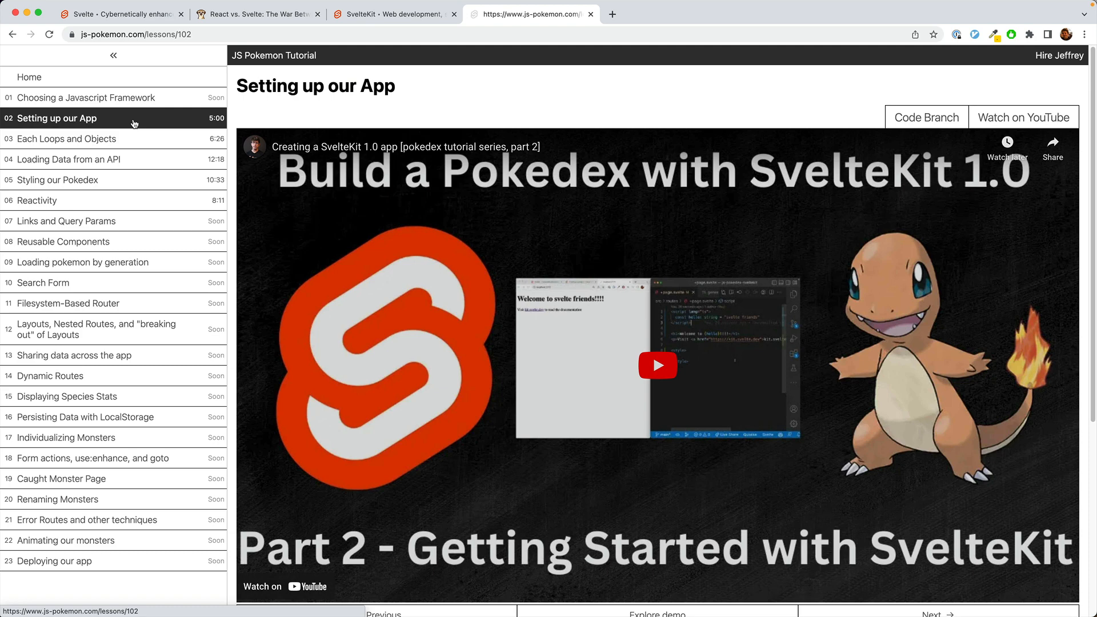
mouse_move(843, 142)
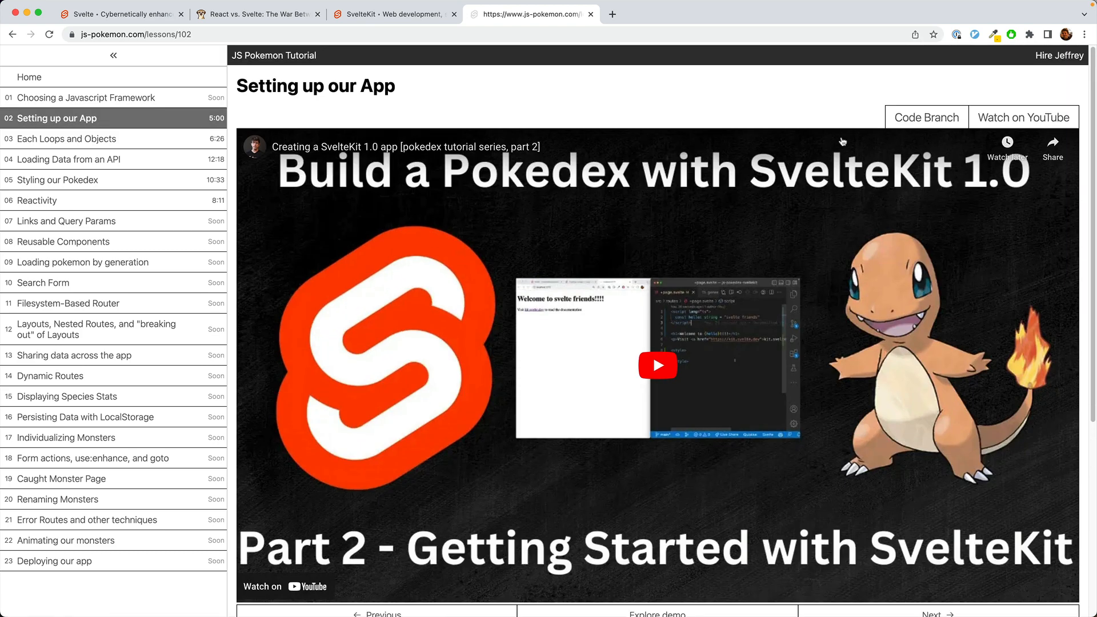
Scroll down the js-pokemon.com page toward the Setting up our App lesson.
scroll(down, 3)
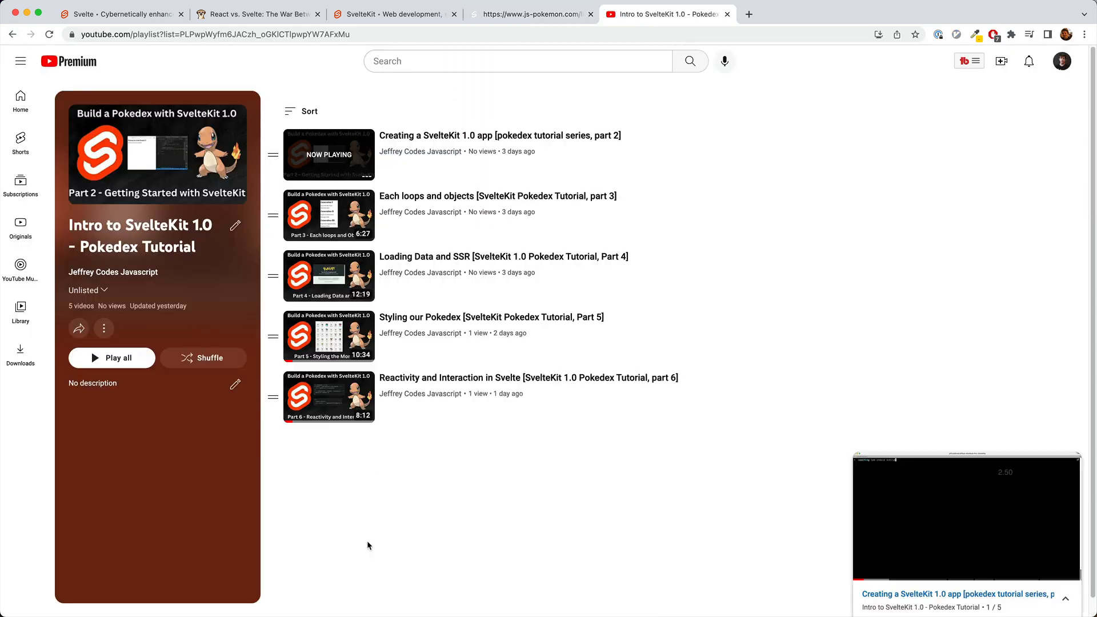
mouse_move(364, 554)
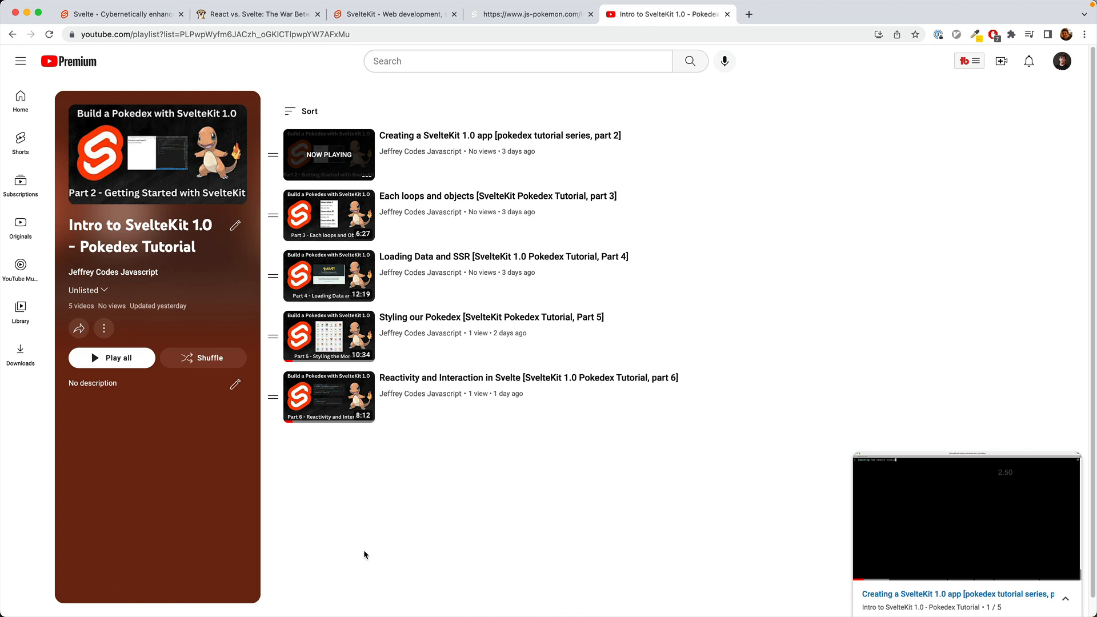
mouse_move(187, 115)
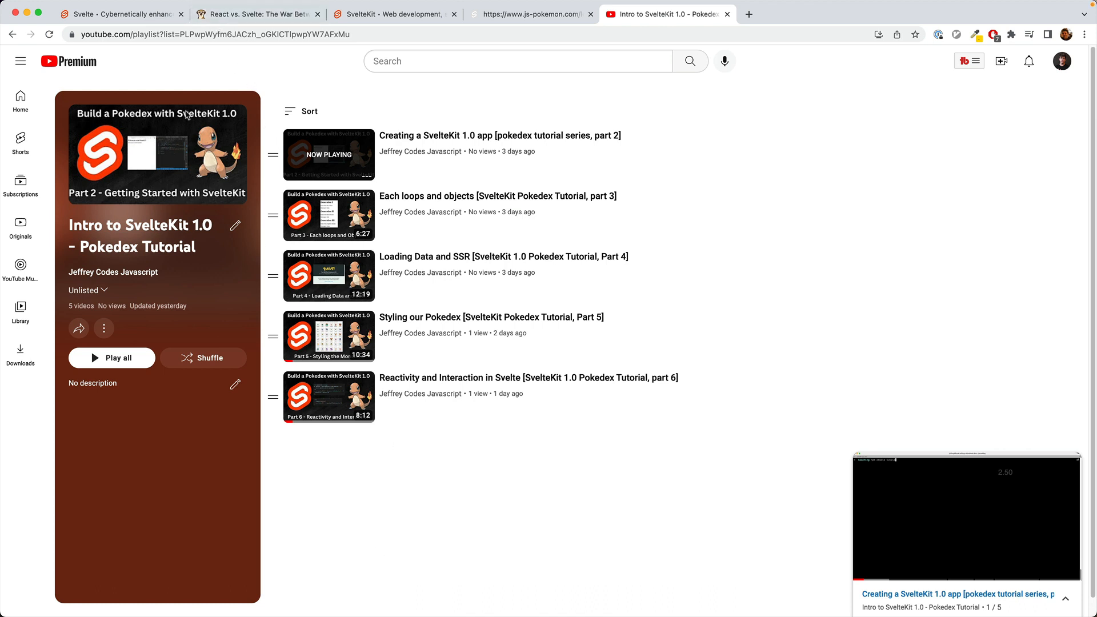
mouse_move(420, 553)
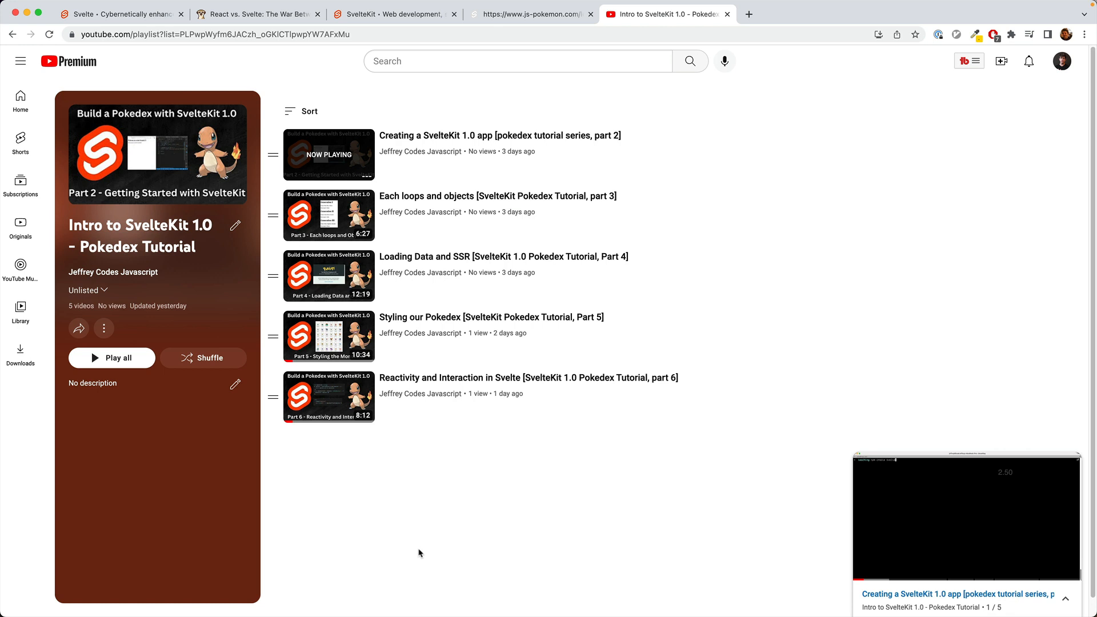
mouse_move(415, 551)
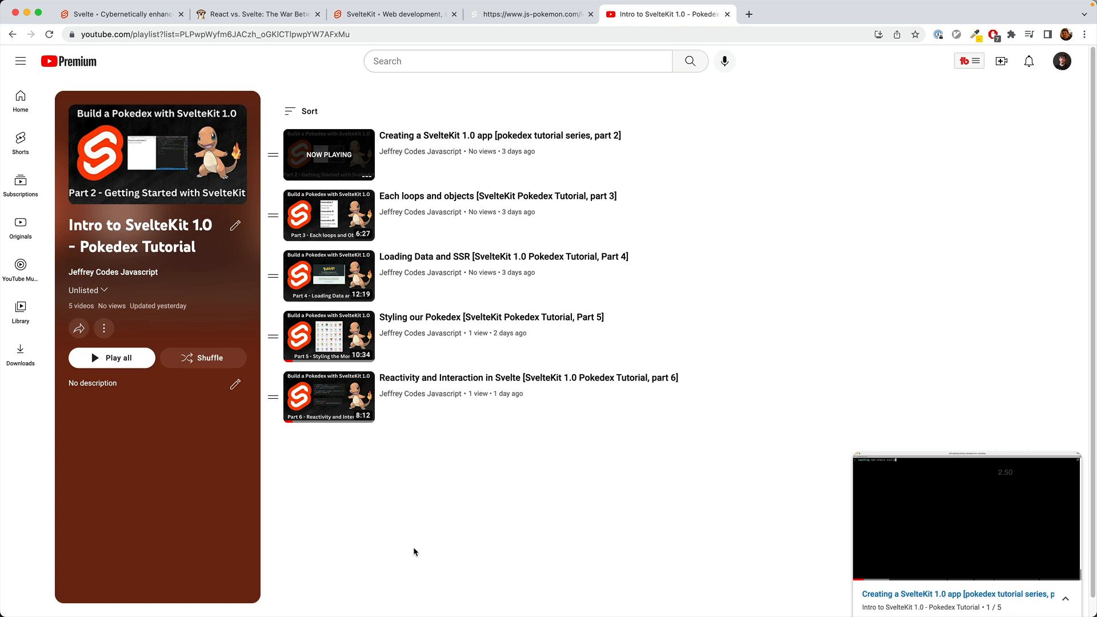
mouse_move(967, 515)
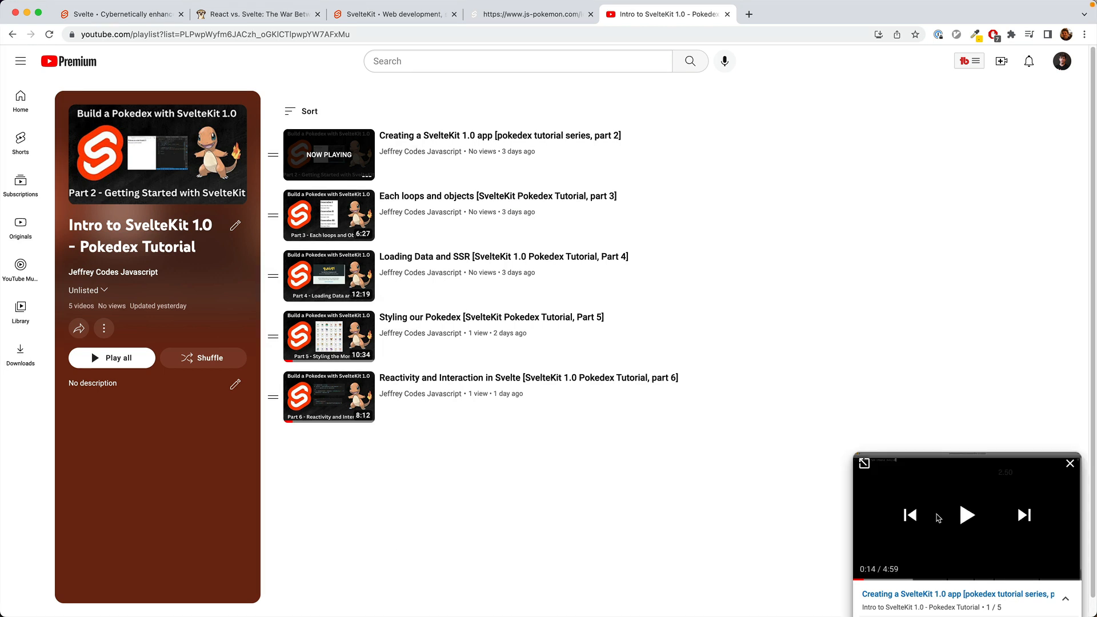